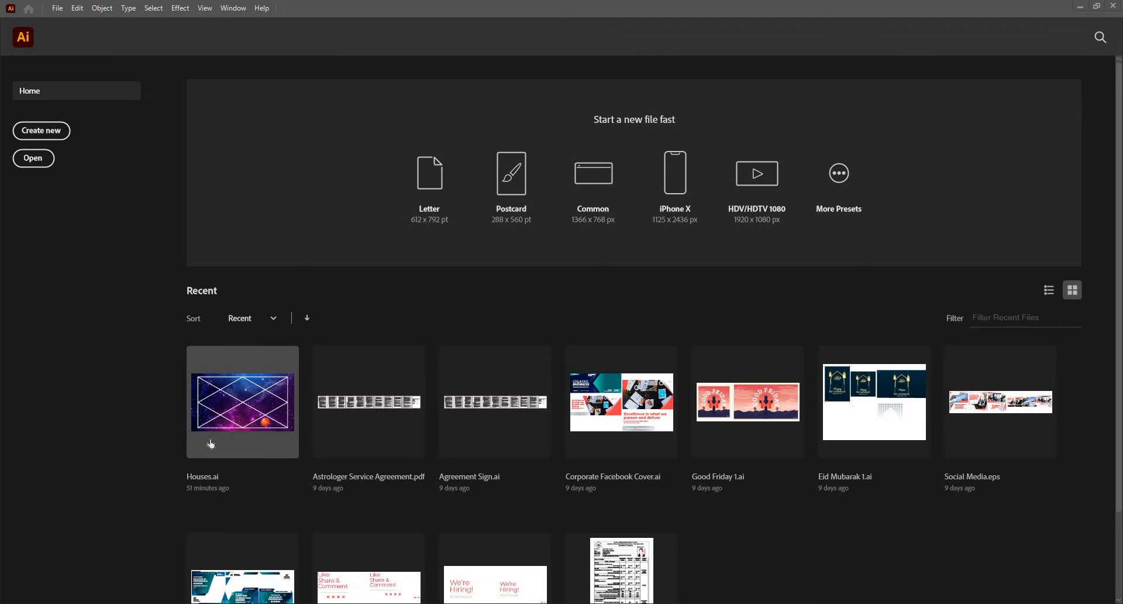
{"action": "mouse_move", "coordinate": [519, 231]}
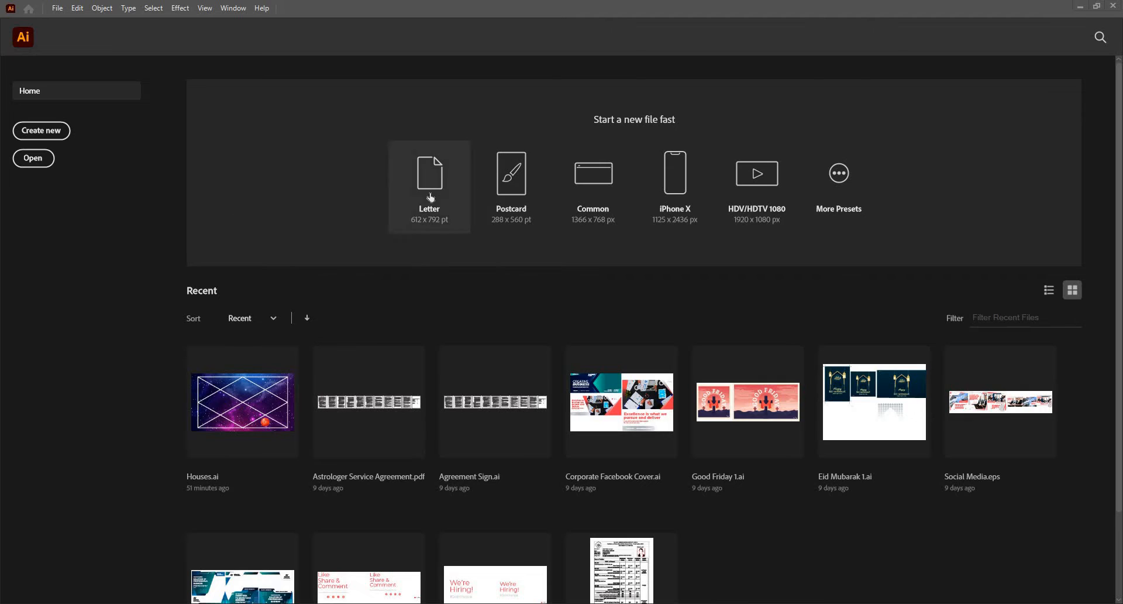
{"action": "mouse_move", "coordinate": [512, 179]}
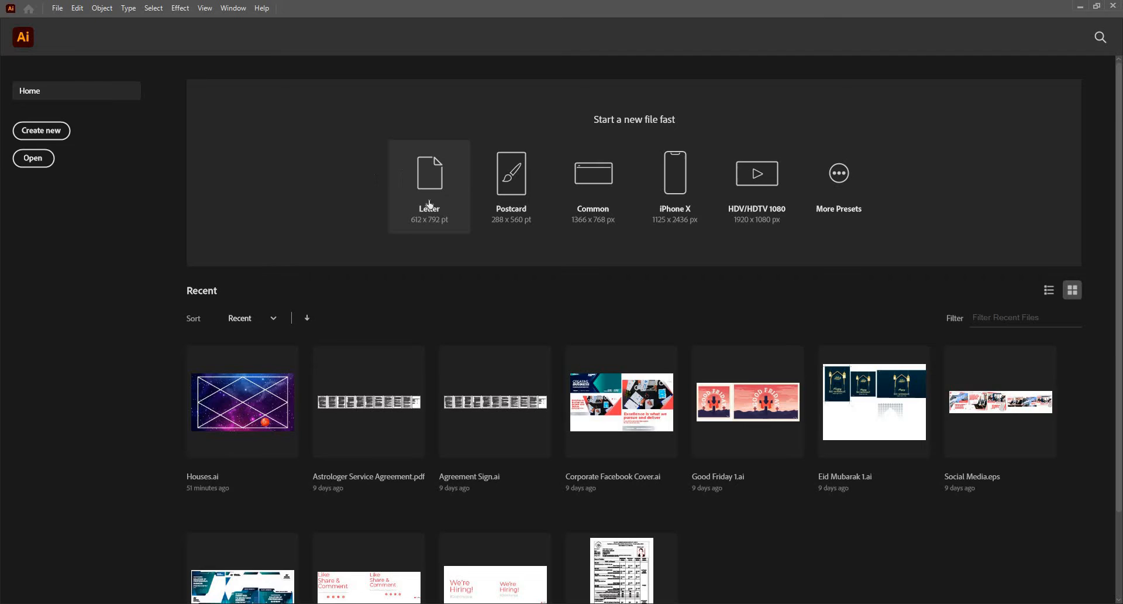
Create a Letter-size document, add the text Lorem ipsum and move it toward the upper left
{"action": "left_click", "coordinate": [429, 173]}
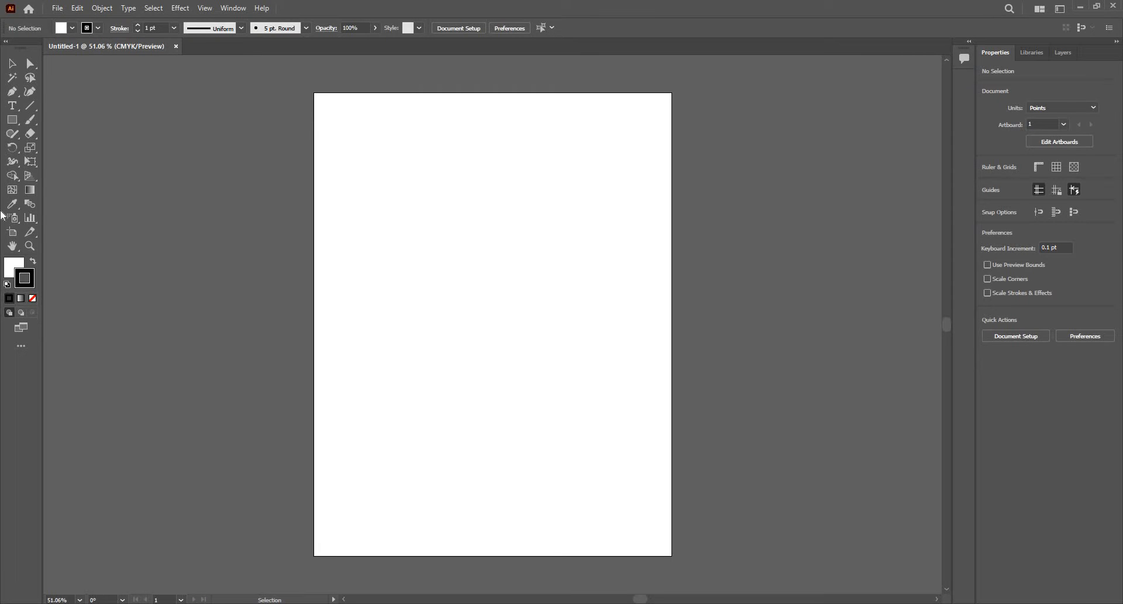
{"action": "left_click", "coordinate": [12, 219]}
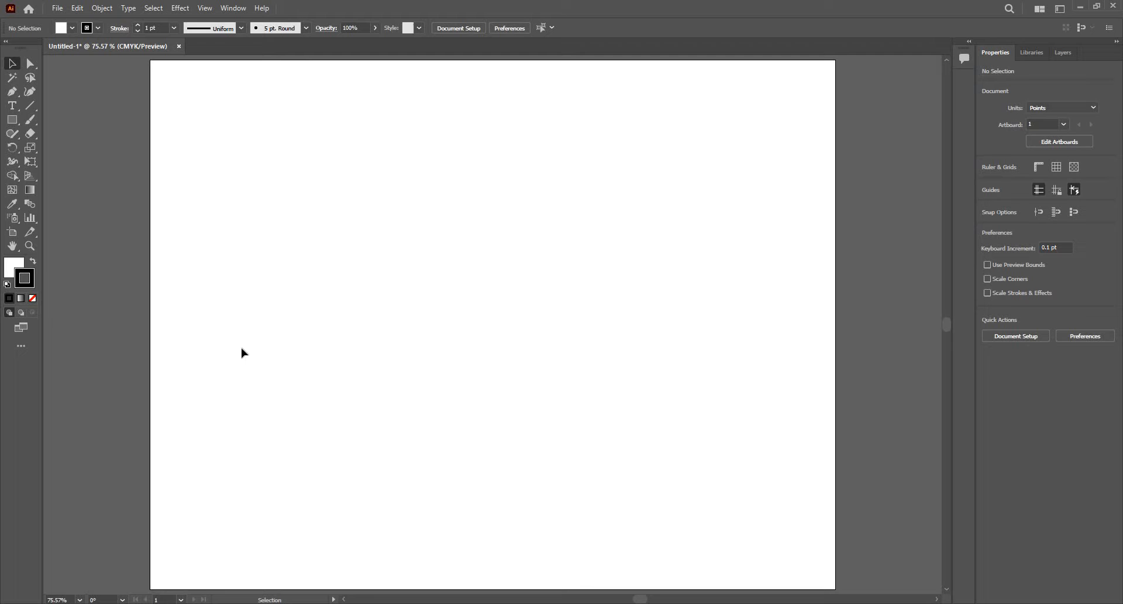
{"action": "mouse_move", "coordinate": [18, 111]}
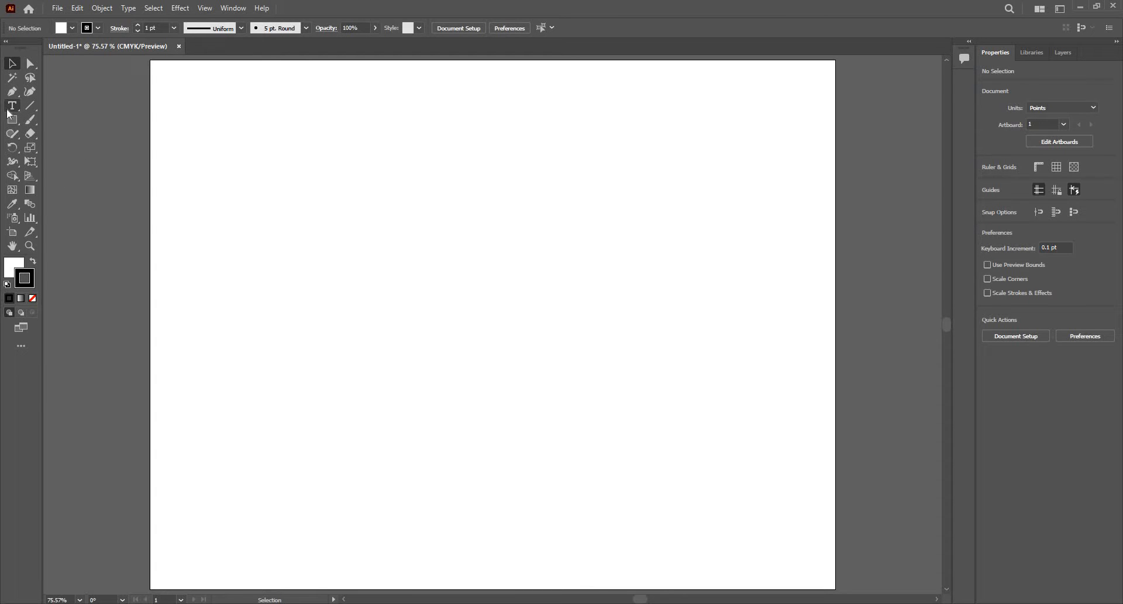
{"action": "left_click", "coordinate": [11, 106]}
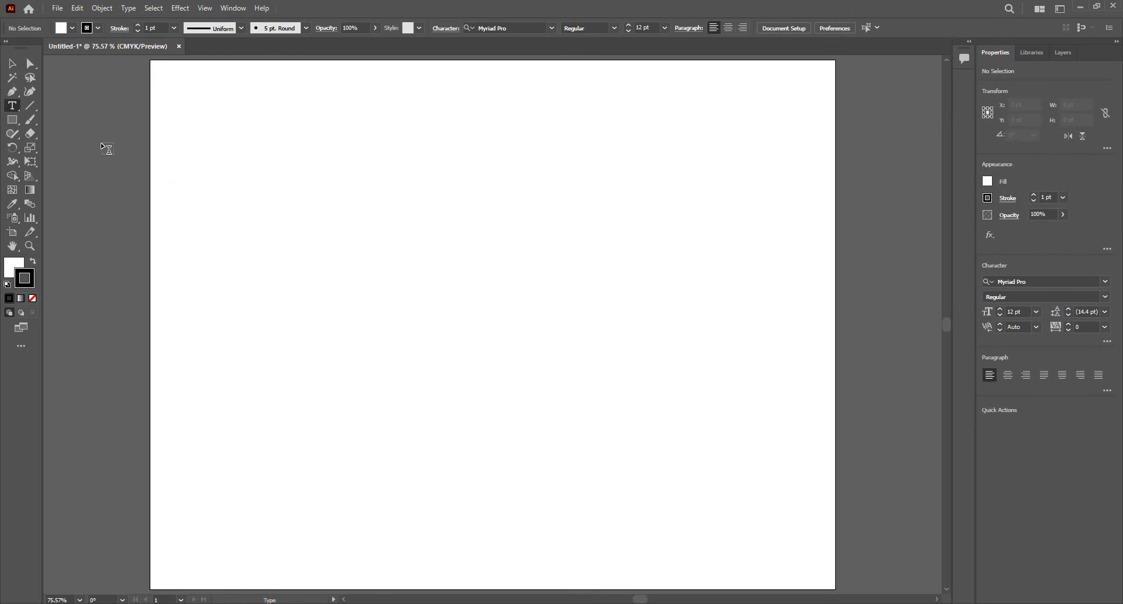
{"action": "mouse_move", "coordinate": [279, 184]}
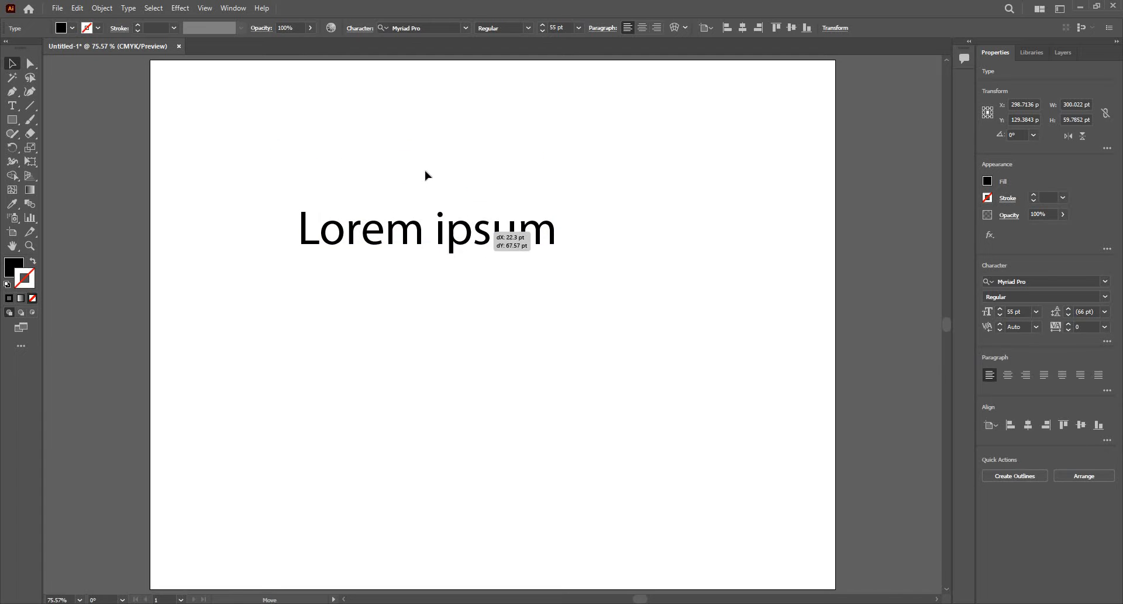
{"action": "left_click", "coordinate": [426, 231]}
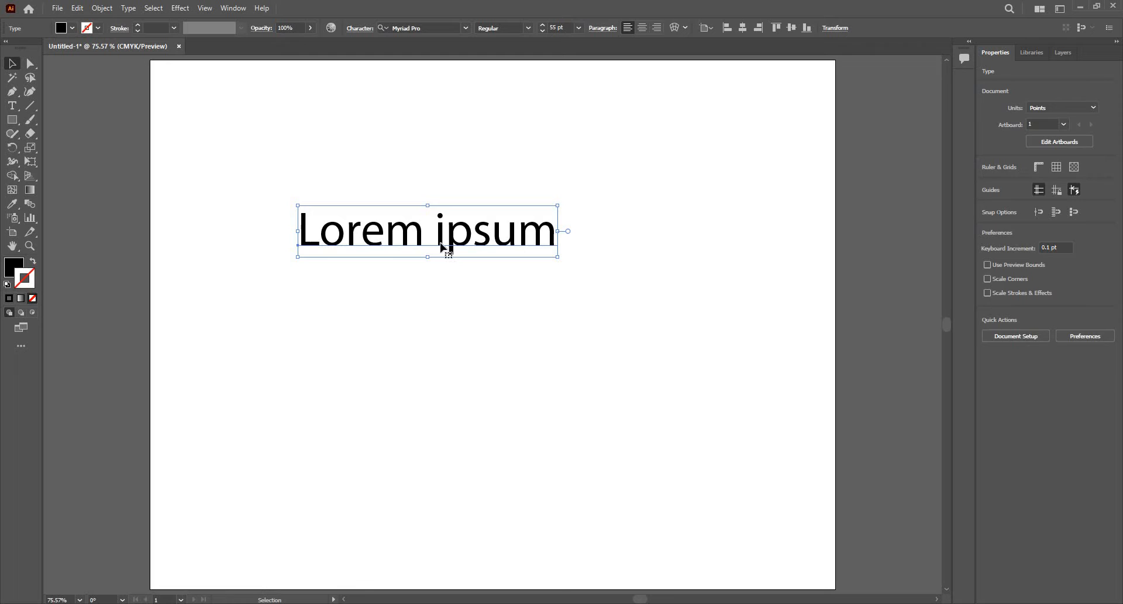
Select the Lorem ipsum line as a 55 pt Myriad Pro text object for duplication
{"action": "left_click", "coordinate": [428, 230]}
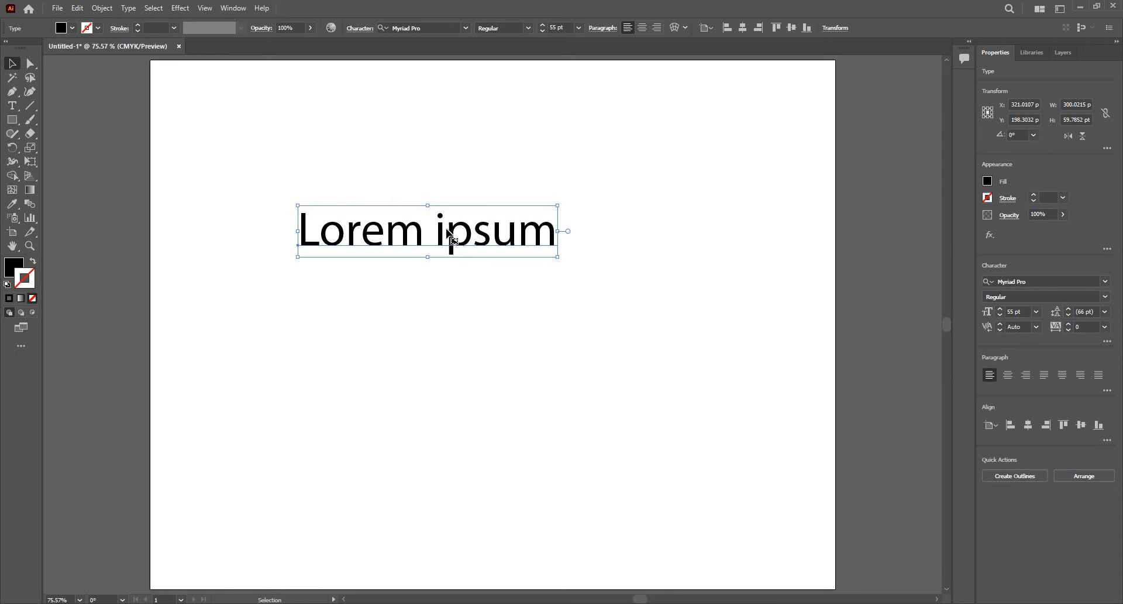
{"action": "mouse_move", "coordinate": [1008, 471]}
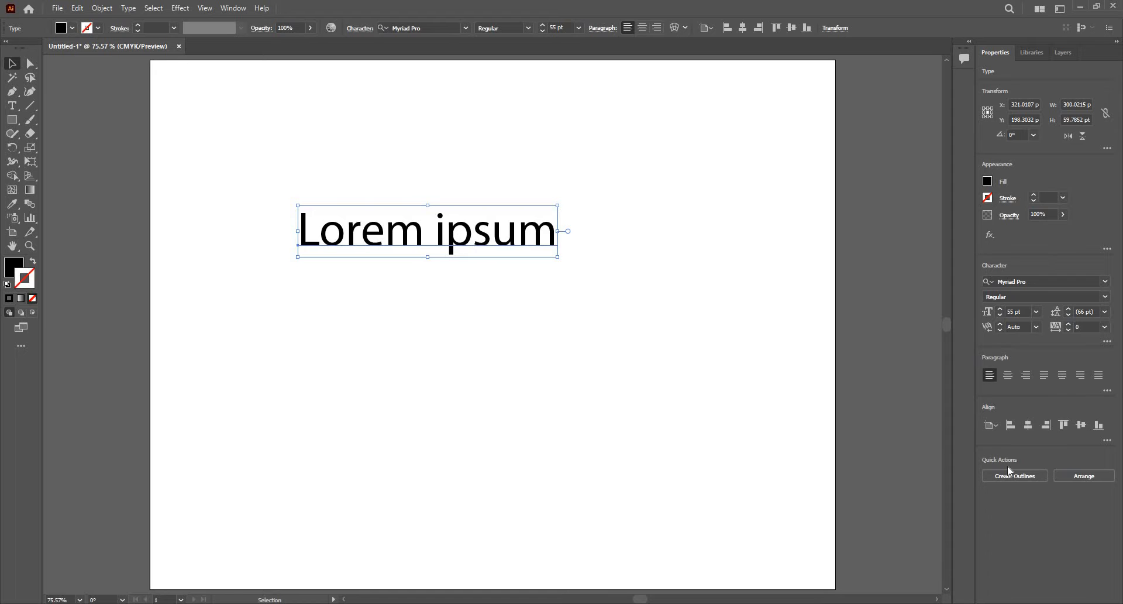
{"action": "mouse_move", "coordinate": [1014, 475]}
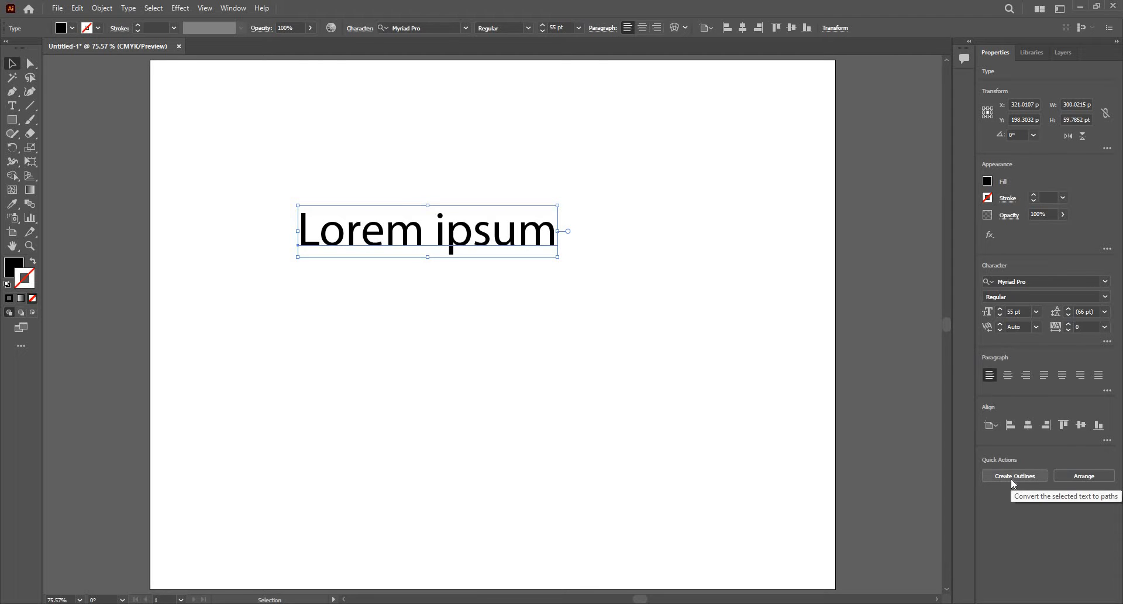
{"action": "mouse_move", "coordinate": [536, 295]}
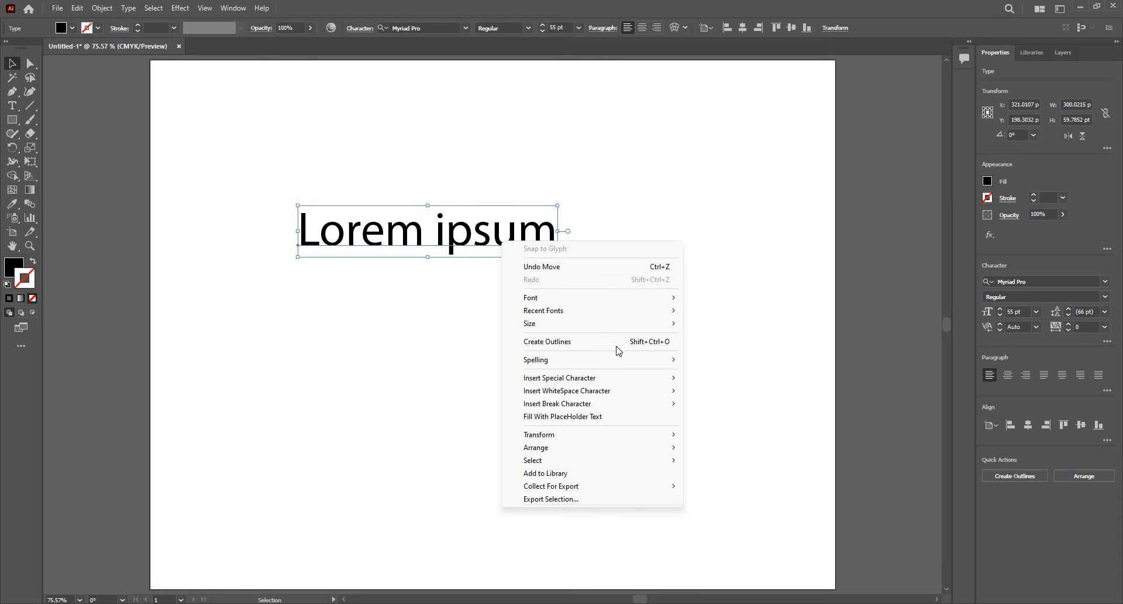
{"action": "mouse_move", "coordinate": [591, 340]}
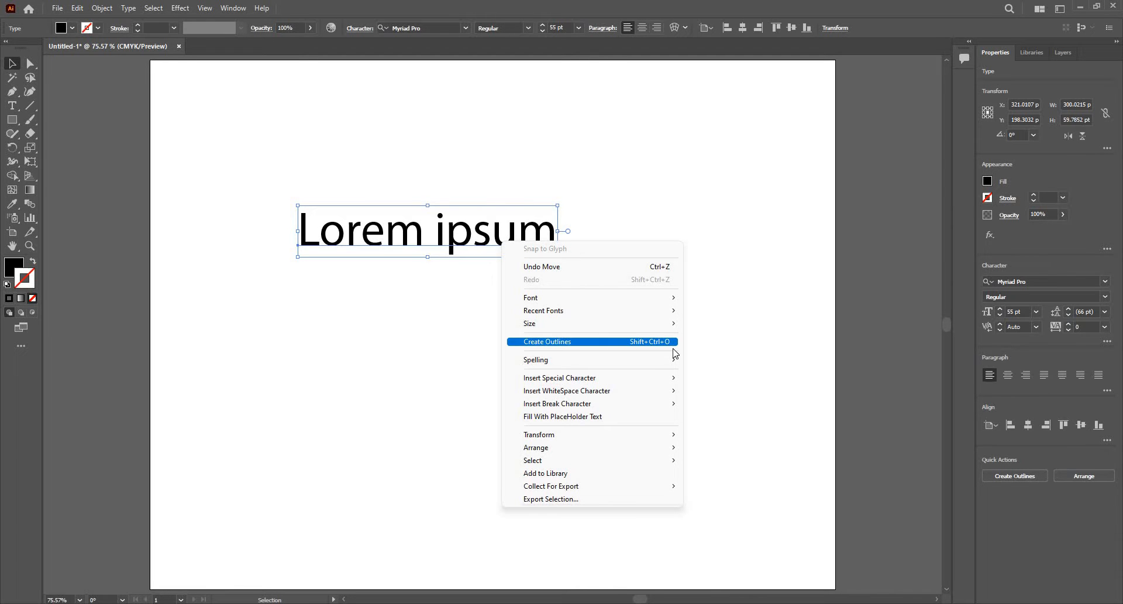
{"action": "mouse_move", "coordinate": [653, 347]}
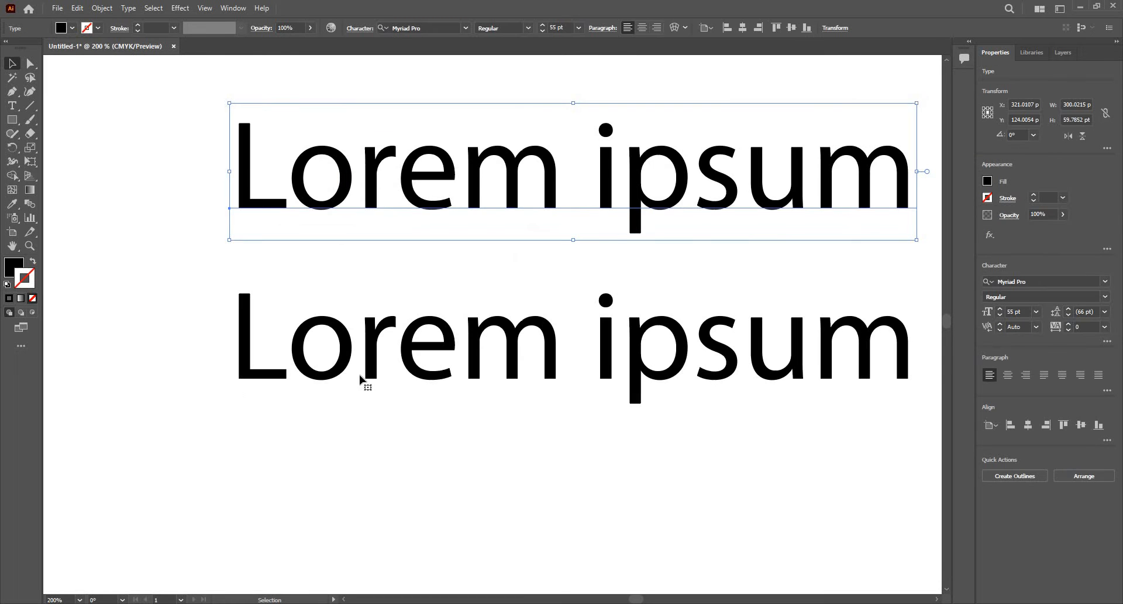
{"action": "mouse_move", "coordinate": [247, 202]}
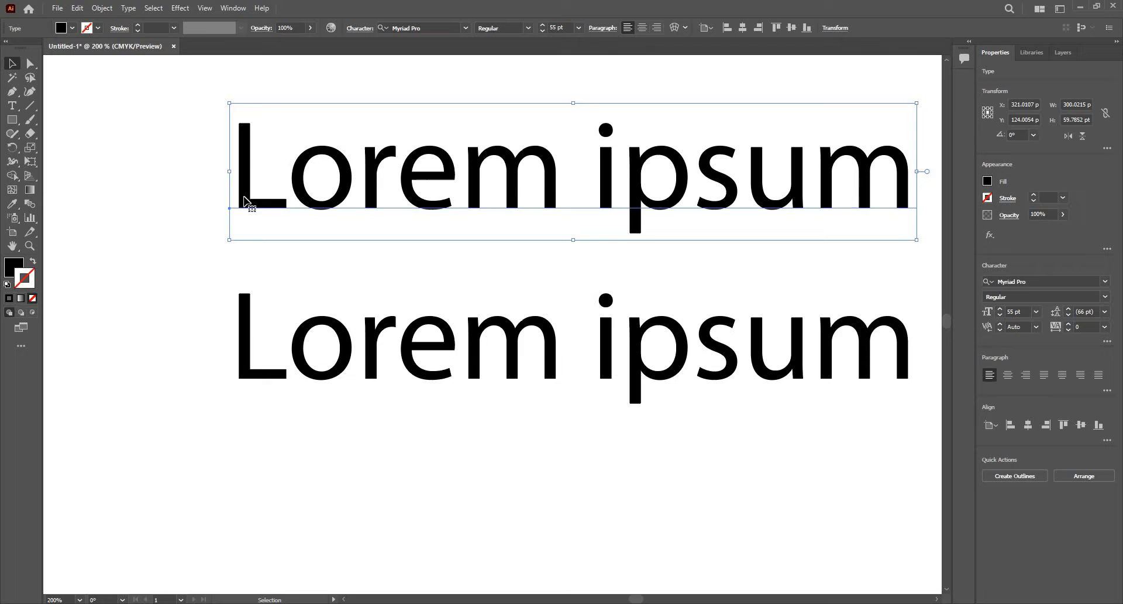
{"action": "mouse_move", "coordinate": [439, 216]}
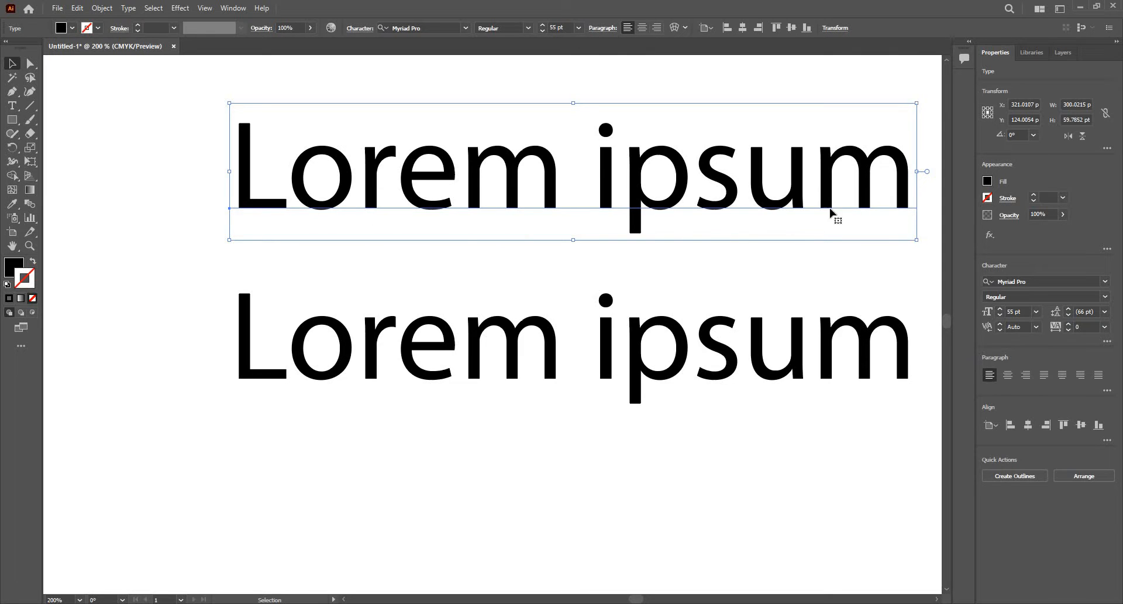
{"action": "mouse_move", "coordinate": [370, 369]}
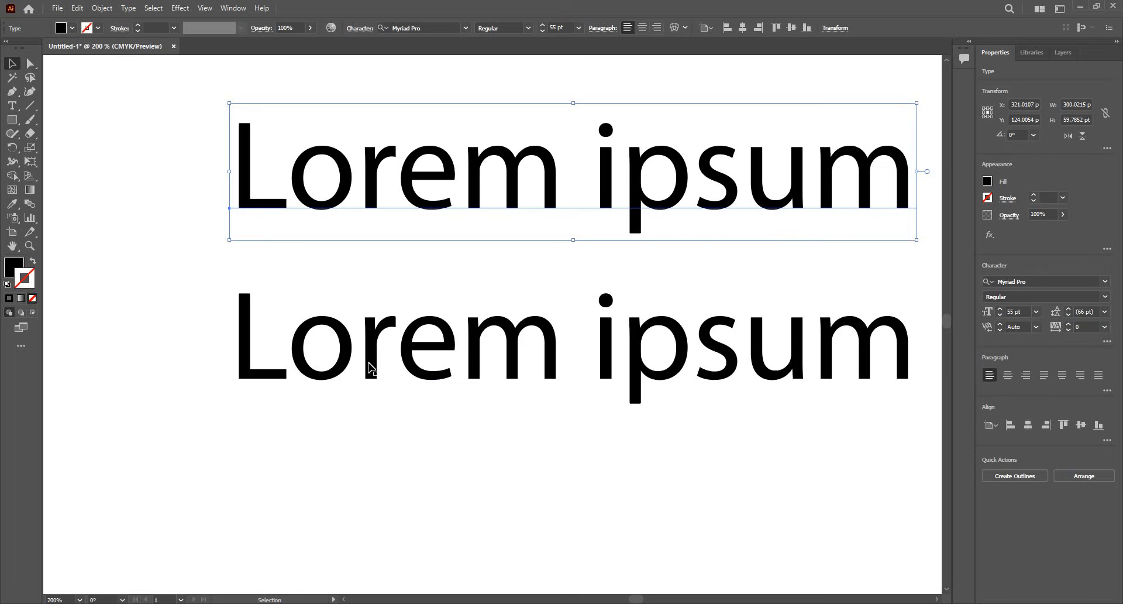
Convert the lower Lorem ipsum to outlines, inspect the L's path, then reselect the outlined group
{"action": "left_click", "coordinate": [494, 337]}
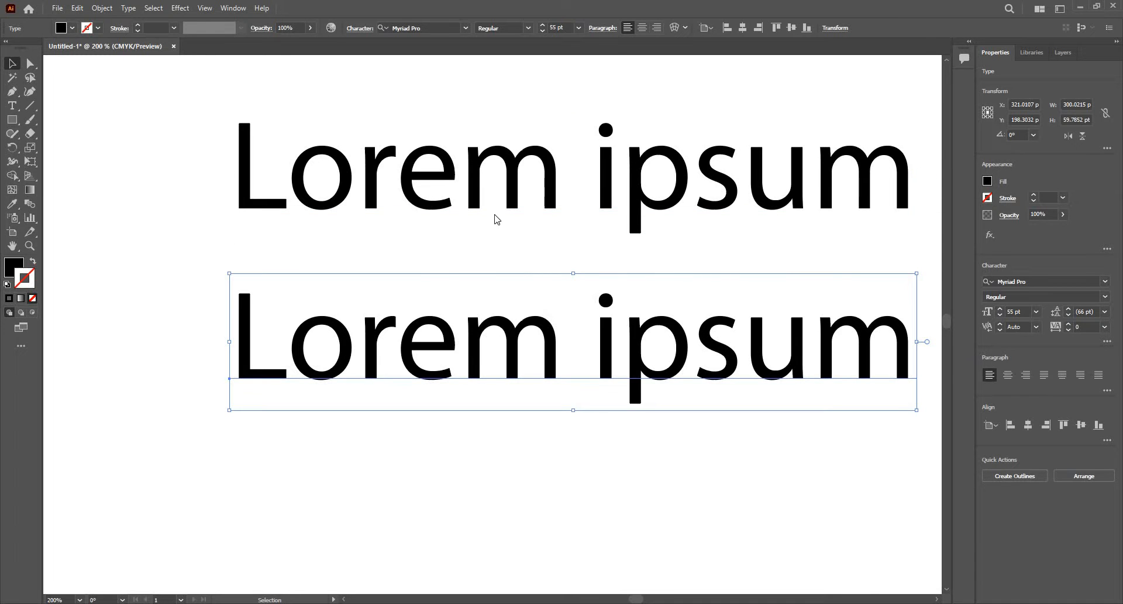
{"action": "left_click", "coordinate": [1013, 475]}
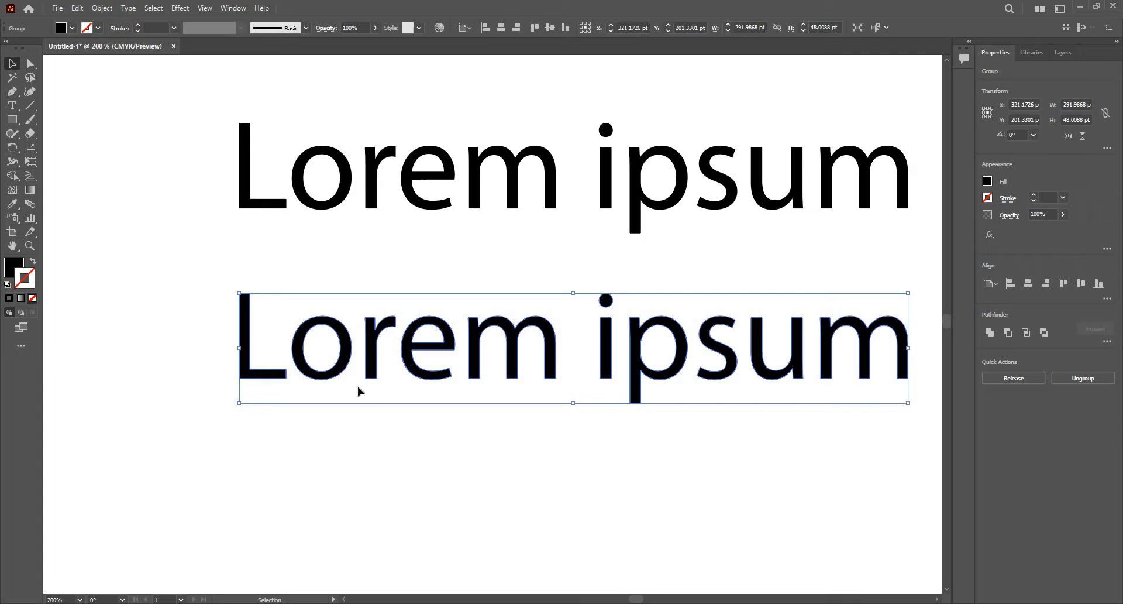
{"action": "mouse_move", "coordinate": [225, 369]}
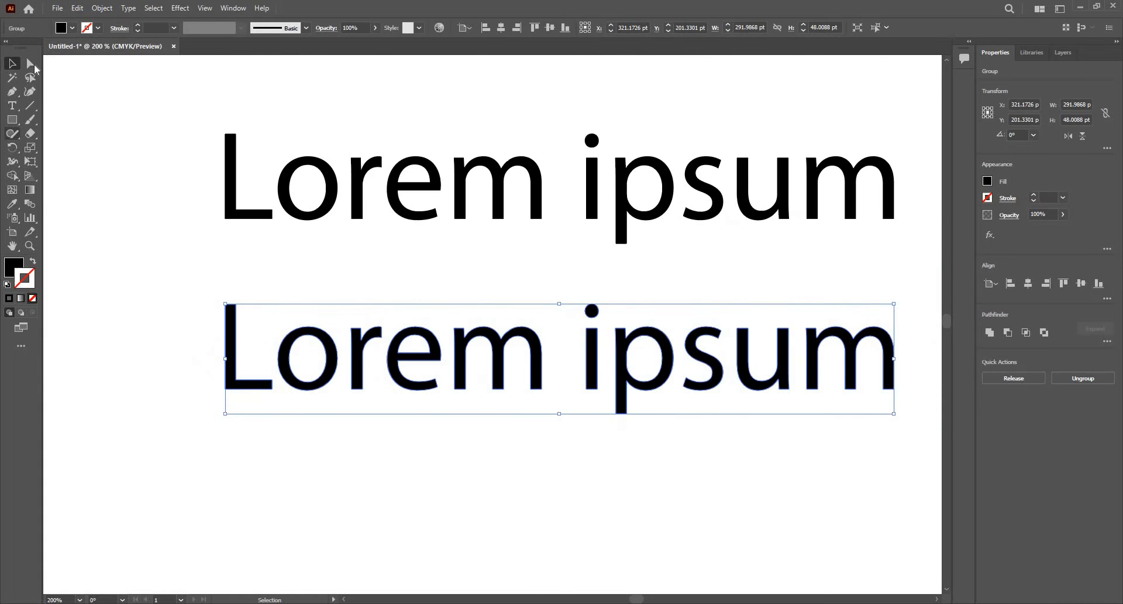
{"action": "left_click", "coordinate": [29, 64]}
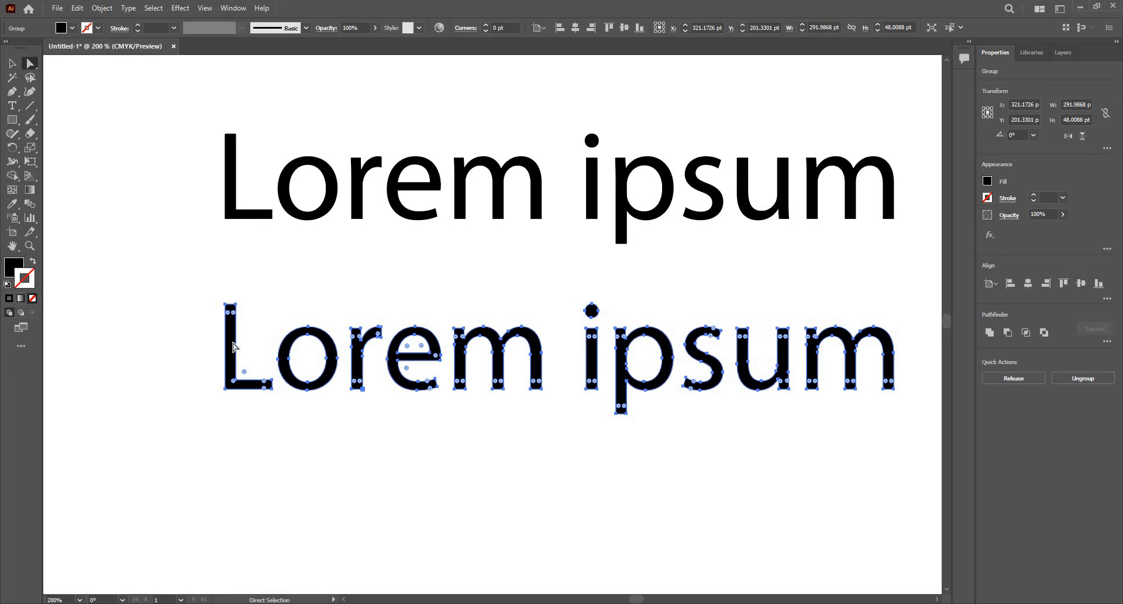
{"action": "left_click", "coordinate": [230, 308]}
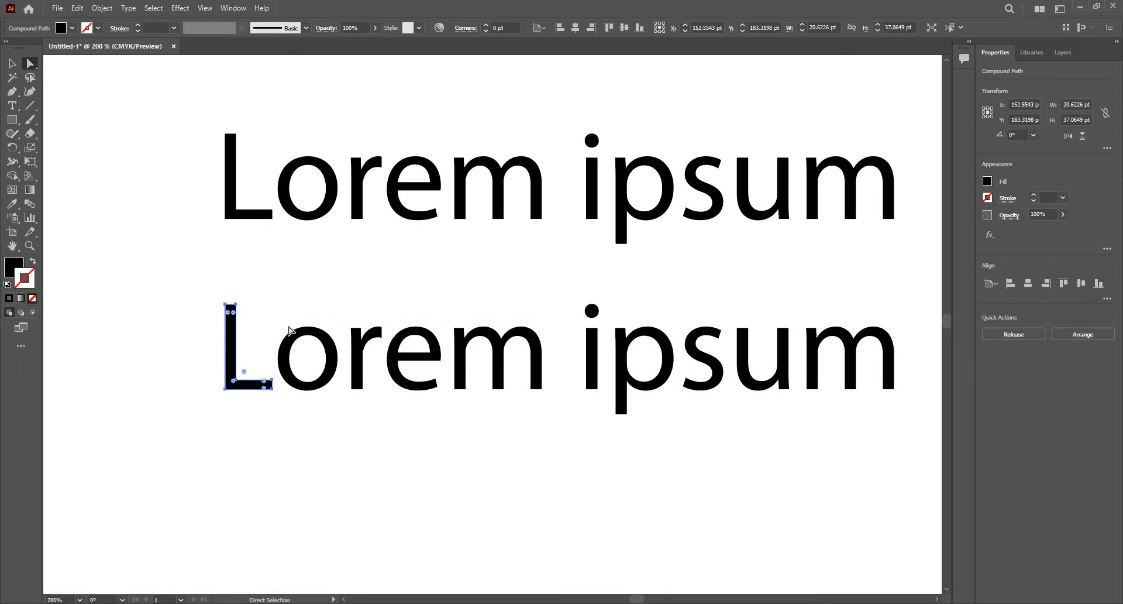
{"action": "left_click", "coordinate": [307, 358]}
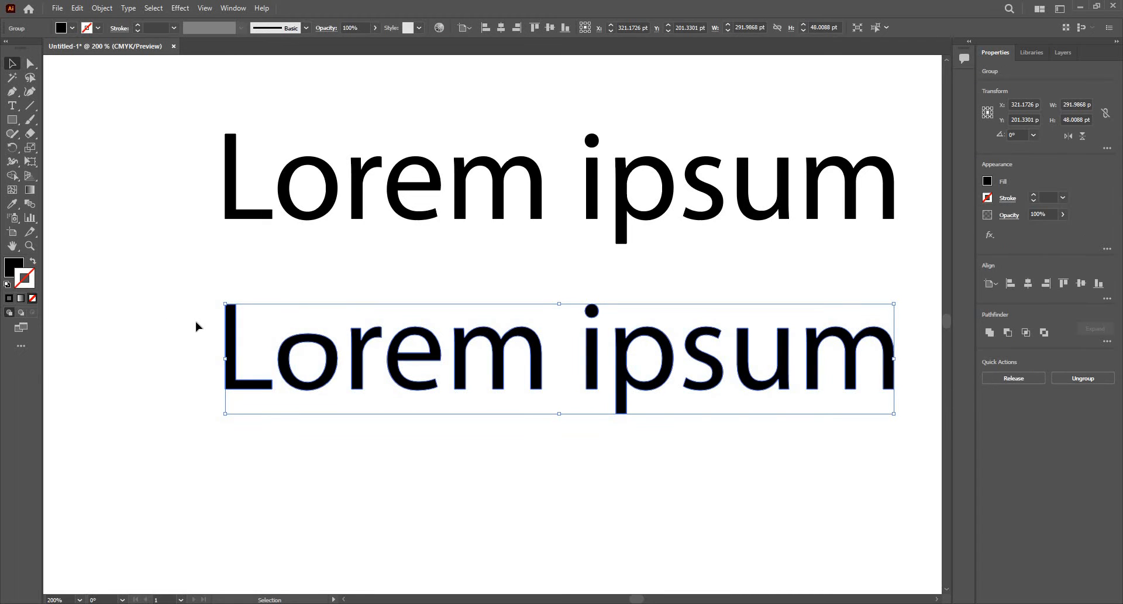
{"action": "key", "text": "Delete"}
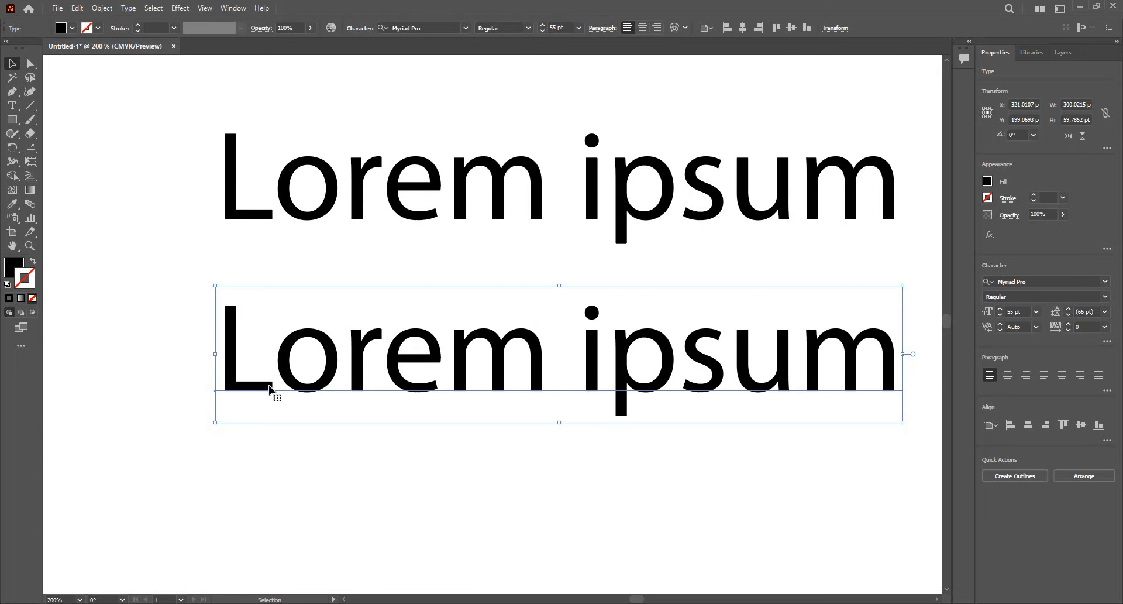
{"action": "mouse_move", "coordinate": [106, 225]}
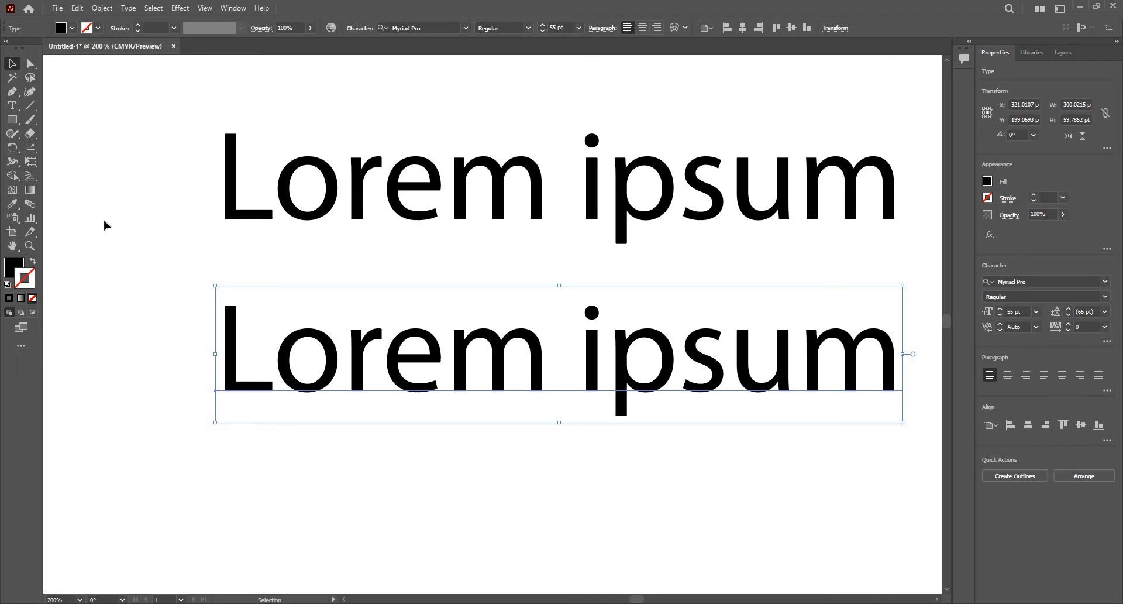
{"action": "mouse_move", "coordinate": [143, 50]}
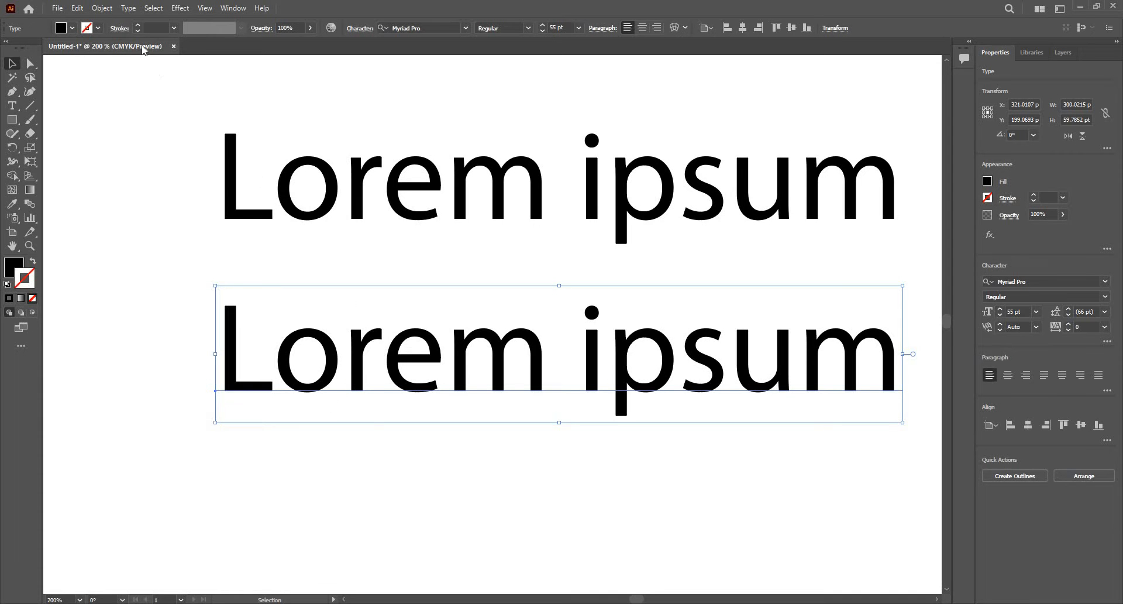
{"action": "left_click", "coordinate": [101, 9]}
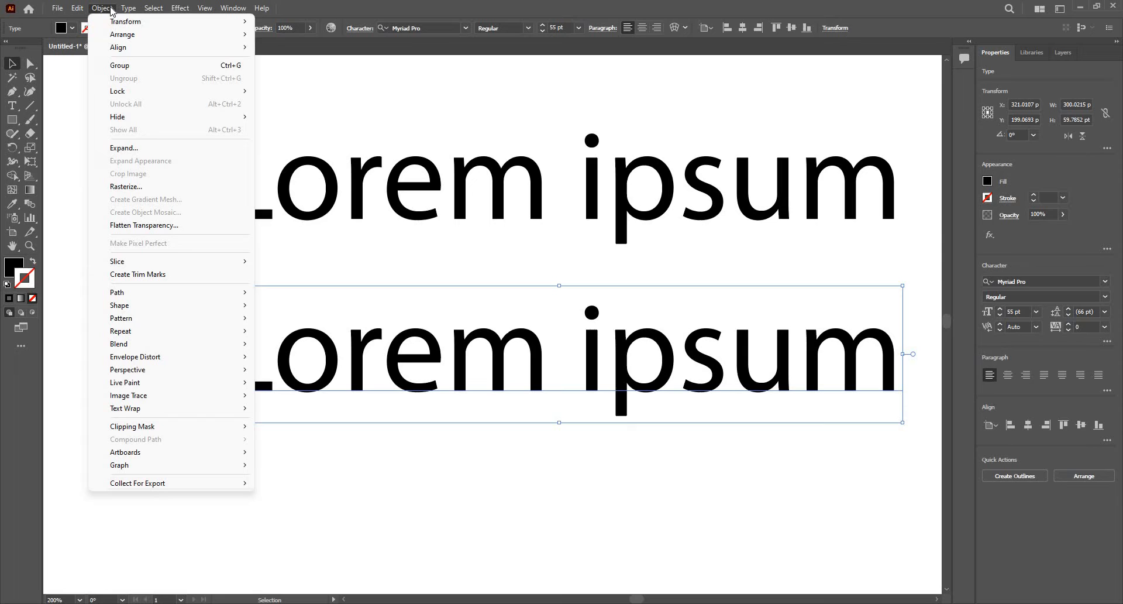
{"action": "mouse_move", "coordinate": [128, 148]}
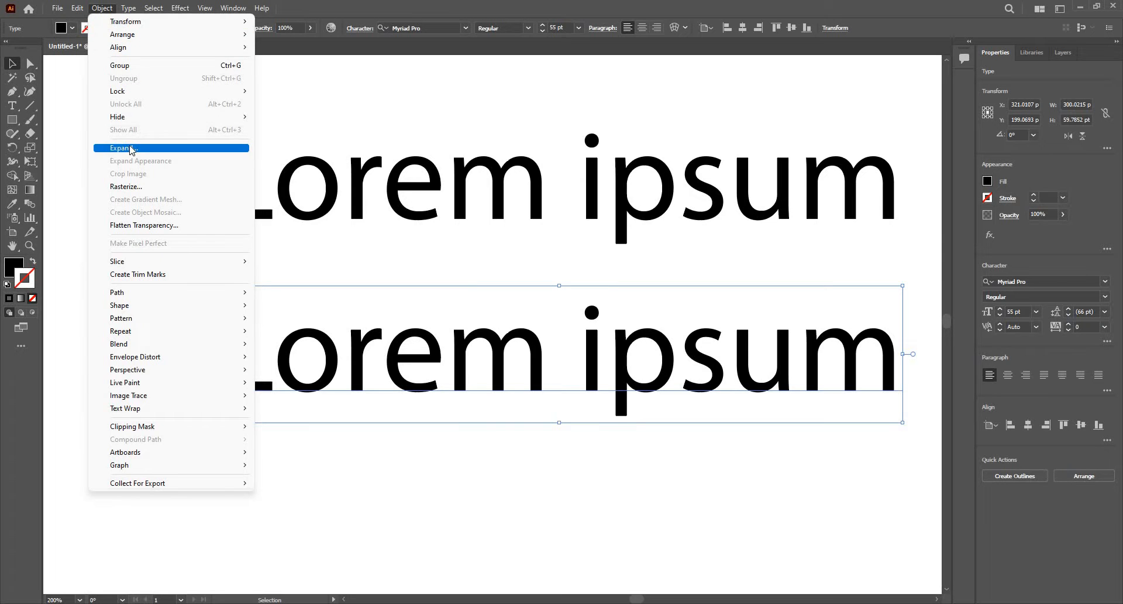
{"action": "left_click", "coordinate": [121, 149]}
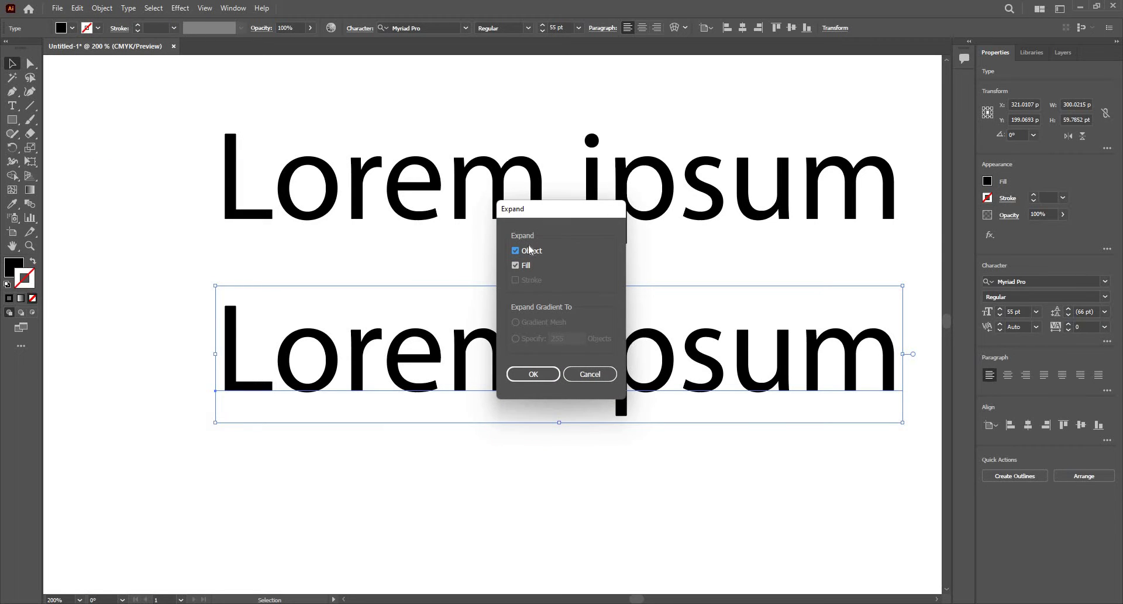
{"action": "mouse_move", "coordinate": [515, 277]}
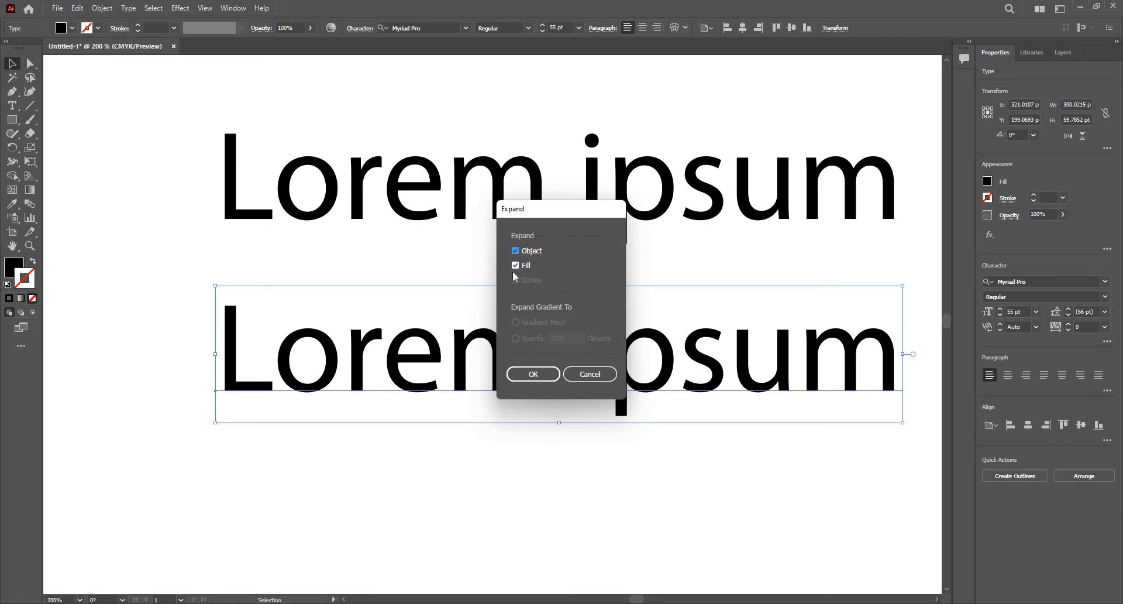
{"action": "mouse_move", "coordinate": [525, 380]}
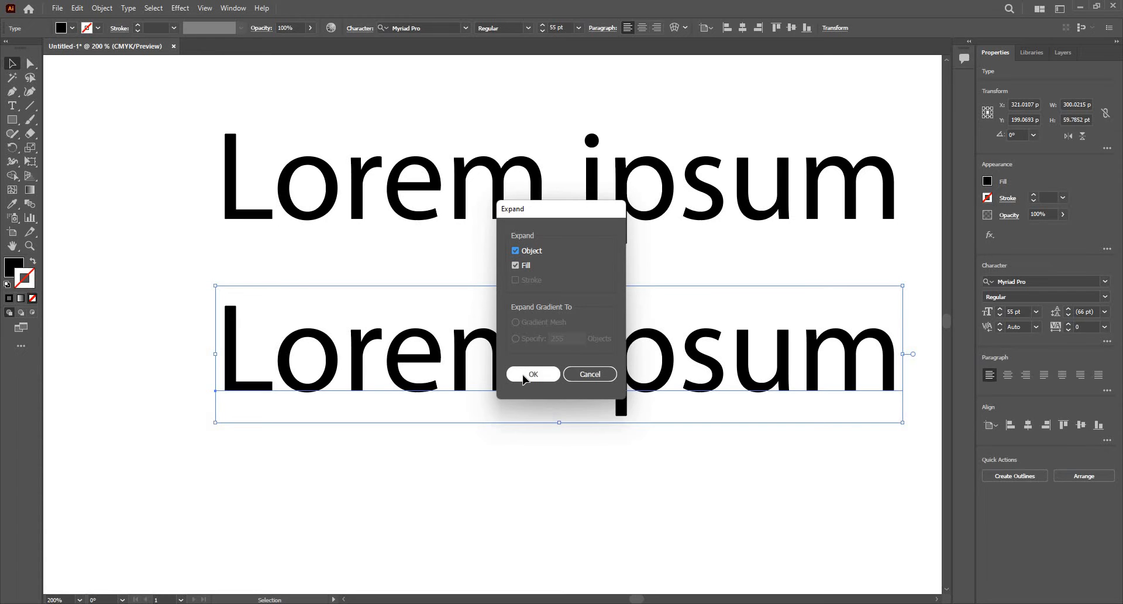
{"action": "left_click", "coordinate": [532, 375]}
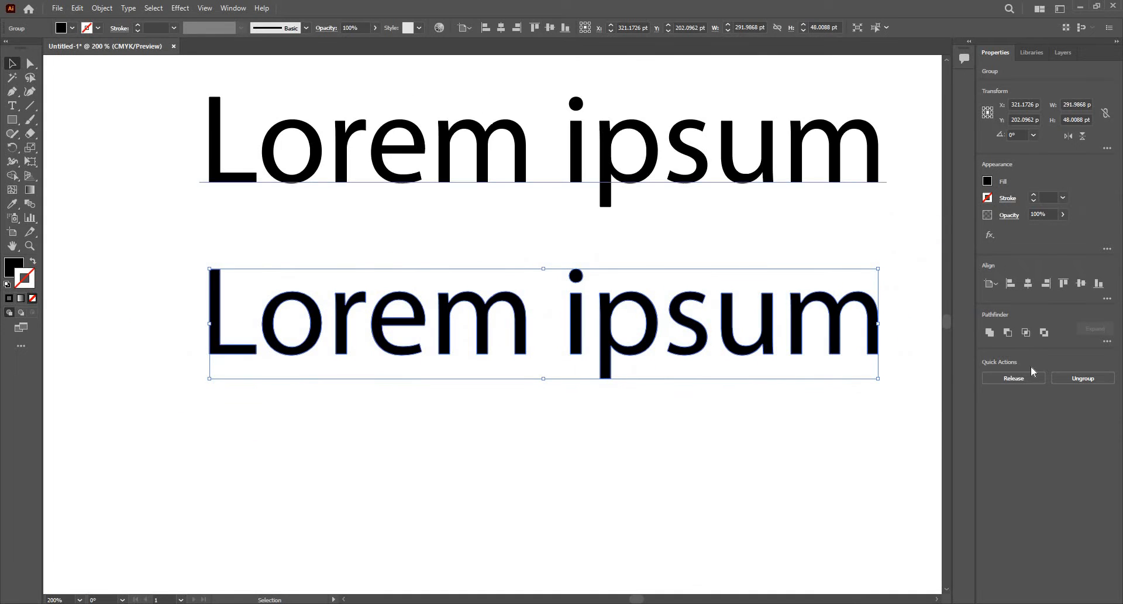
{"action": "mouse_move", "coordinate": [1013, 377]}
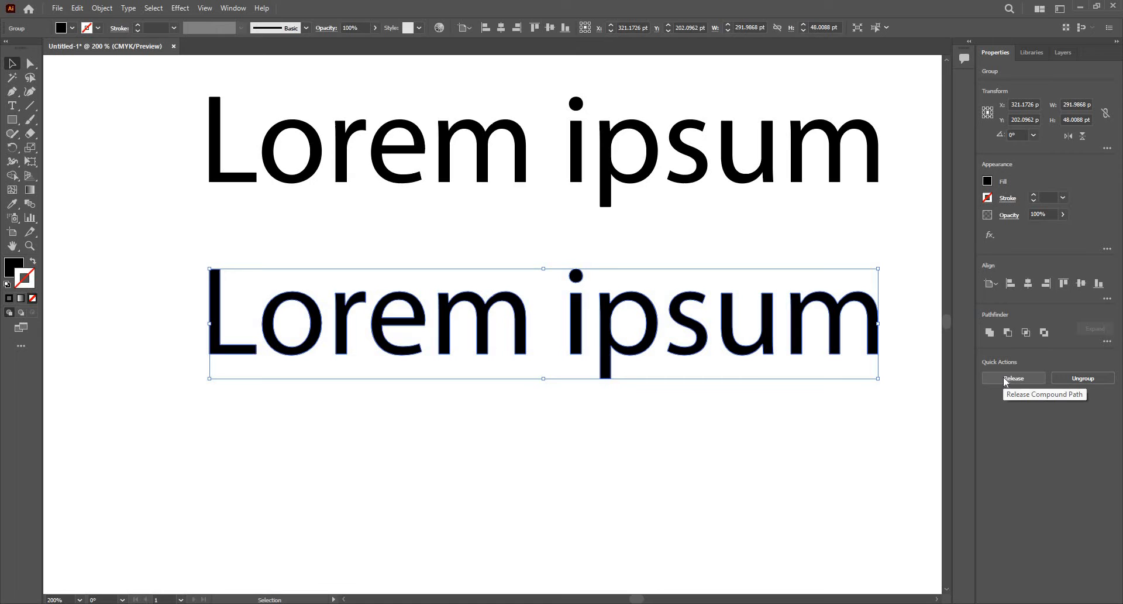
{"action": "mouse_move", "coordinate": [992, 384]}
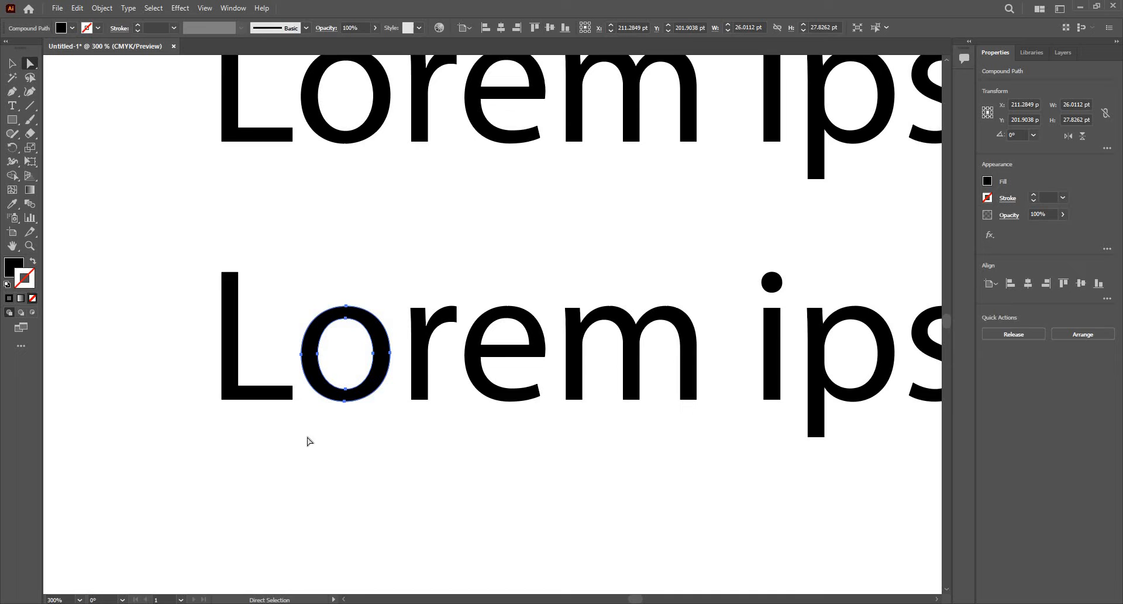
{"action": "left_click", "coordinate": [256, 351]}
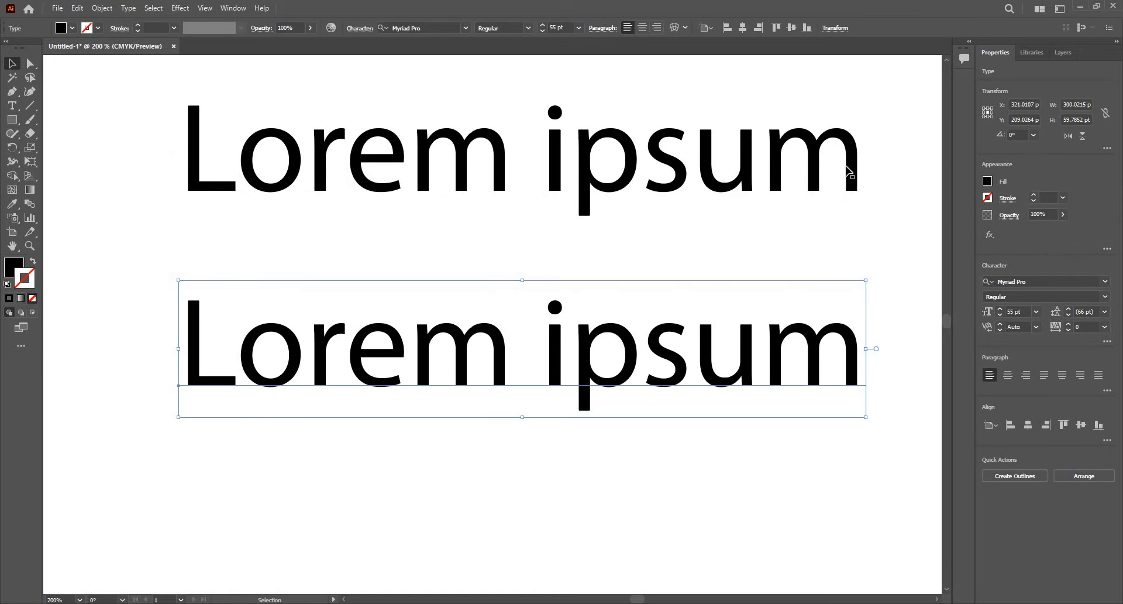
Give the lower text a red 1 pt stroke and bring up Object > Expand for it
{"action": "left_click", "coordinate": [1046, 198]}
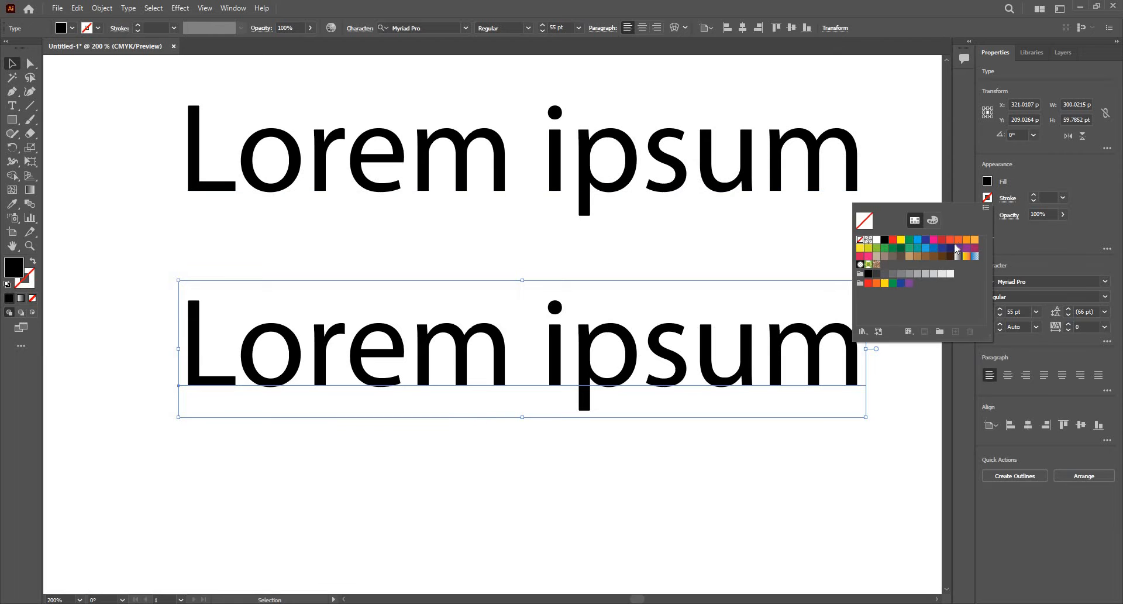
{"action": "left_click", "coordinate": [950, 239]}
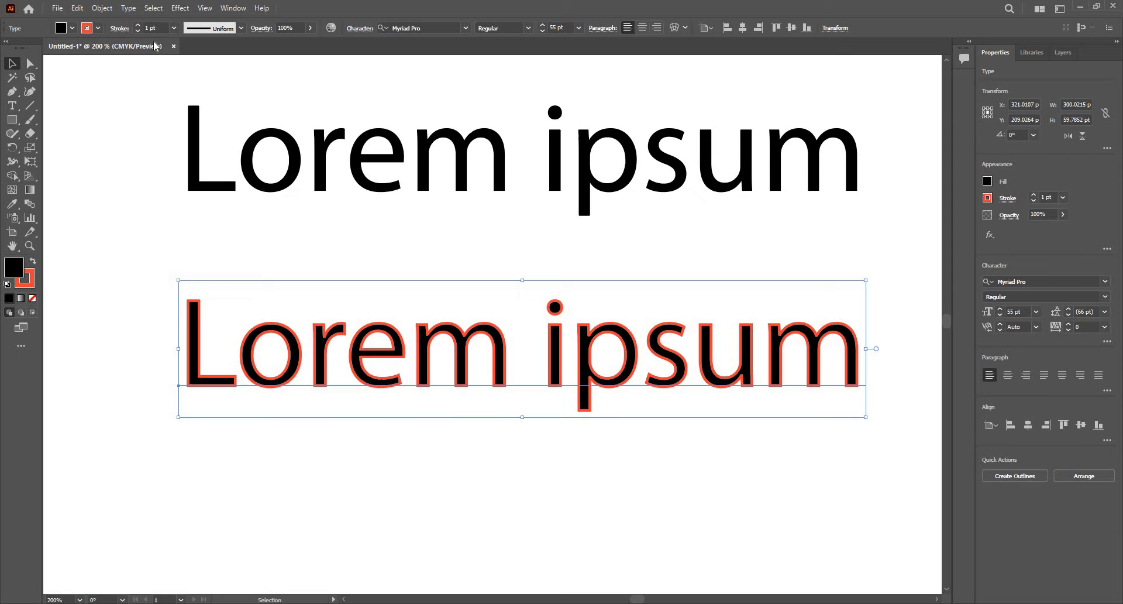
{"action": "left_click", "coordinate": [100, 8]}
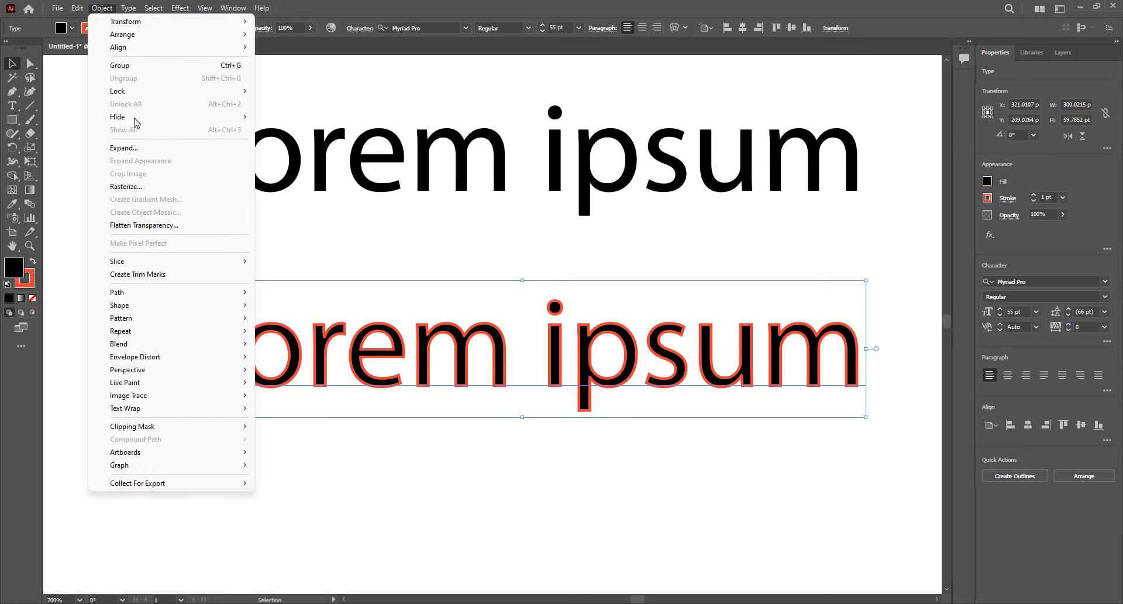
{"action": "left_click", "coordinate": [124, 147]}
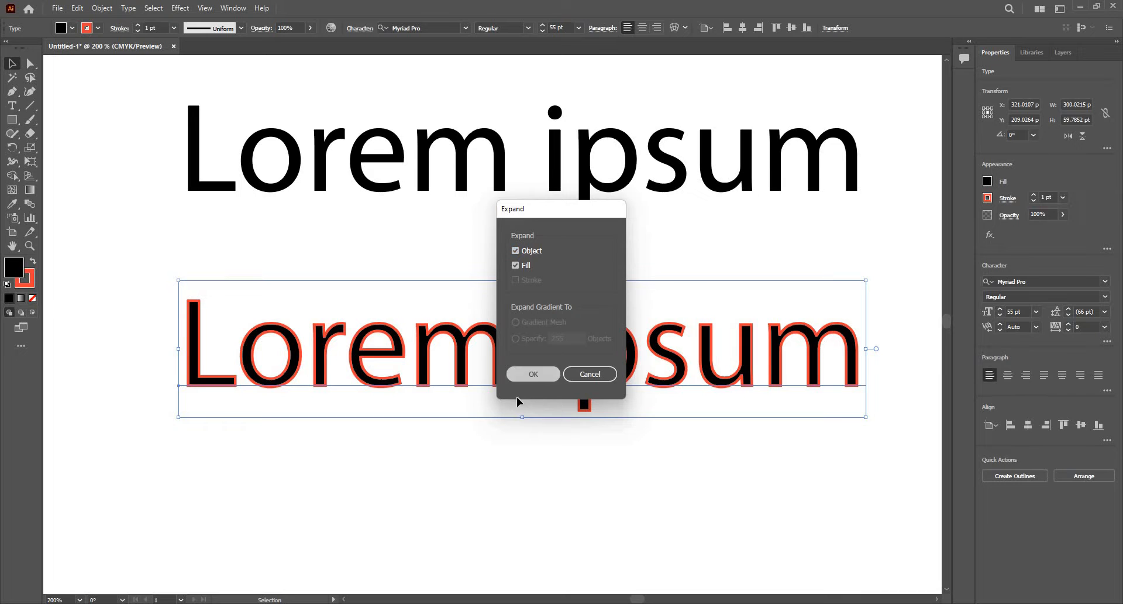
Confirm expanding the red-outlined text and release the L into its own path
{"action": "left_click", "coordinate": [532, 373]}
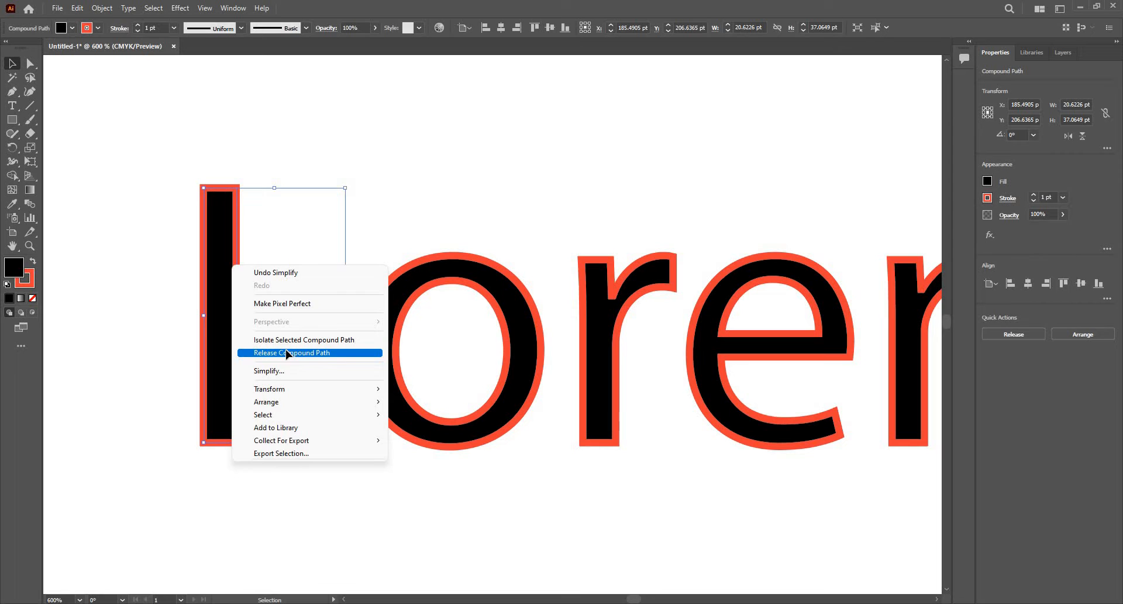
{"action": "left_click", "coordinate": [291, 352]}
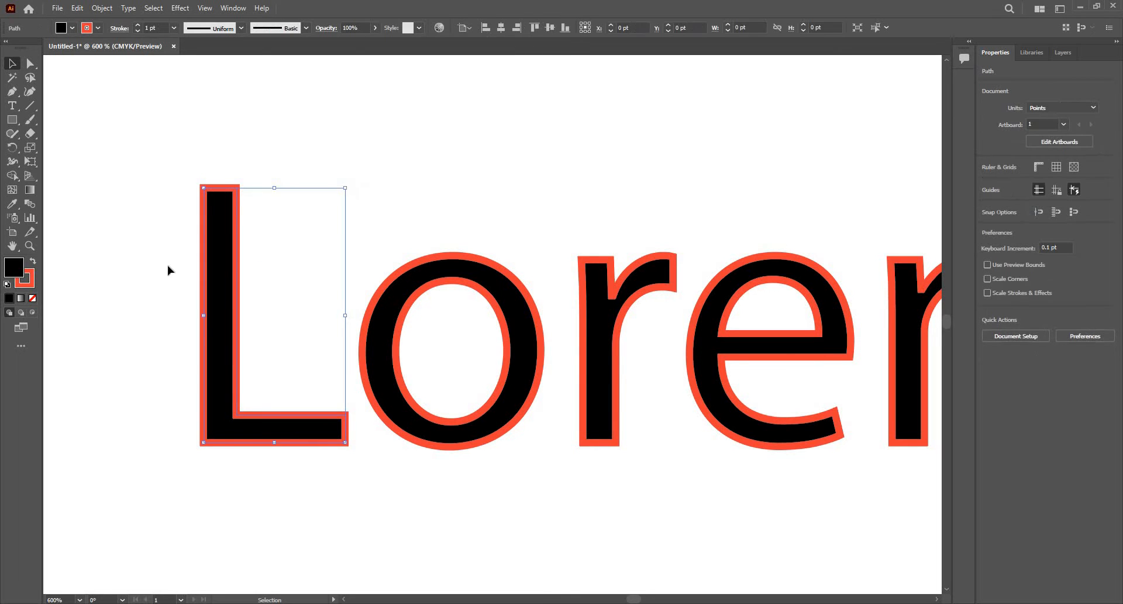
{"action": "left_click", "coordinate": [101, 8]}
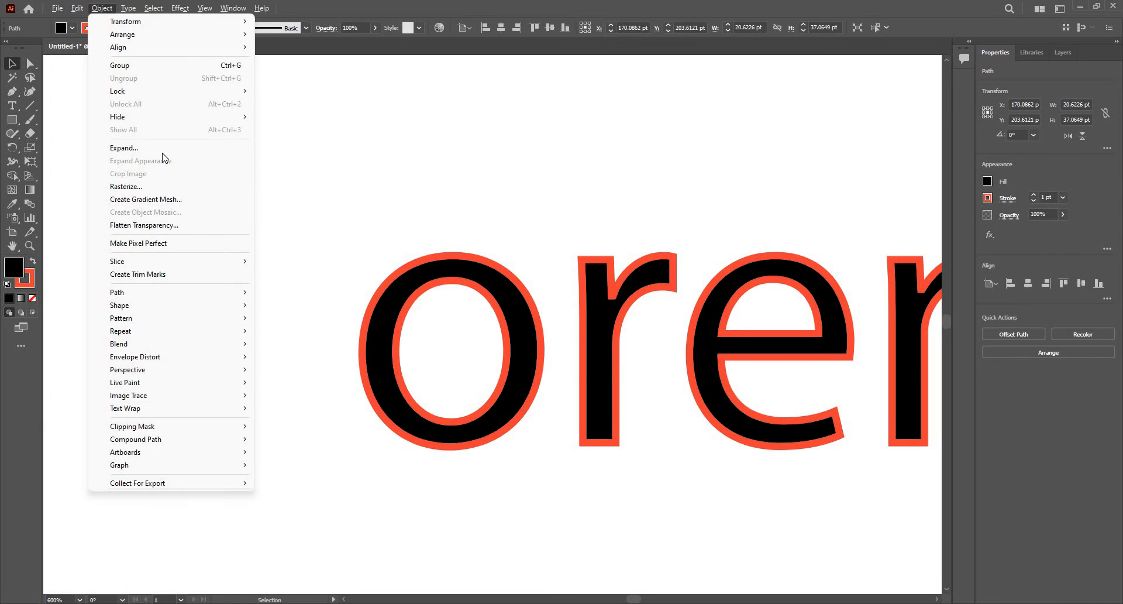
Expand the L into separate fill and stroke shapes and view its quick actions
{"action": "left_click", "coordinate": [123, 147]}
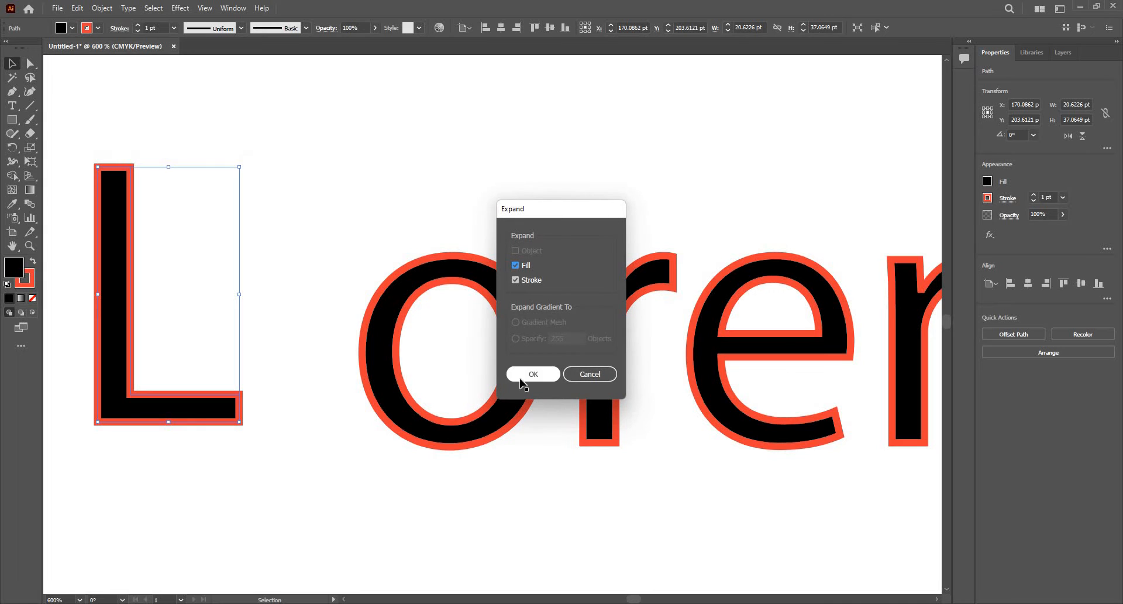
{"action": "left_click", "coordinate": [532, 373]}
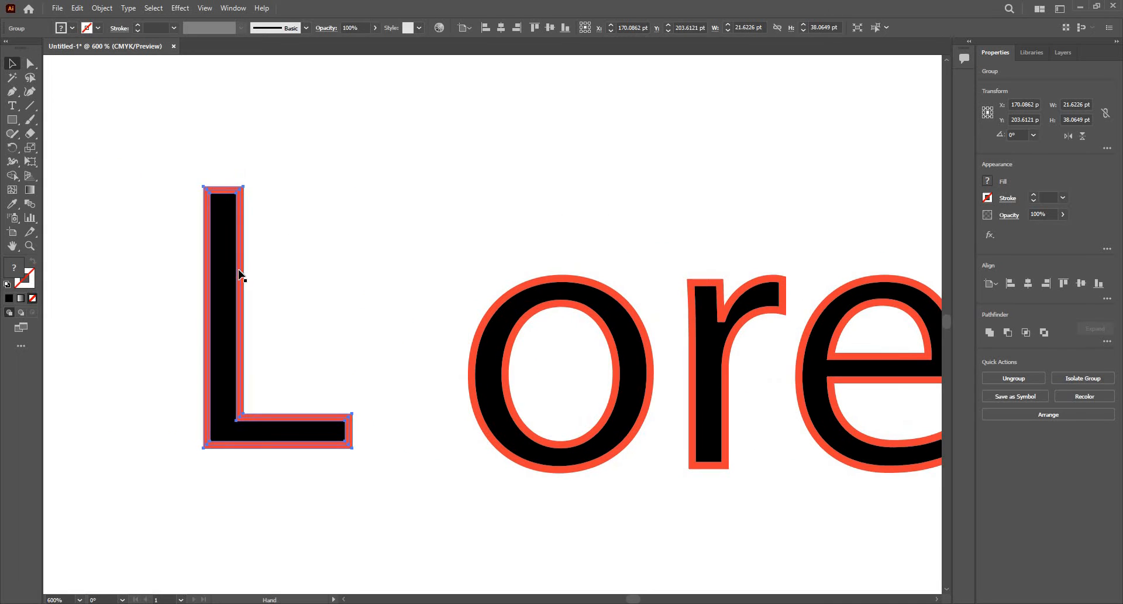
{"action": "right_click", "coordinate": [236, 279]}
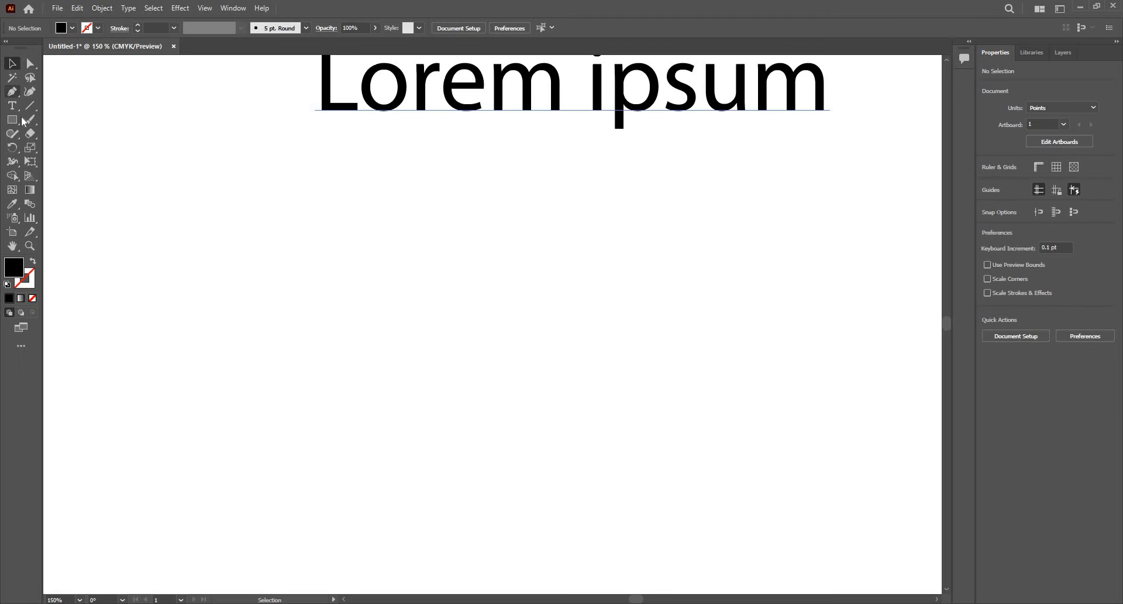
Draw a black circle with a 9 pt red stroke and expand it into fill and stroke shapes
{"action": "left_click", "coordinate": [12, 119]}
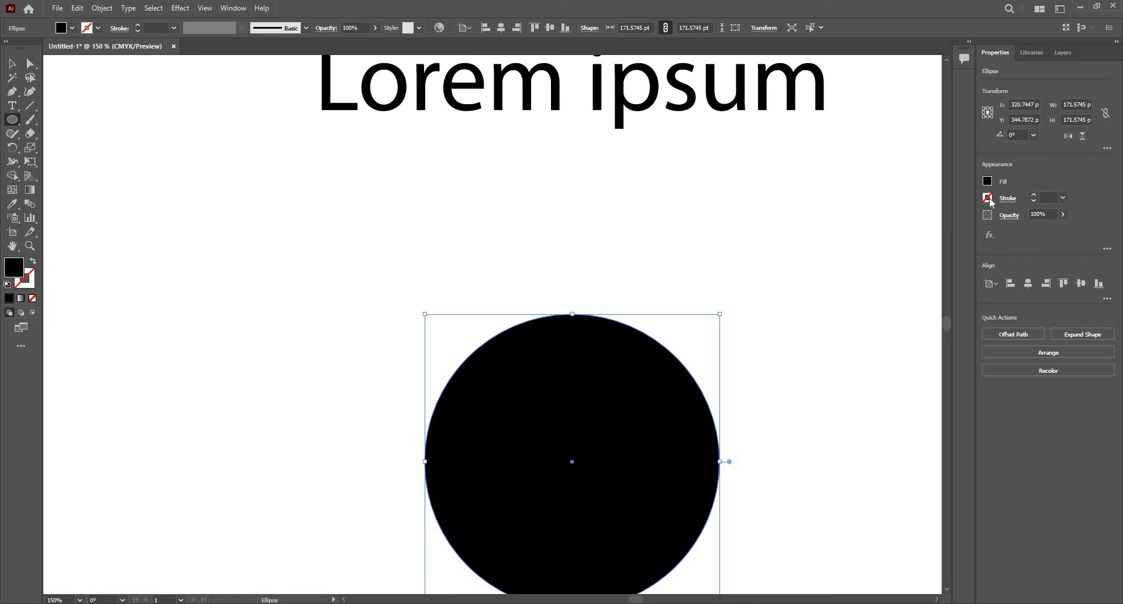
{"action": "left_click", "coordinate": [989, 198]}
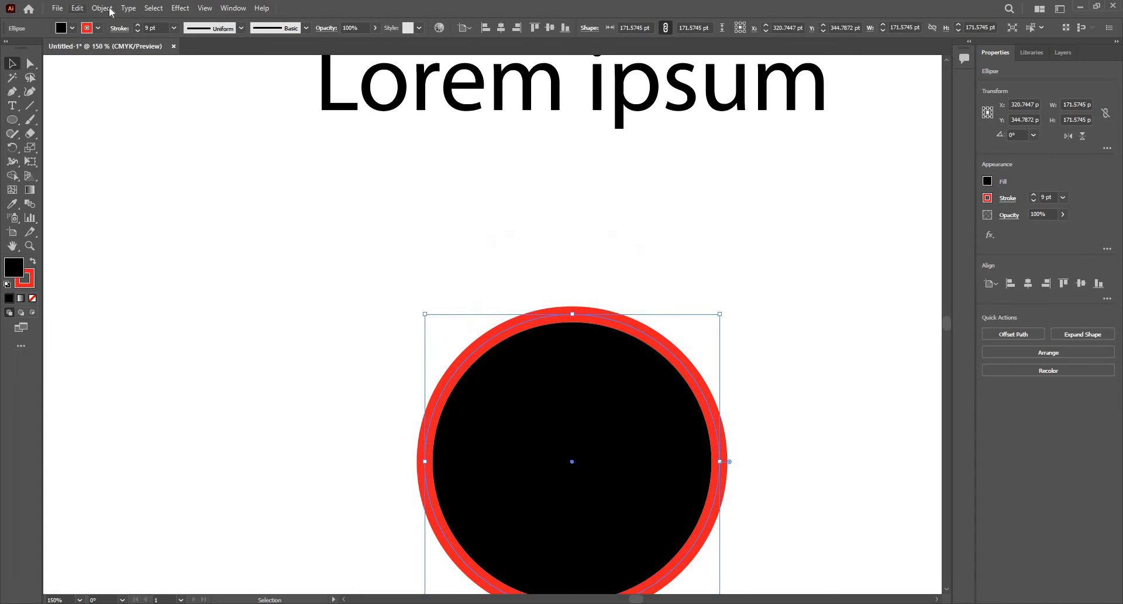
{"action": "left_click", "coordinate": [102, 8]}
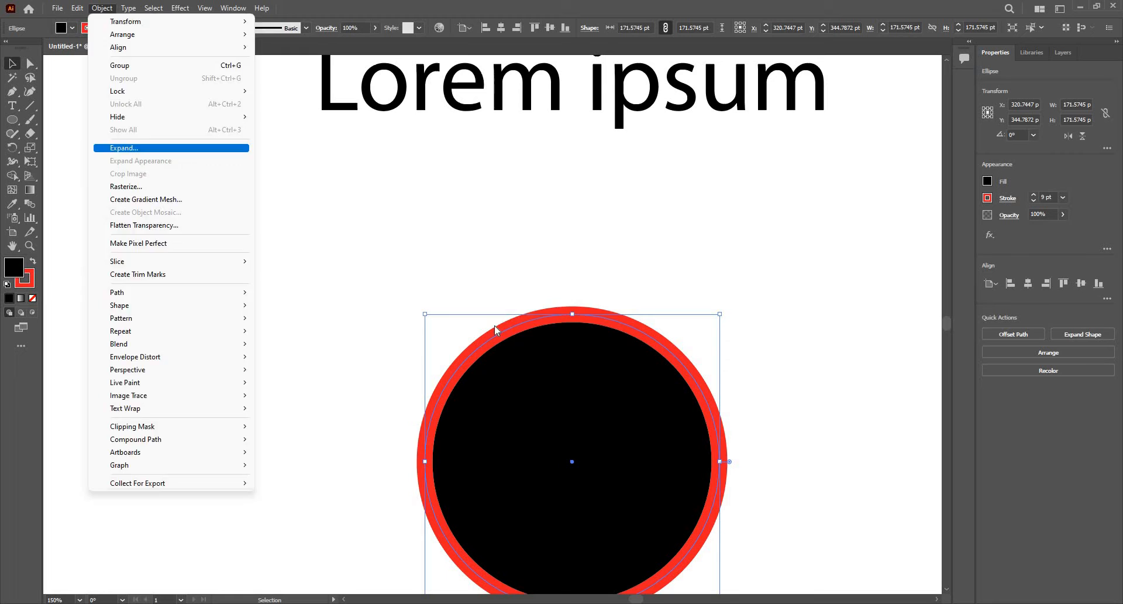
{"action": "left_click", "coordinate": [124, 148]}
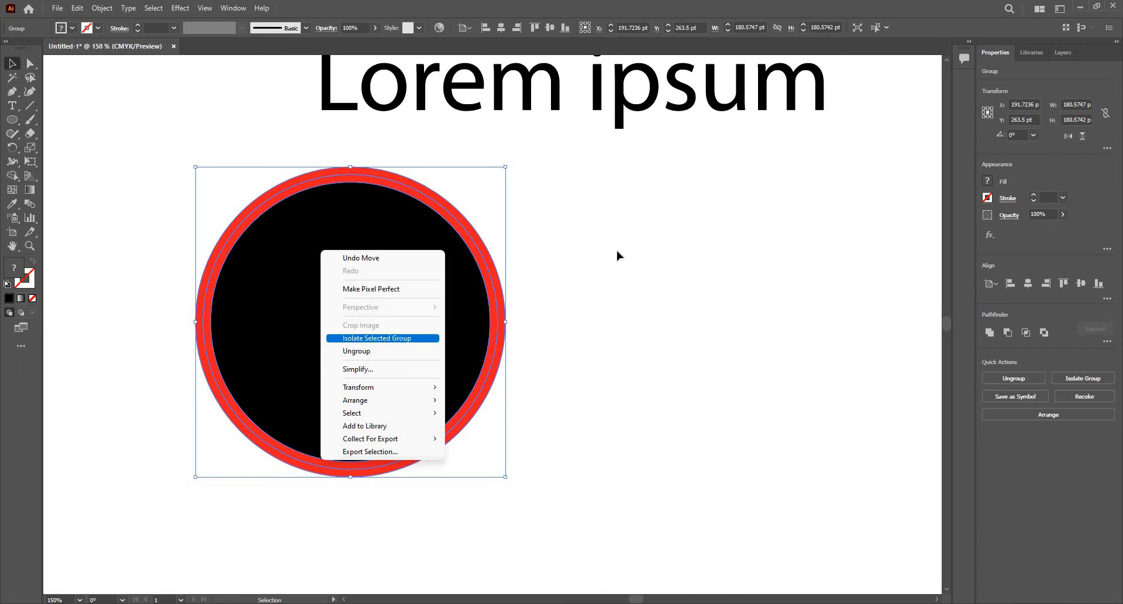
{"action": "left_click", "coordinate": [376, 337]}
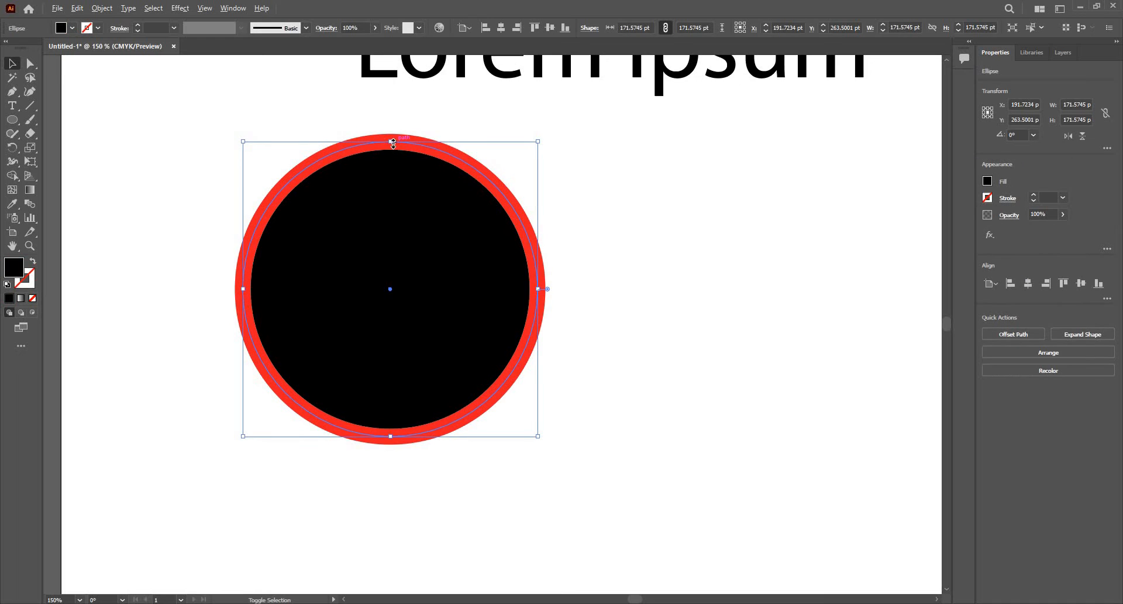
Draw a smaller black circle with a 7 pt red stroke beside the first one
{"action": "left_click_drag", "start_coordinate": [390, 142], "coordinate": [388, 151]}
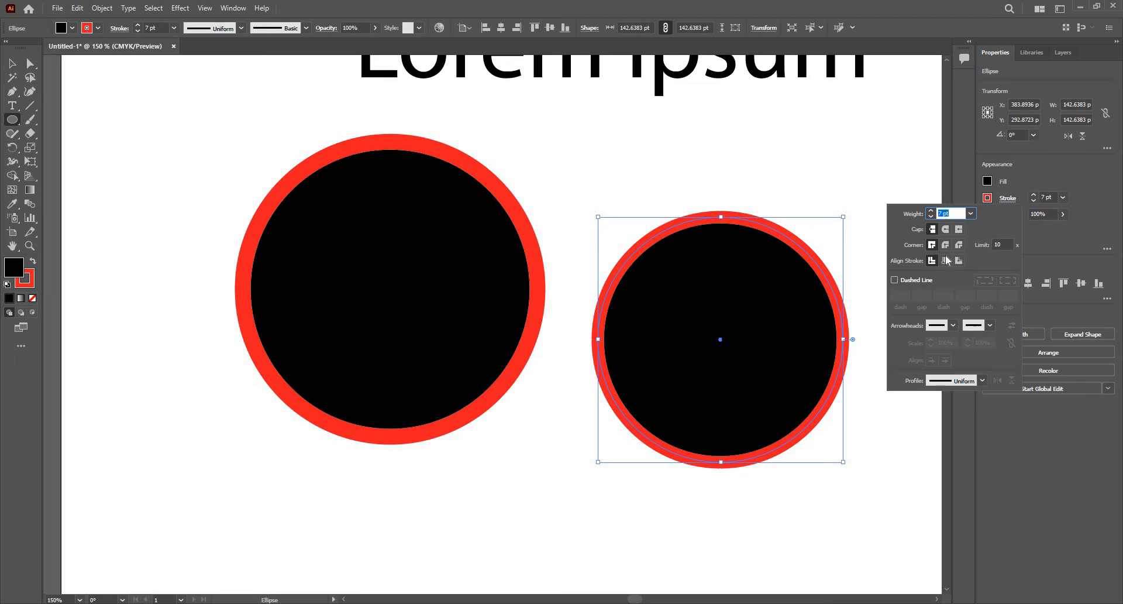
{"action": "mouse_move", "coordinate": [867, 289]}
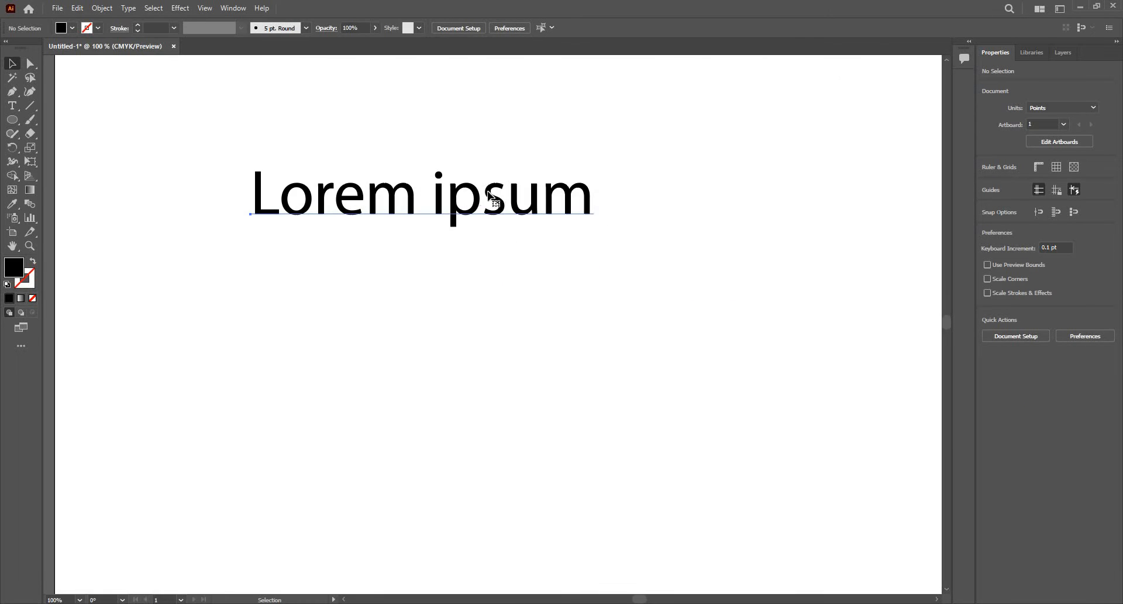
Select the text and apply the News706 BT Bold typeface
{"action": "left_click", "coordinate": [421, 194]}
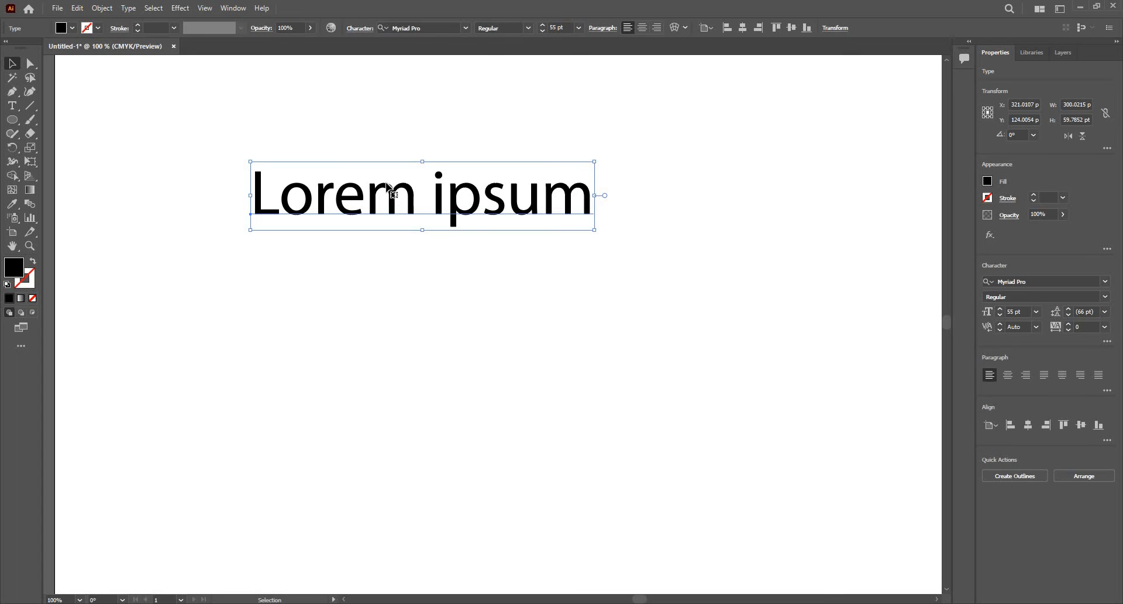
{"action": "mouse_move", "coordinate": [465, 34]}
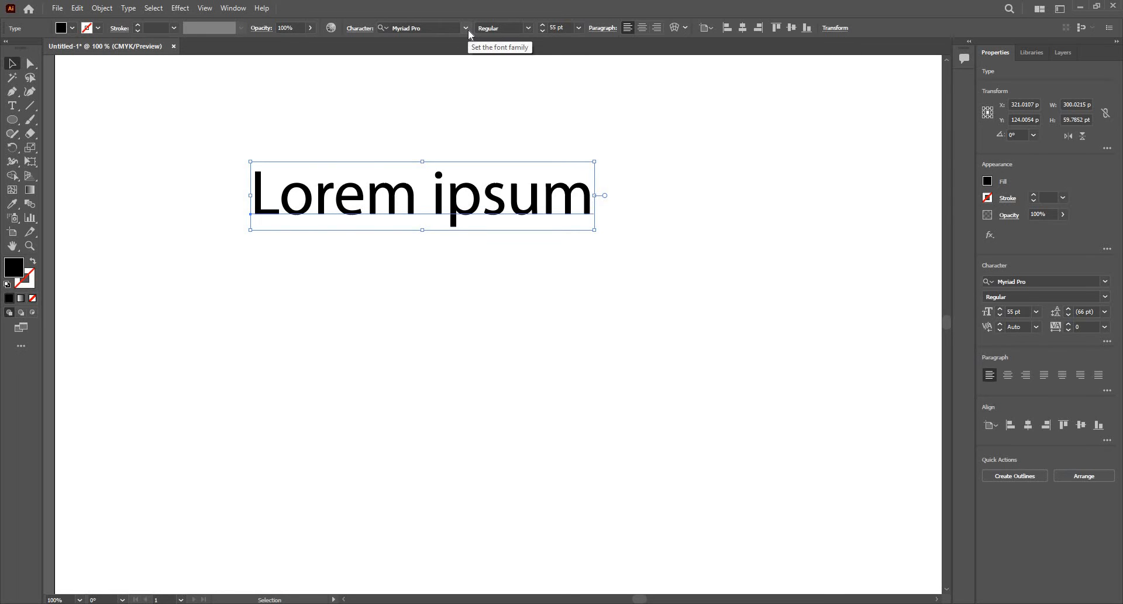
{"action": "left_click", "coordinate": [465, 28]}
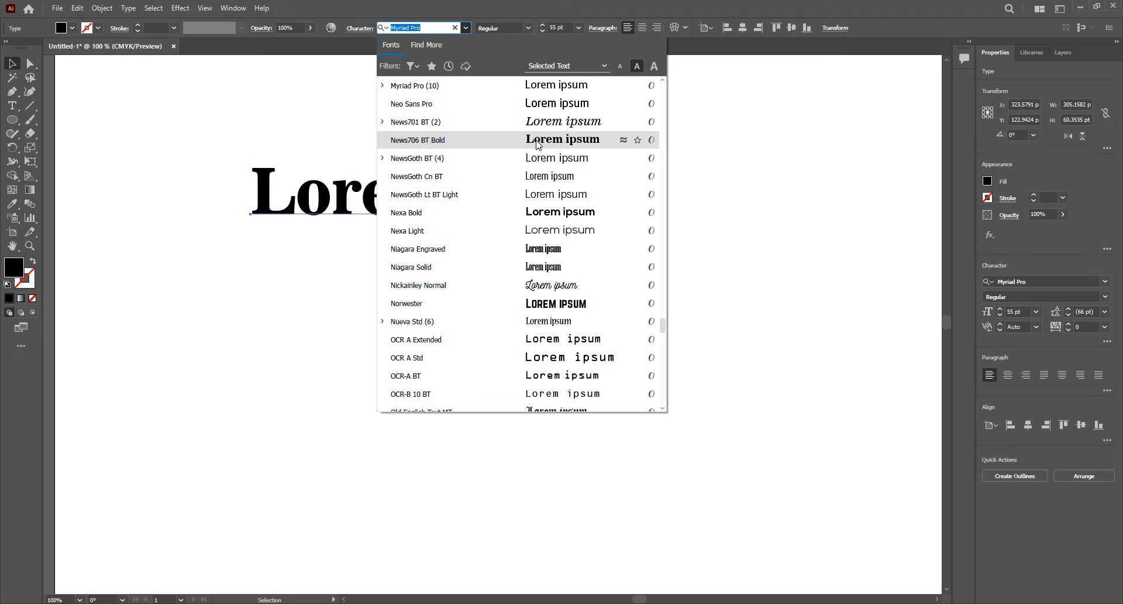
{"action": "left_click", "coordinate": [416, 140]}
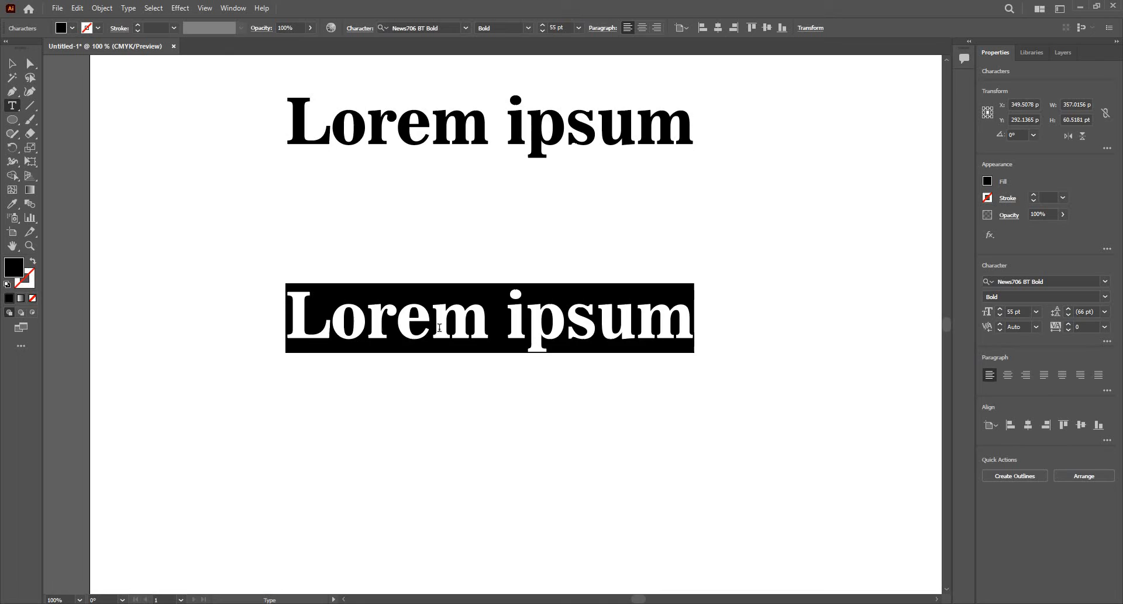
Type KABOOM! as a second 55 pt line and leave text editing
{"action": "type", "text": "KAB"}
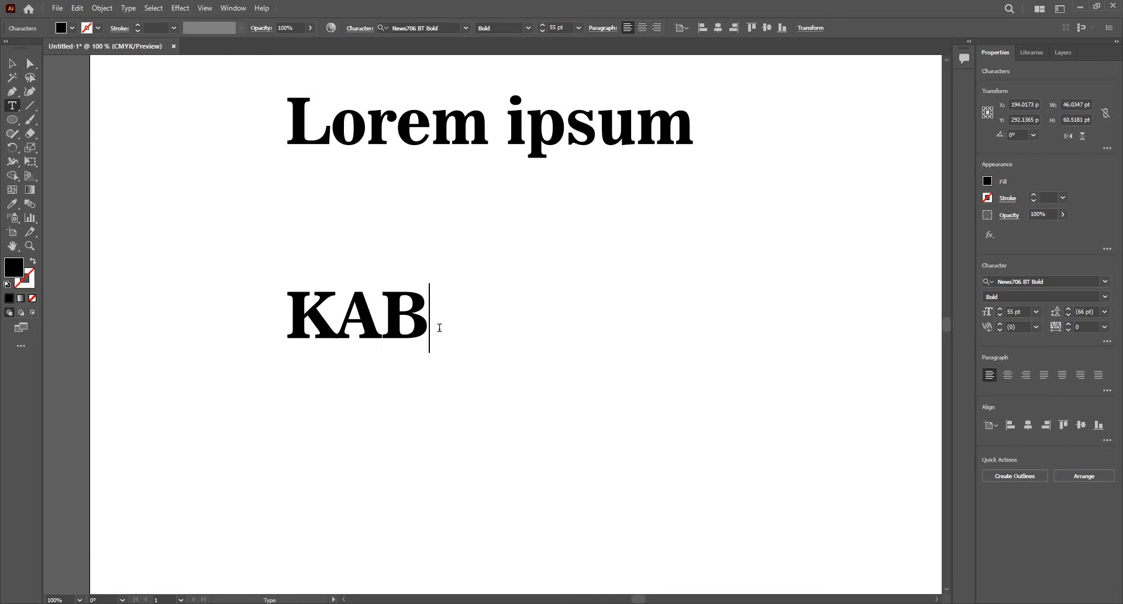
{"action": "type", "text": "OOM"}
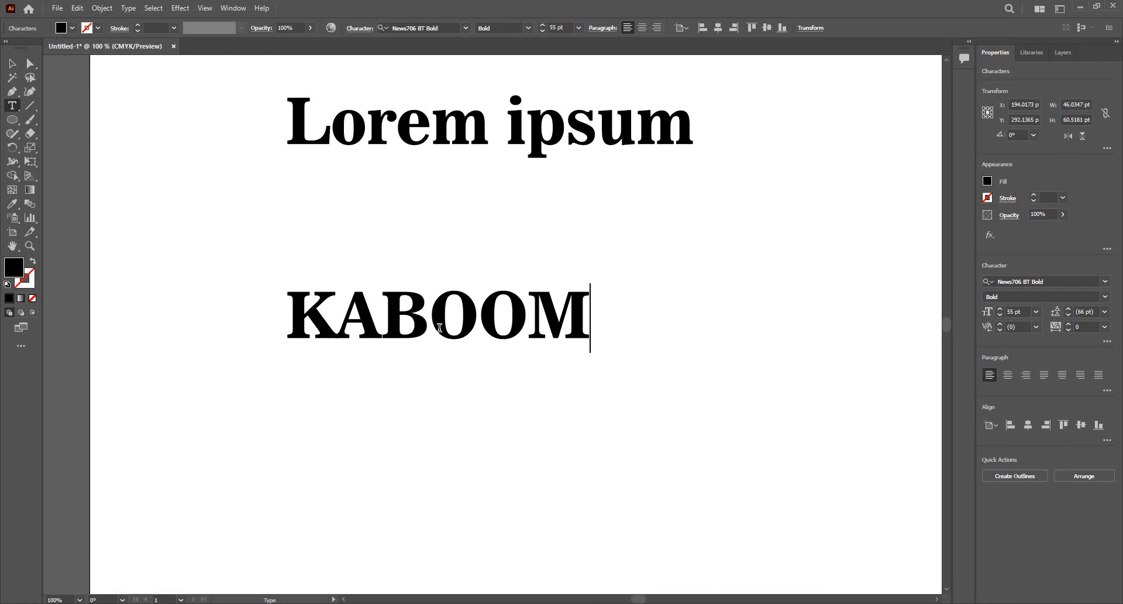
{"action": "type", "text": "!"}
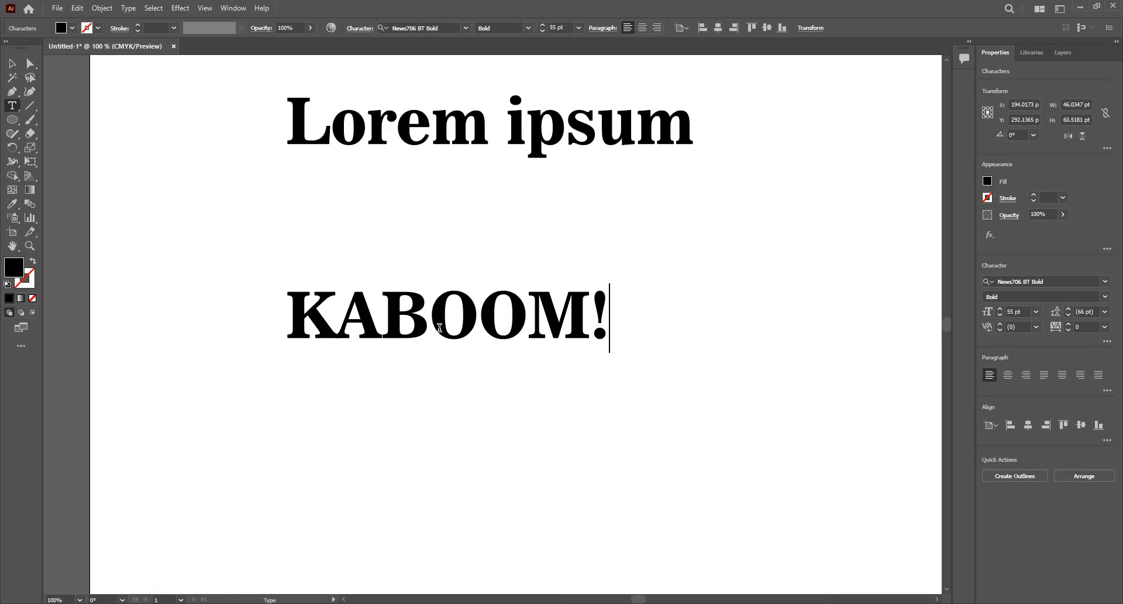
{"action": "key", "text": "Escape"}
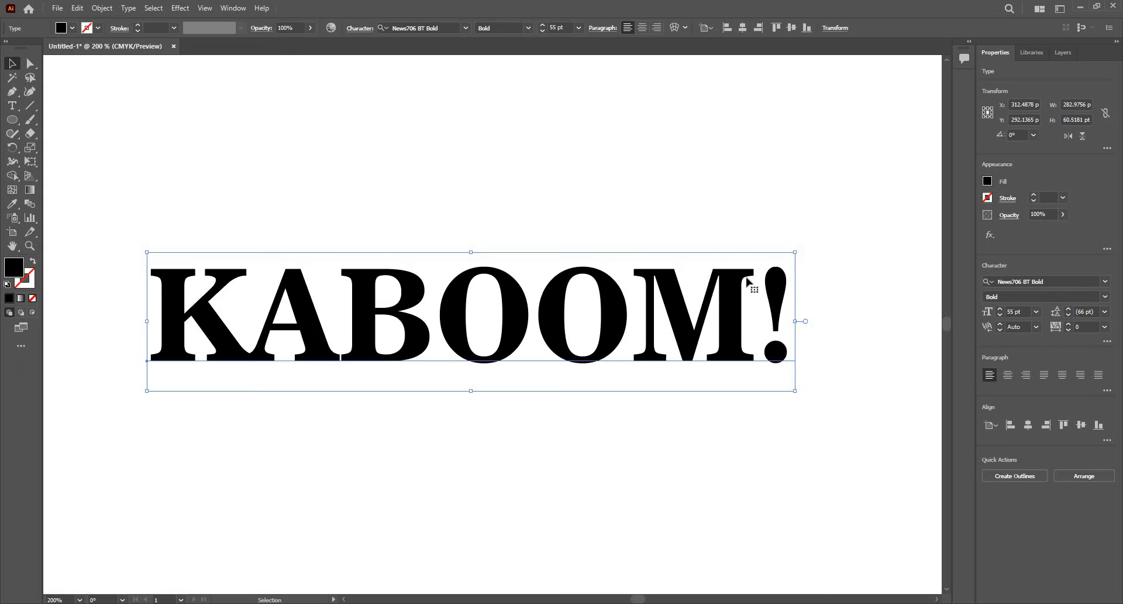
{"action": "mouse_move", "coordinate": [748, 282]}
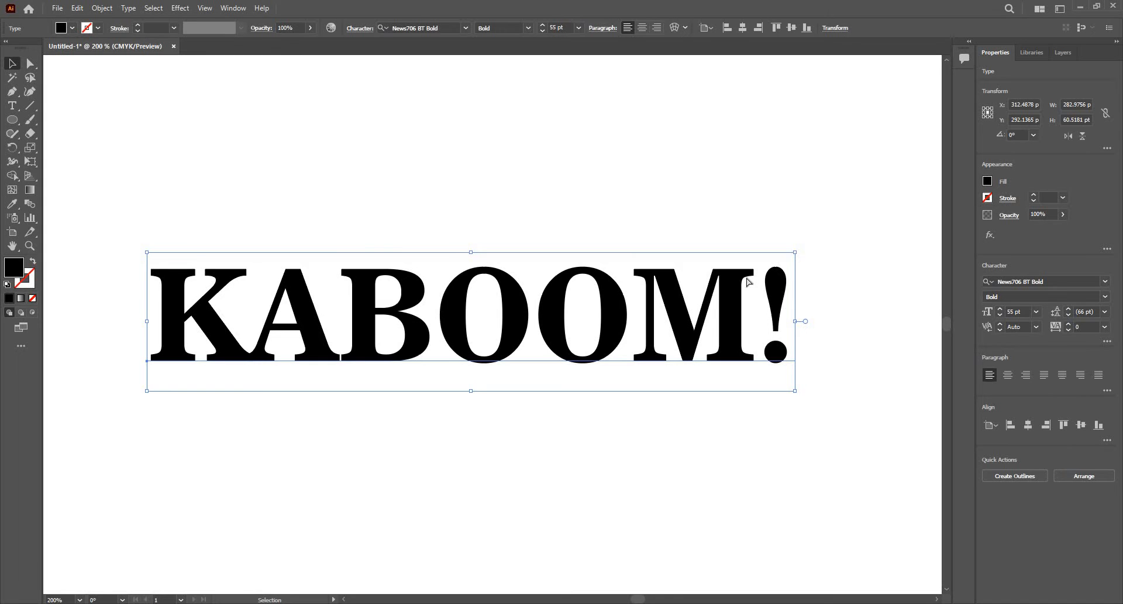
Convert KABOOM! into outlines and select the lower counter inside the B
{"action": "left_click", "coordinate": [1013, 475]}
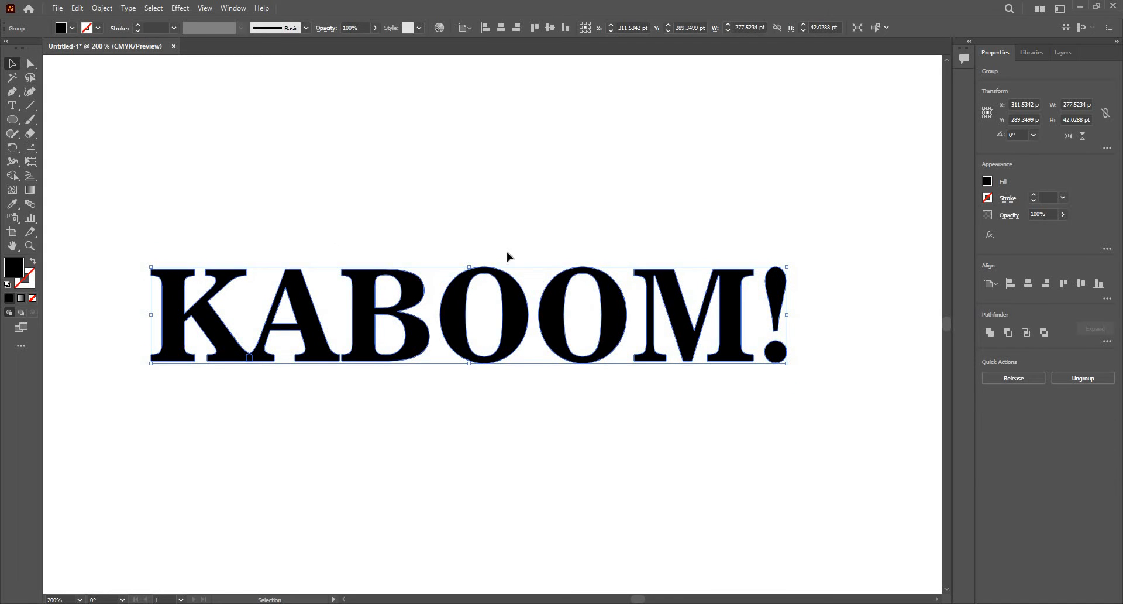
{"action": "scroll", "scroll_direction": "down", "scroll_amount": 3}
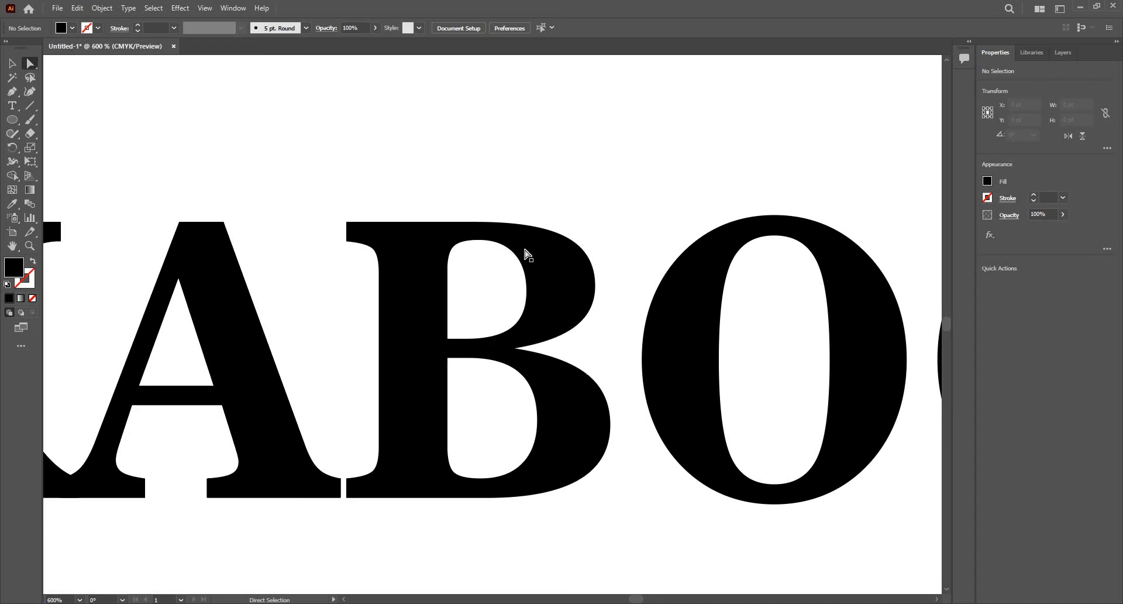
{"action": "left_click", "coordinate": [479, 260]}
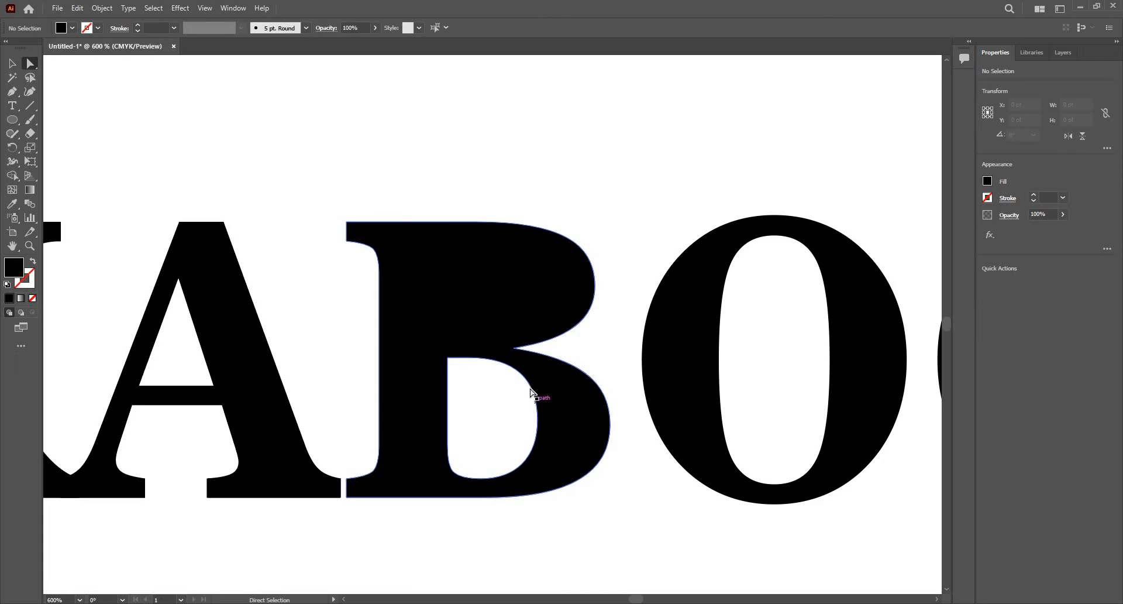
{"action": "left_click", "coordinate": [533, 395]}
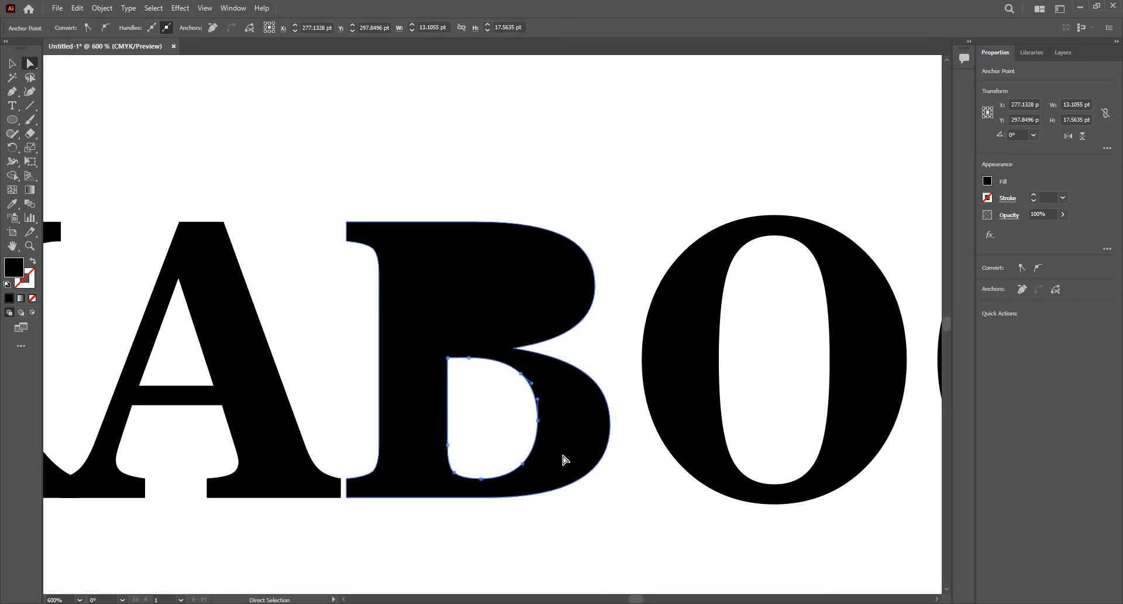
{"action": "left_click", "coordinate": [719, 358]}
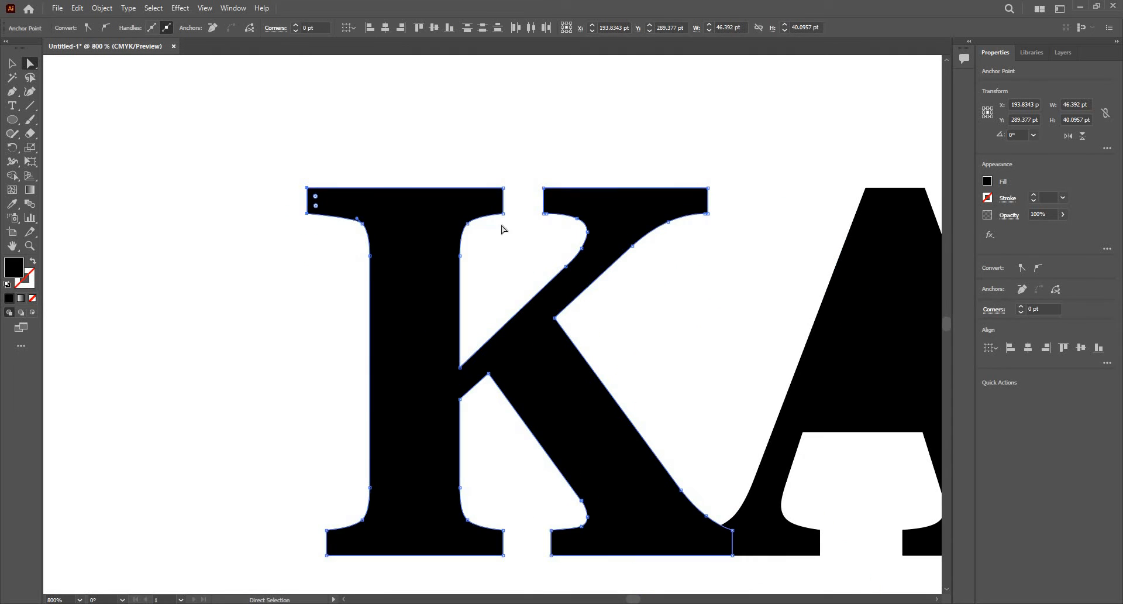
{"action": "mouse_move", "coordinate": [503, 217]}
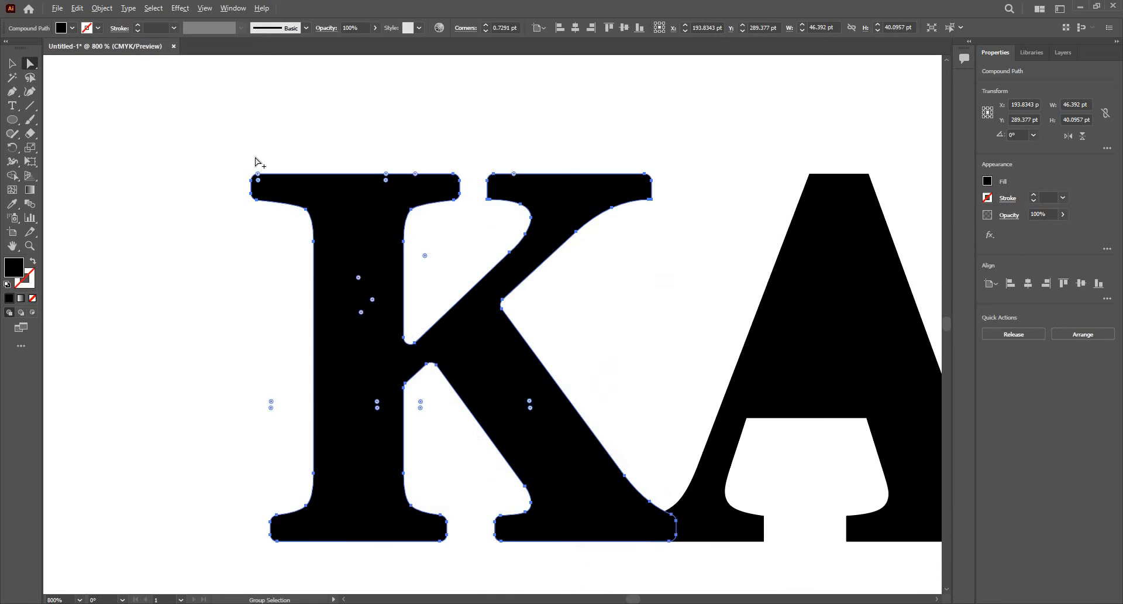
Reshape the K's rounded serif corner points to sharp, then reselect the whole group
{"action": "left_click", "coordinate": [11, 63]}
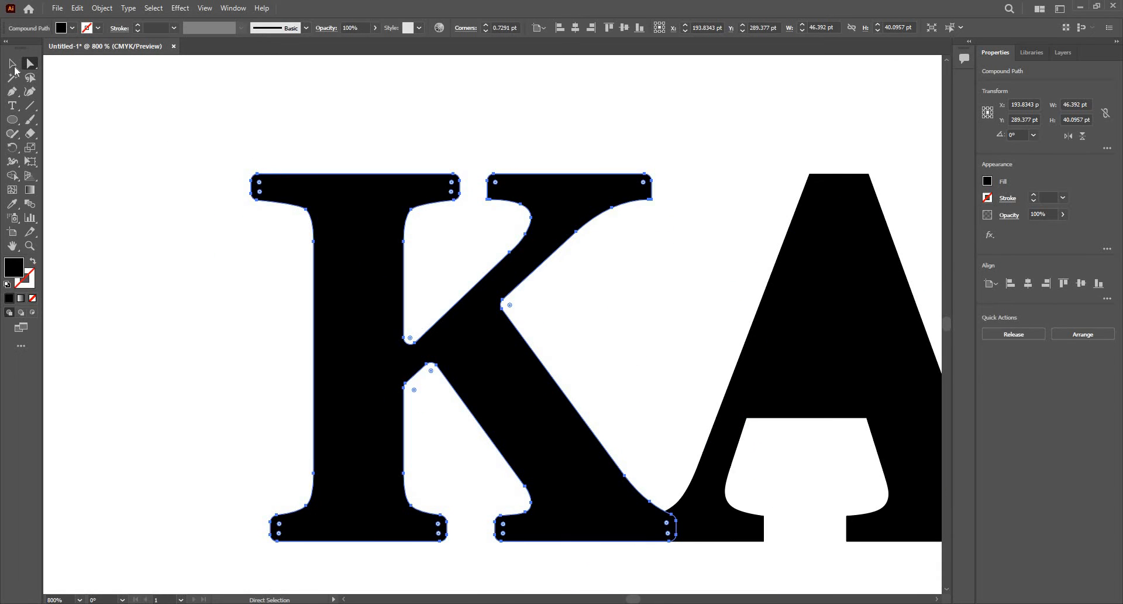
{"action": "left_click", "coordinate": [150, 90]}
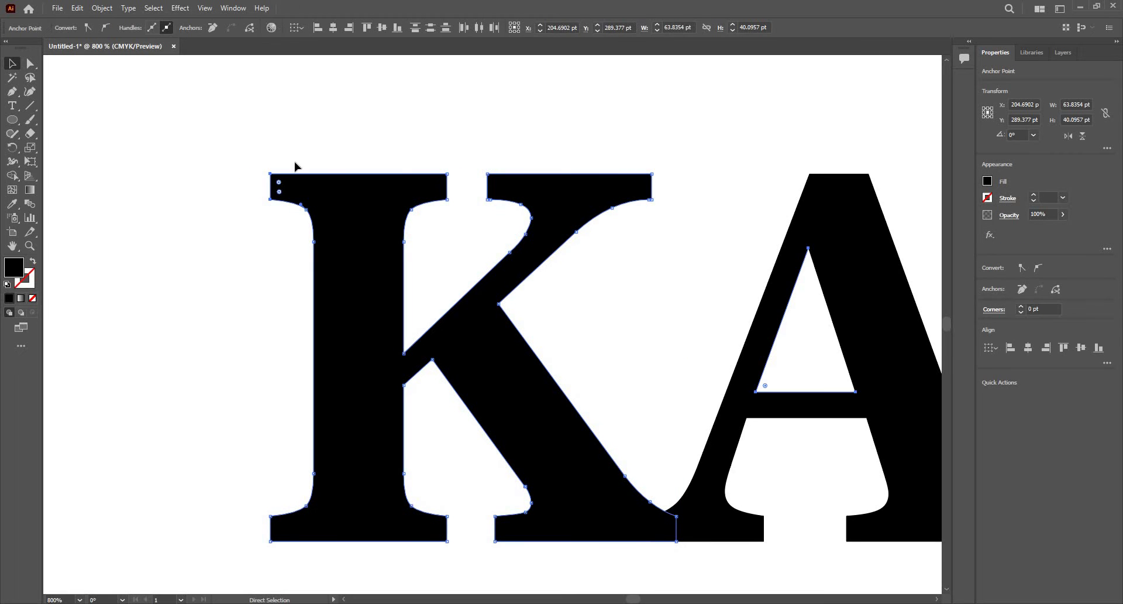
{"action": "left_click", "coordinate": [12, 63]}
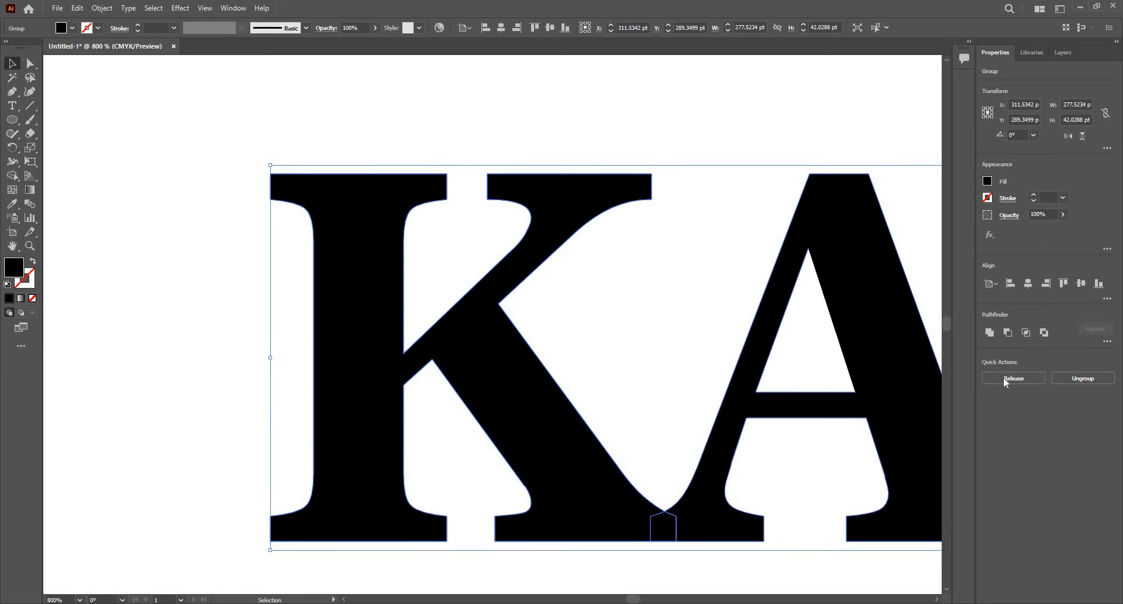
Release the KABOOM! compound letter shapes, inspect their anchors and delete them
{"action": "left_click", "coordinate": [1013, 378]}
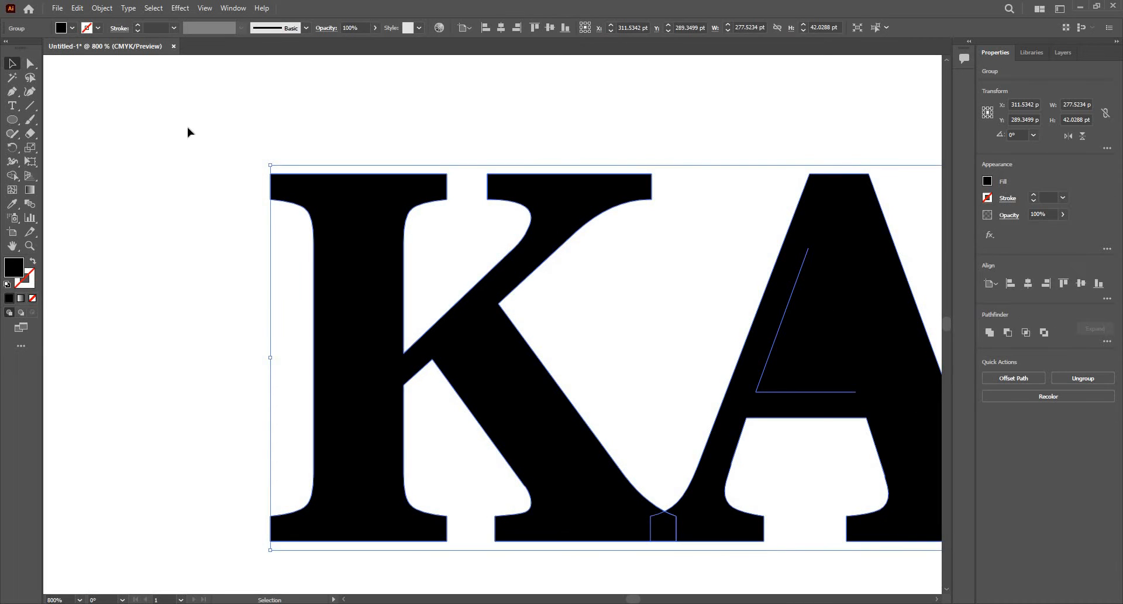
{"action": "left_click", "coordinate": [29, 63]}
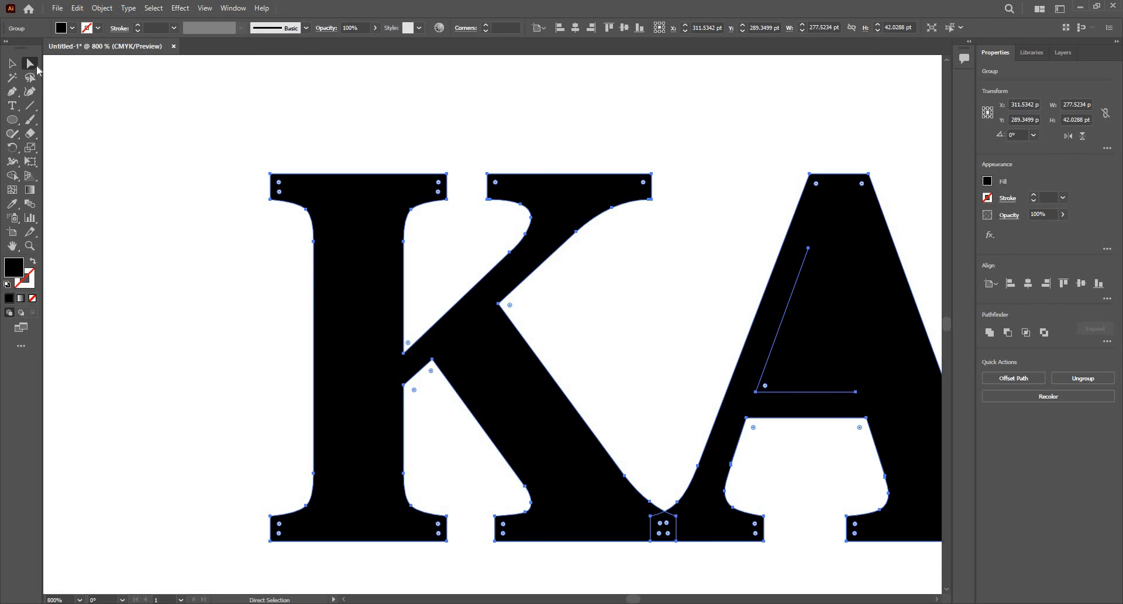
{"action": "mouse_move", "coordinate": [282, 188]}
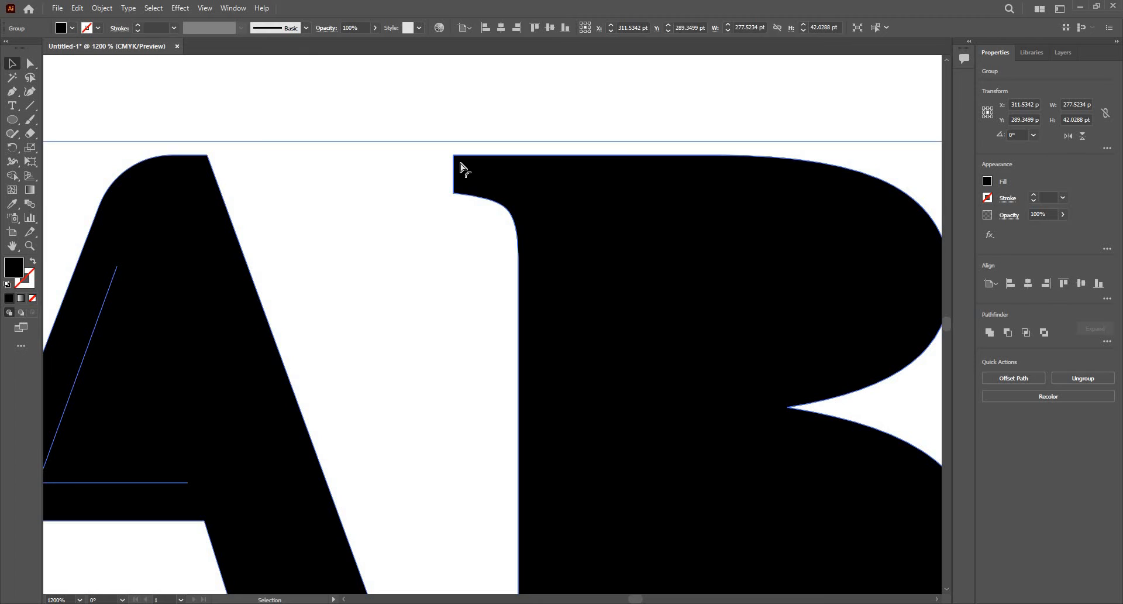
{"action": "left_click", "coordinate": [29, 63]}
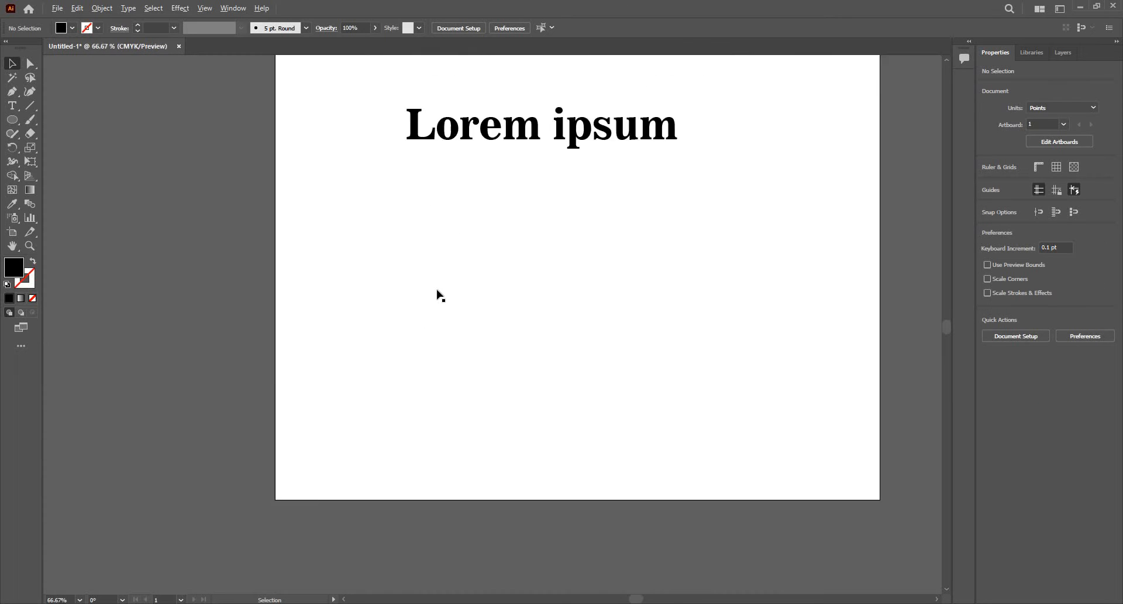
Set the selected Lorem ipsum text in the Aardvark Cafe font from the Character font list
{"action": "left_click", "coordinate": [540, 125]}
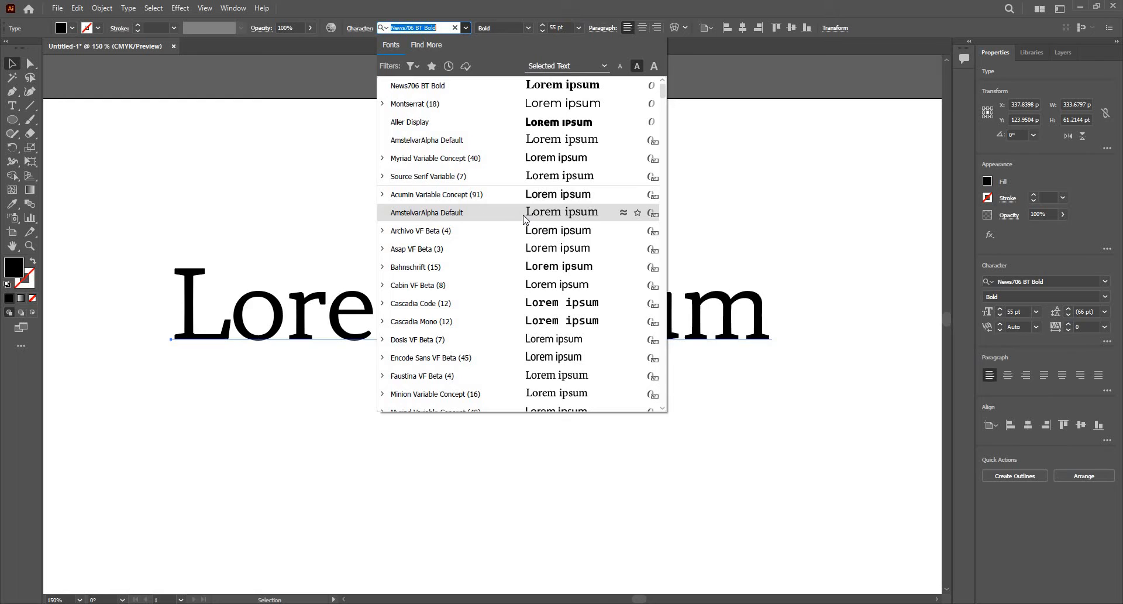
{"action": "mouse_move", "coordinate": [417, 302]}
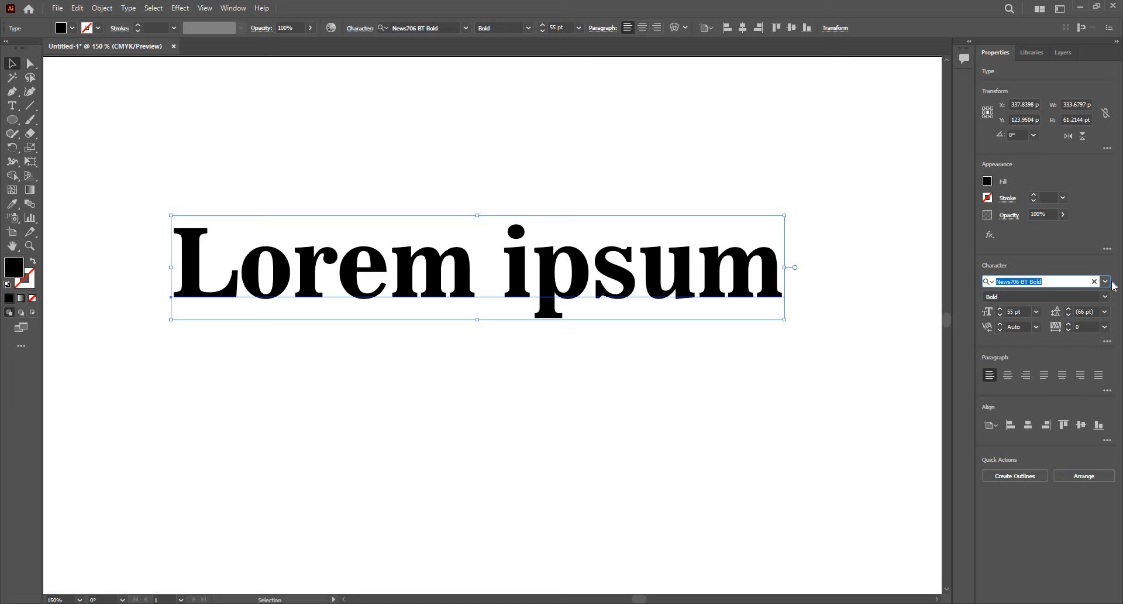
{"action": "left_click", "coordinate": [1105, 281]}
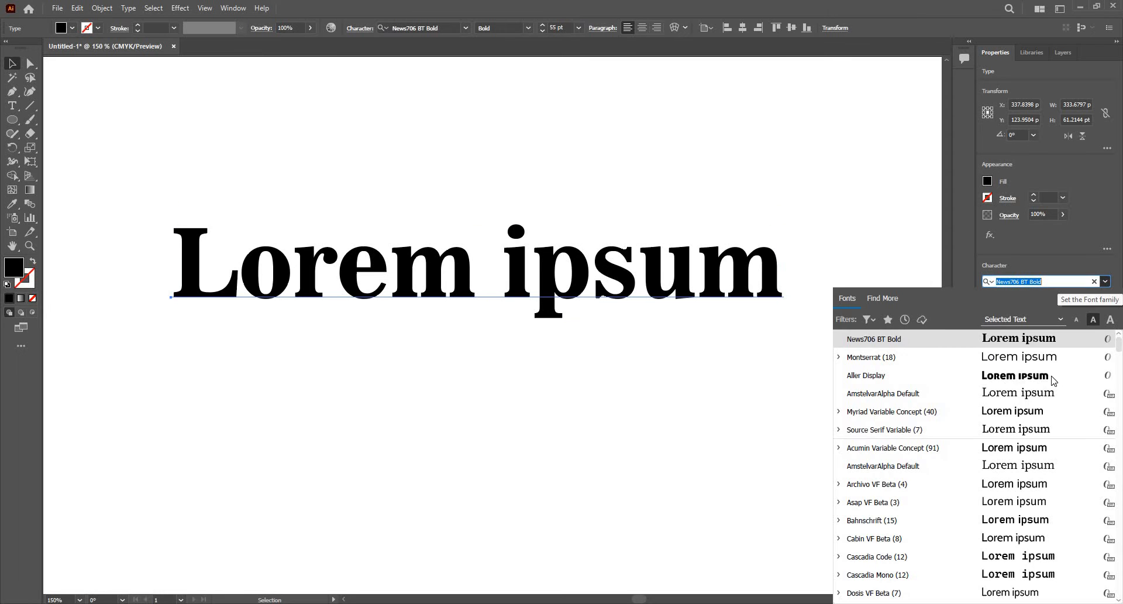
{"action": "scroll", "scroll_direction": "down", "scroll_amount": 3}
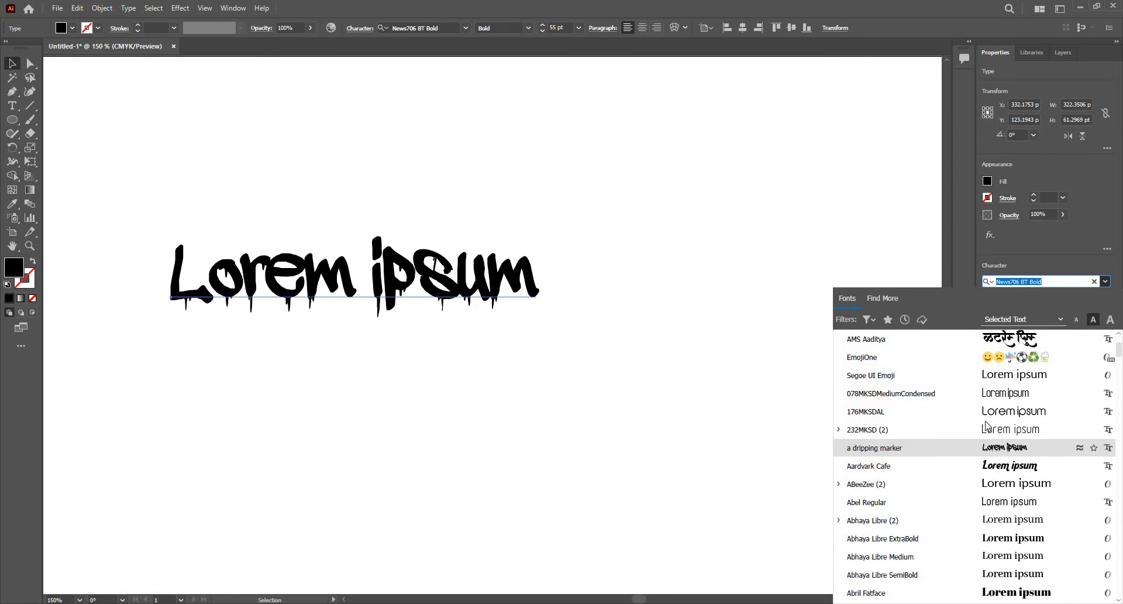
{"action": "left_click", "coordinate": [890, 393]}
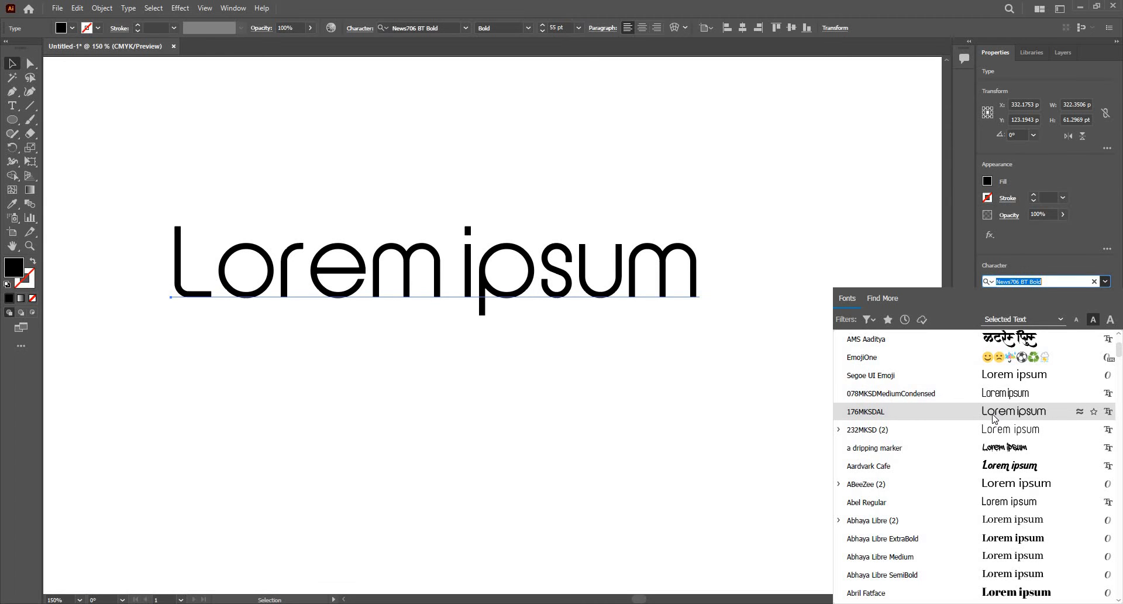
{"action": "left_click", "coordinate": [867, 429]}
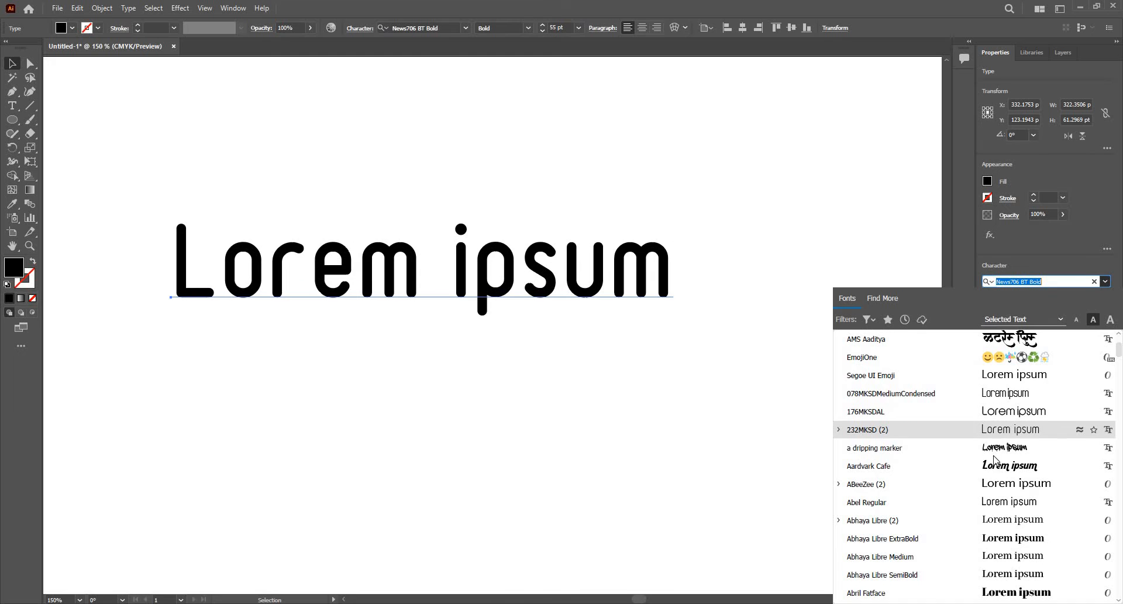
{"action": "left_click", "coordinate": [866, 466]}
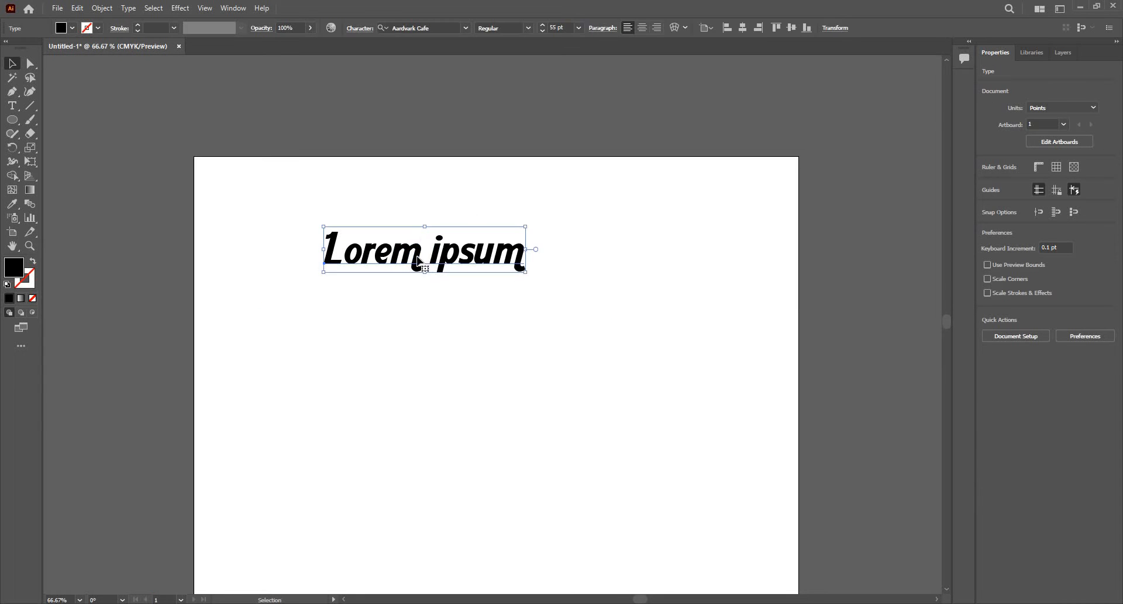
Alt-drag a copy of Lorem ipsum below the original and select that lower copy for editing
{"action": "left_click_drag", "start_coordinate": [422, 249], "coordinate": [422, 276]}
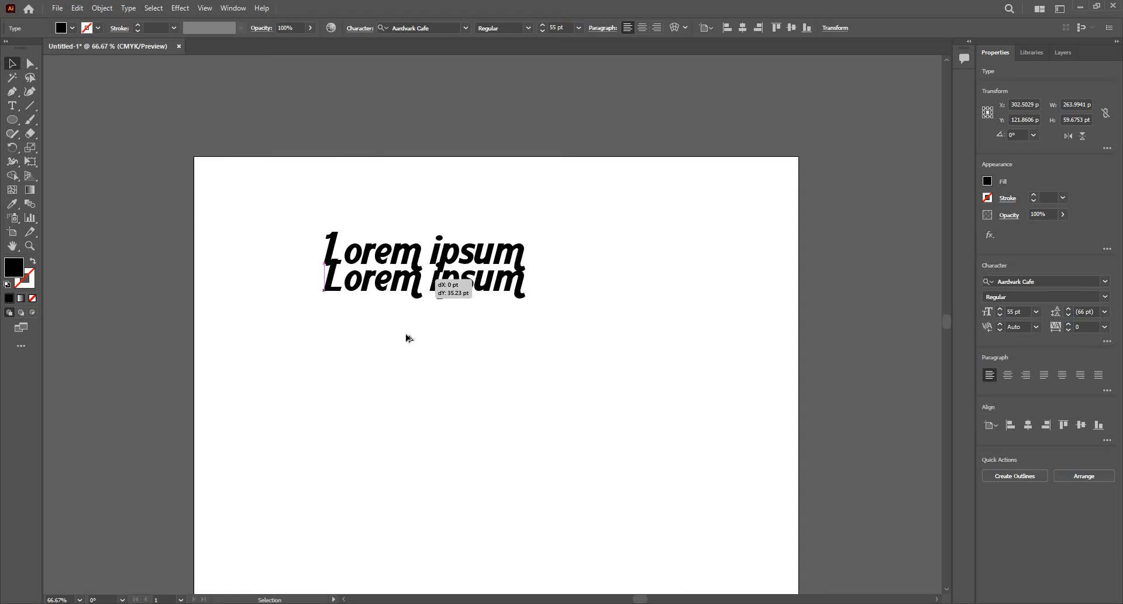
{"action": "left_click_drag", "start_coordinate": [422, 278], "coordinate": [423, 331]}
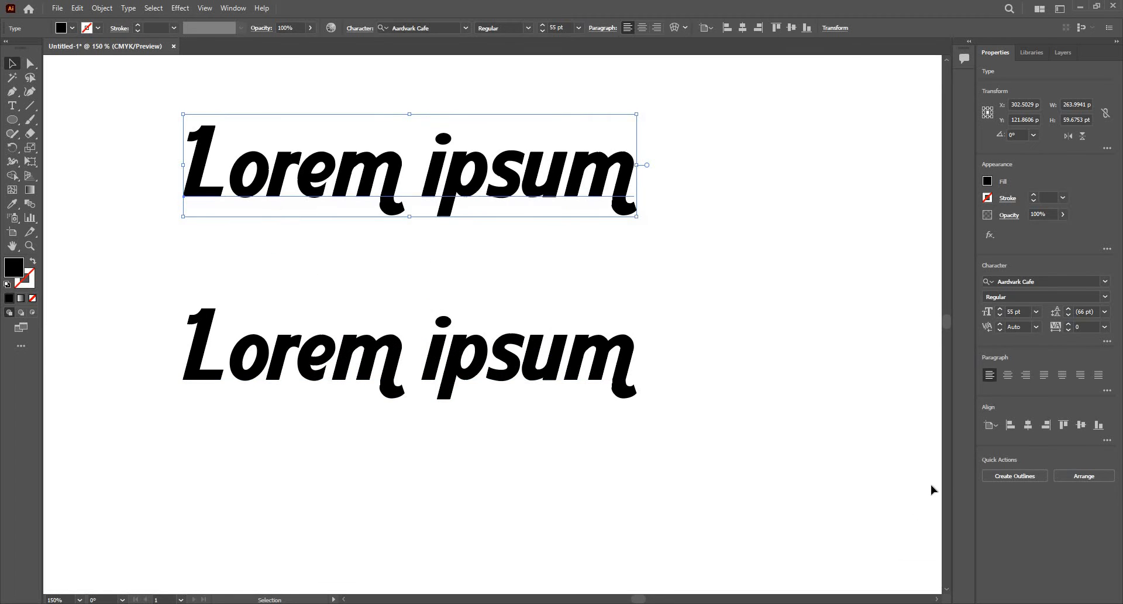
{"action": "left_click", "coordinate": [1013, 474]}
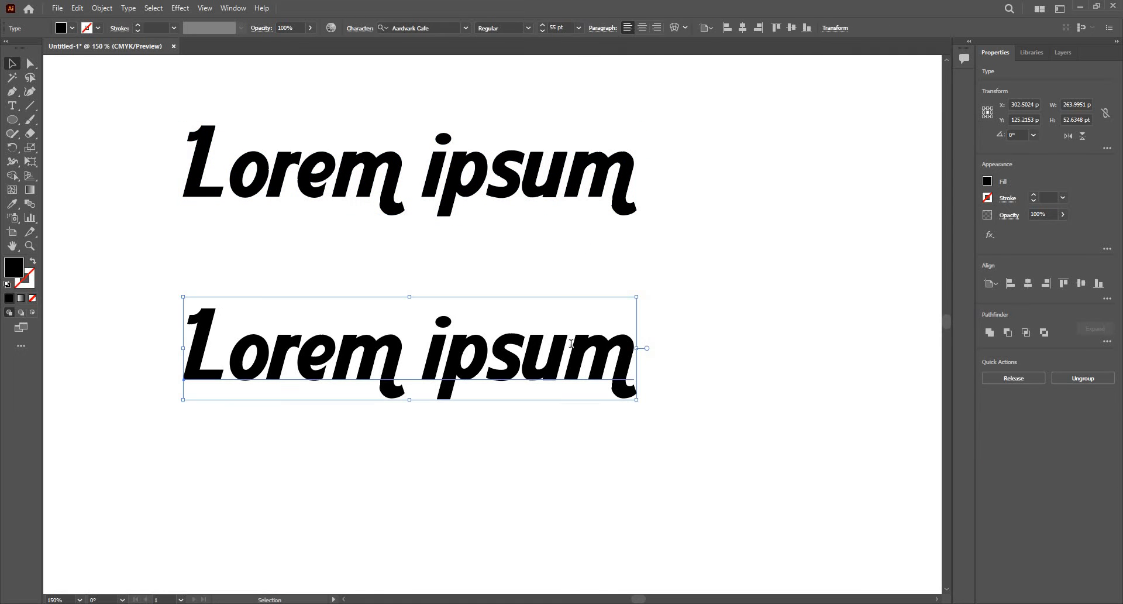
{"action": "left_click", "coordinate": [12, 105]}
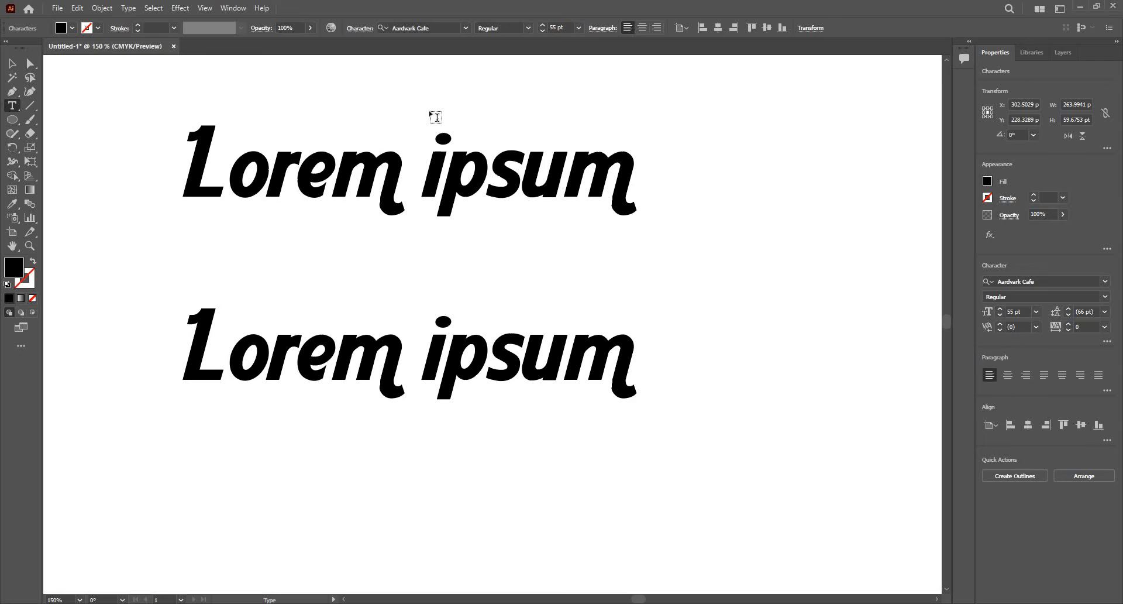
{"action": "left_click", "coordinate": [232, 8]}
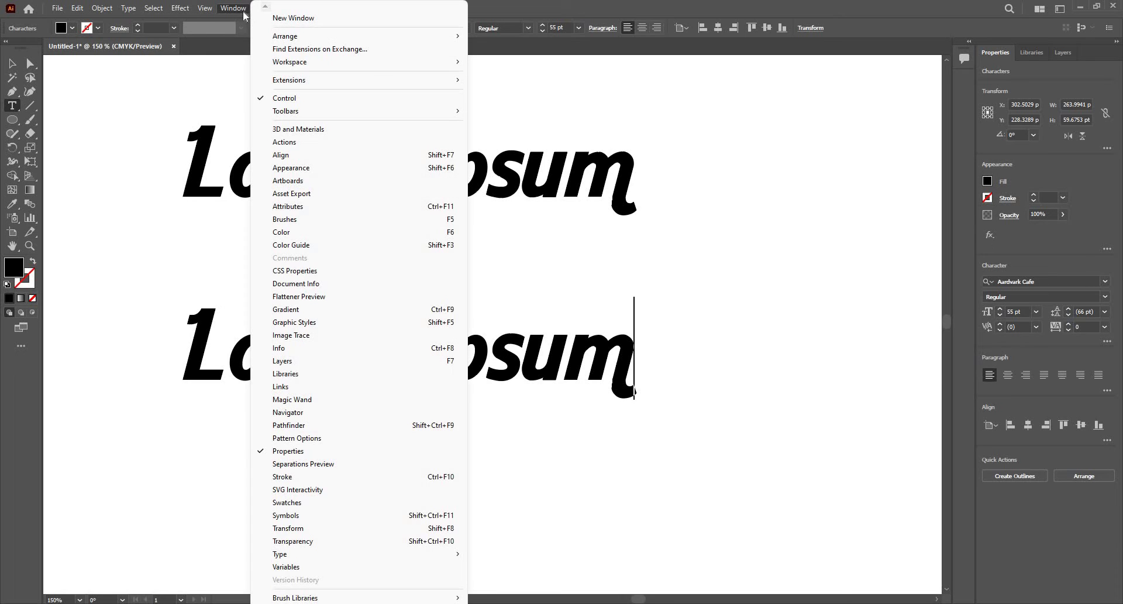
{"action": "mouse_move", "coordinate": [453, 559]}
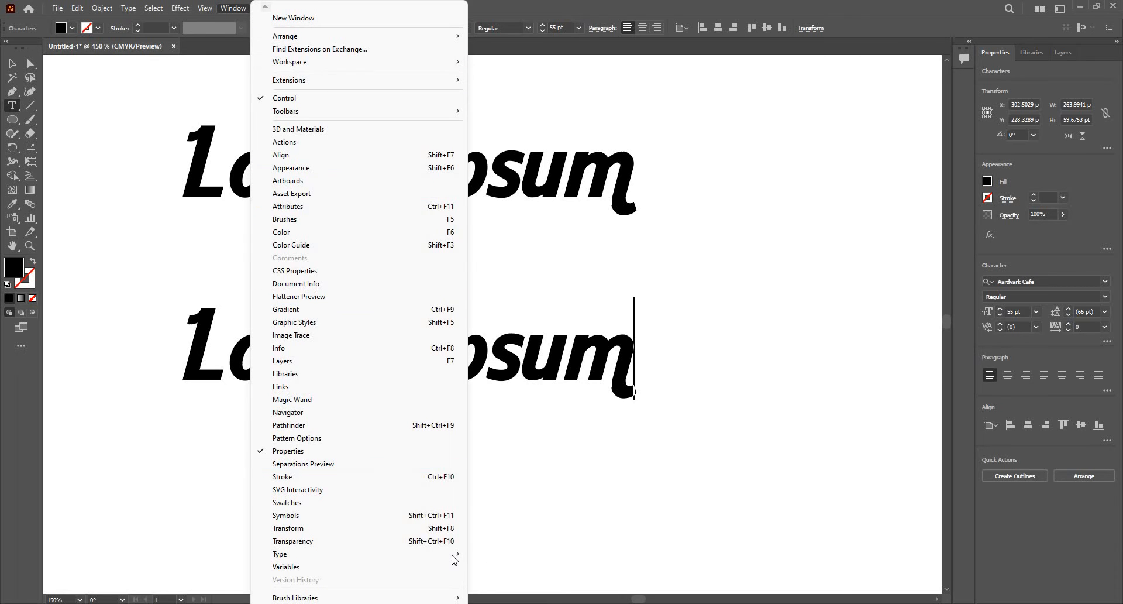
{"action": "mouse_move", "coordinate": [279, 553]}
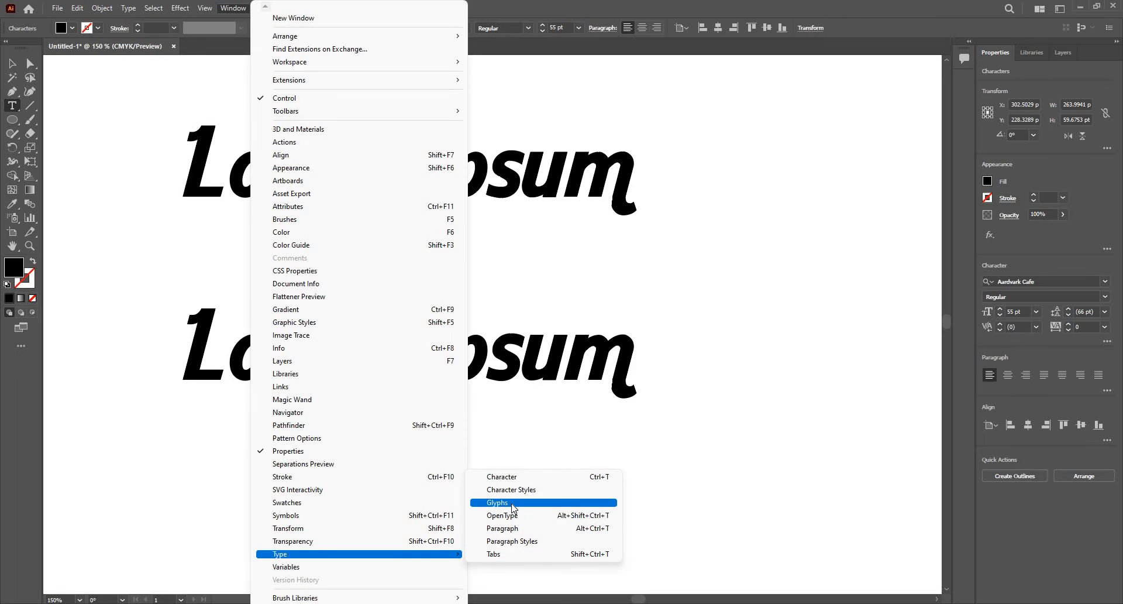
From the Glyphs panel, insert the tilde-topped alternate after line two and delete the old m, reading Lorem ipsuñ
{"action": "left_click", "coordinate": [497, 502]}
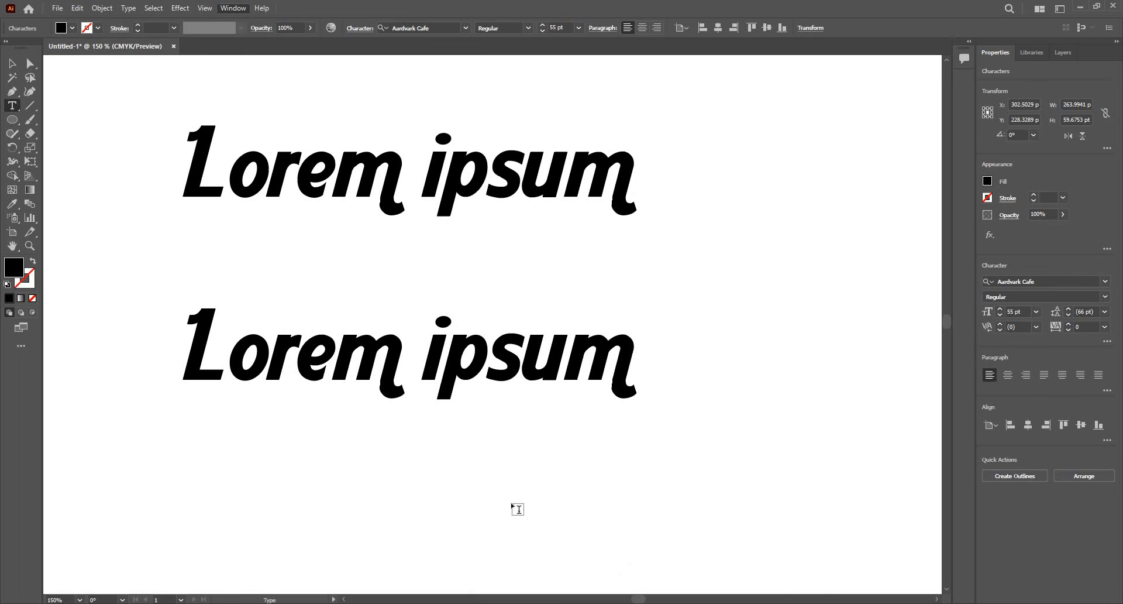
{"action": "left_click", "coordinate": [232, 8]}
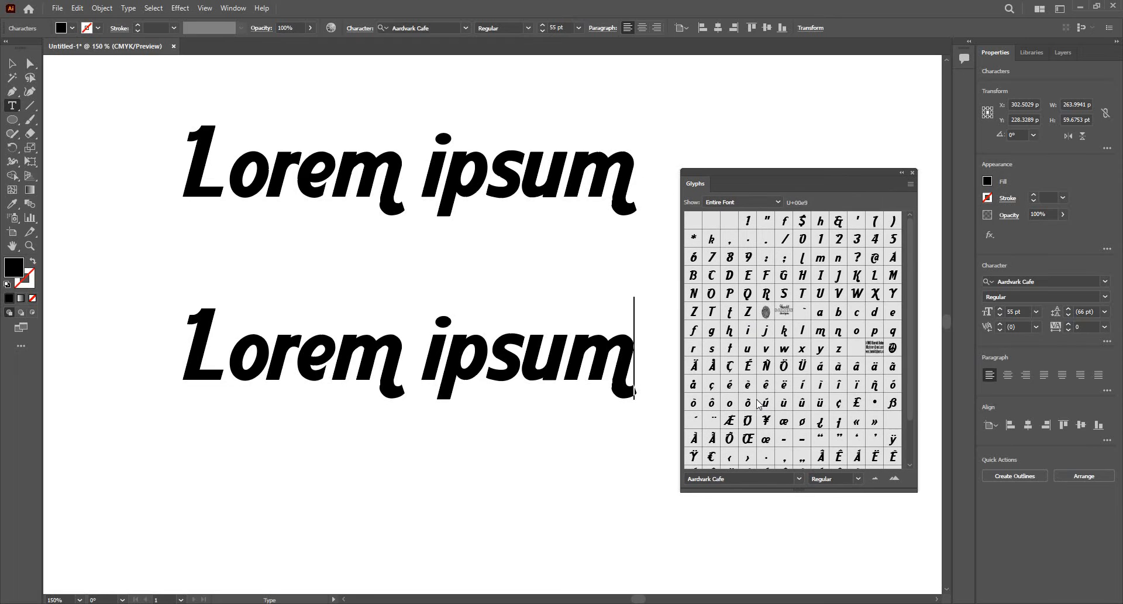
{"action": "scroll", "scroll_direction": "down", "scroll_amount": 3}
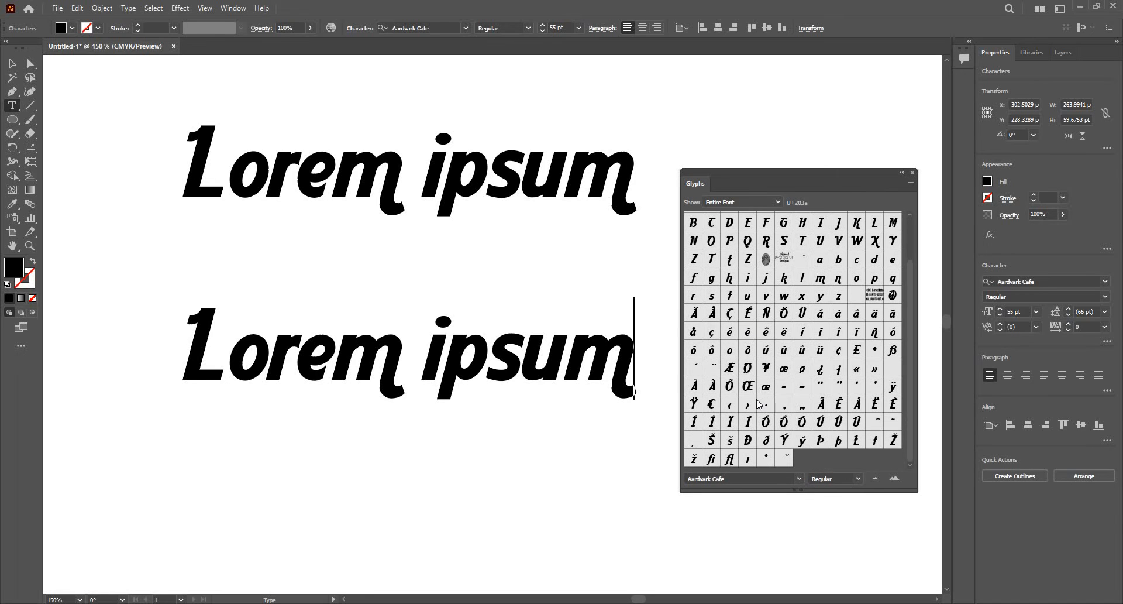
{"action": "scroll", "scroll_direction": "up", "scroll_amount": 3}
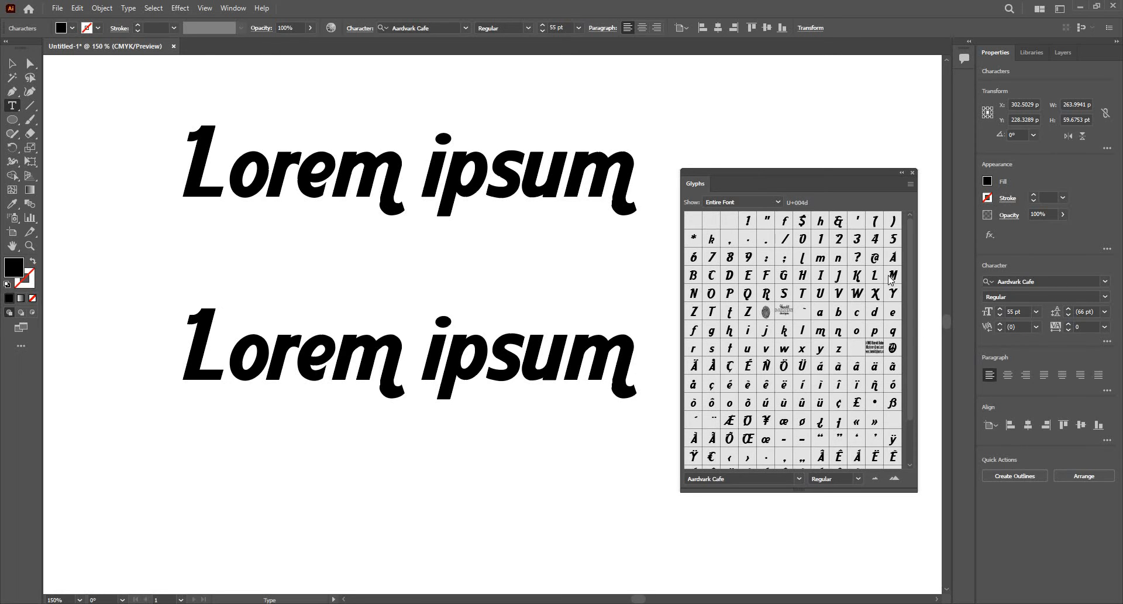
{"action": "mouse_move", "coordinate": [867, 376]}
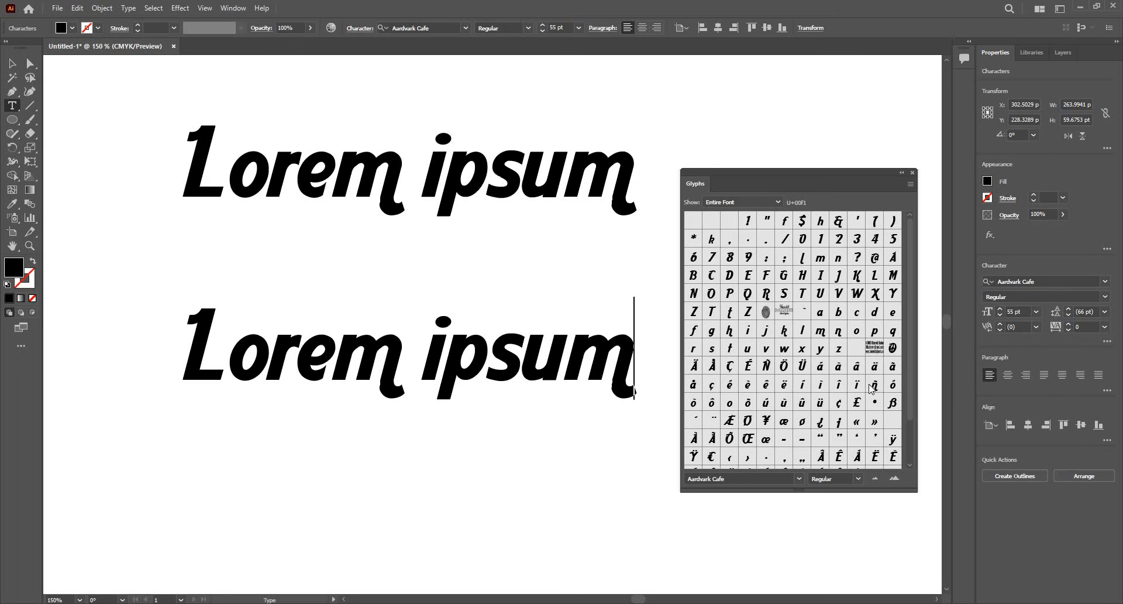
{"action": "mouse_move", "coordinate": [874, 395]}
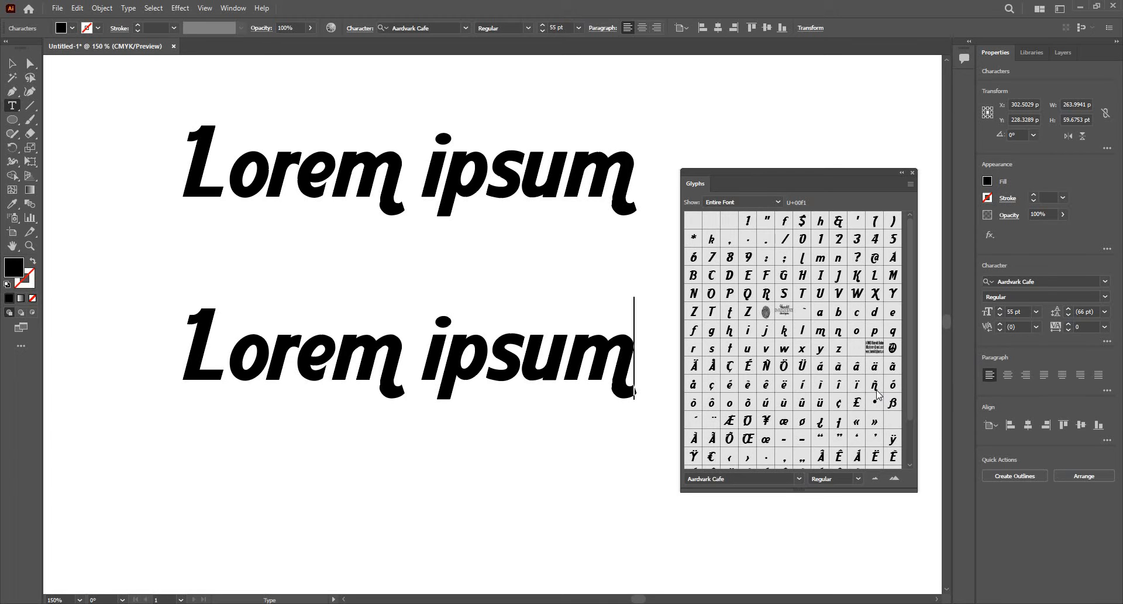
{"action": "double_click", "coordinate": [874, 385]}
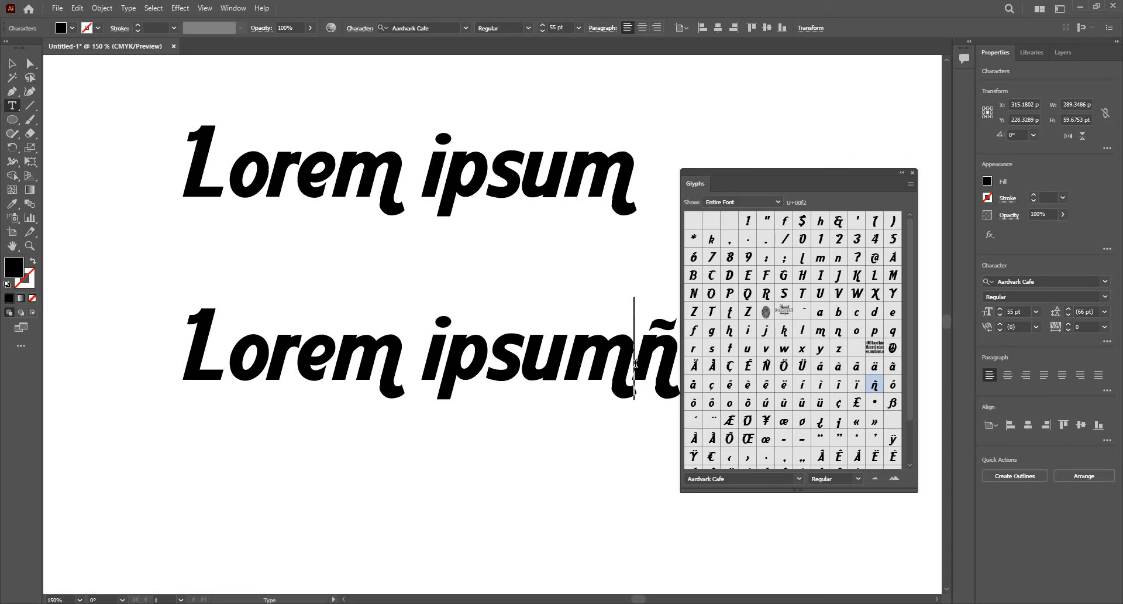
{"action": "key", "text": "backspace"}
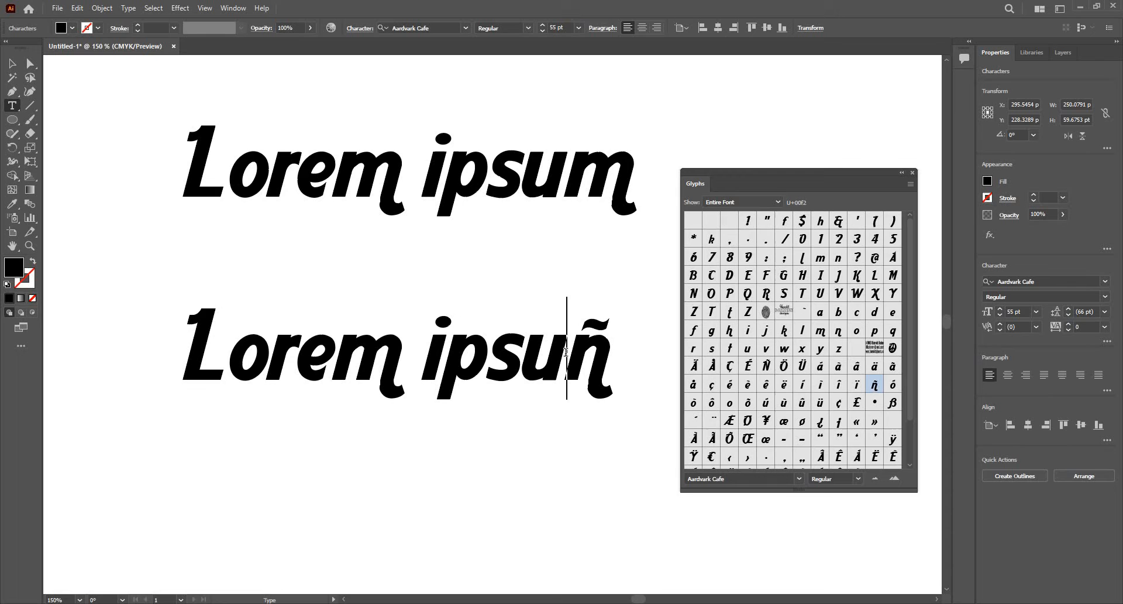
{"action": "scroll", "scroll_direction": "down", "scroll_amount": 3}
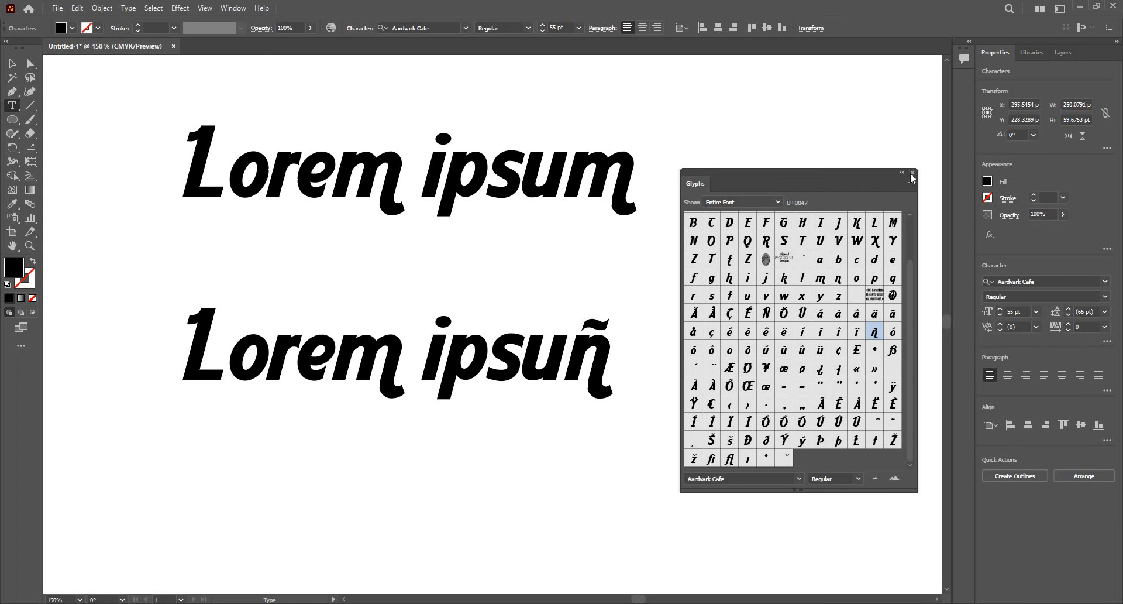
{"action": "left_click", "coordinate": [911, 176]}
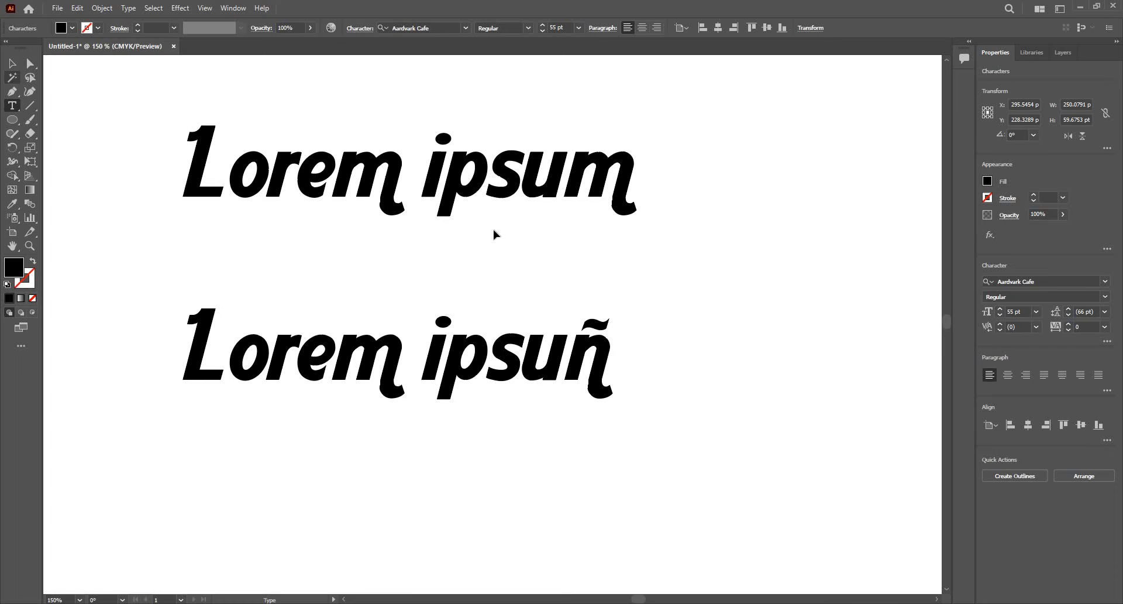
Convert the text to outlines via Quick Actions and get the Rectangle tool ready over the L
{"action": "left_click", "coordinate": [394, 361]}
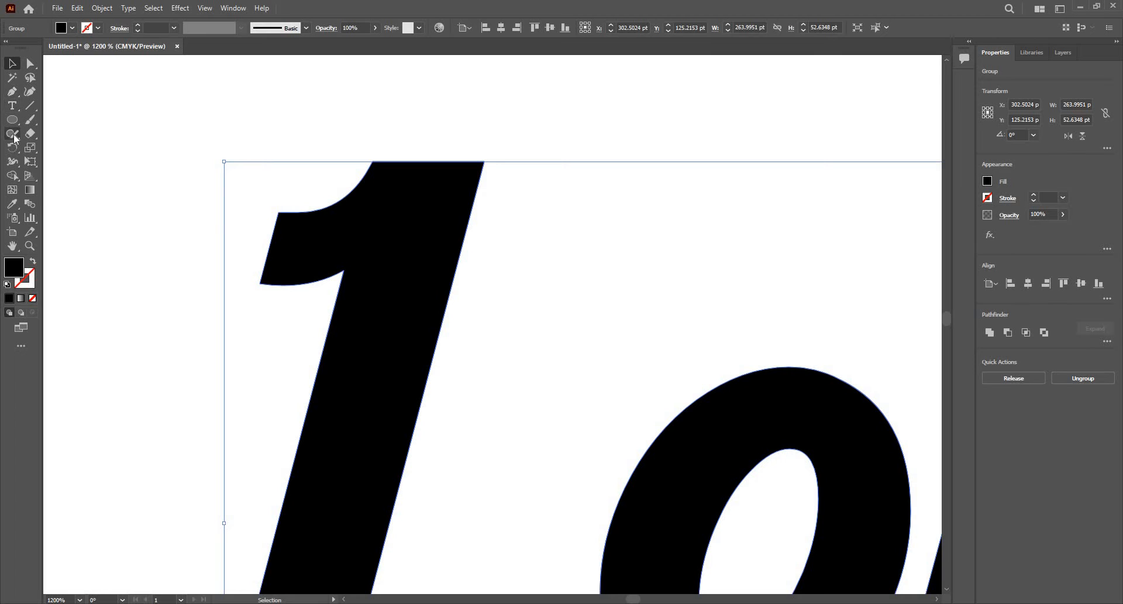
{"action": "left_click", "coordinate": [12, 133]}
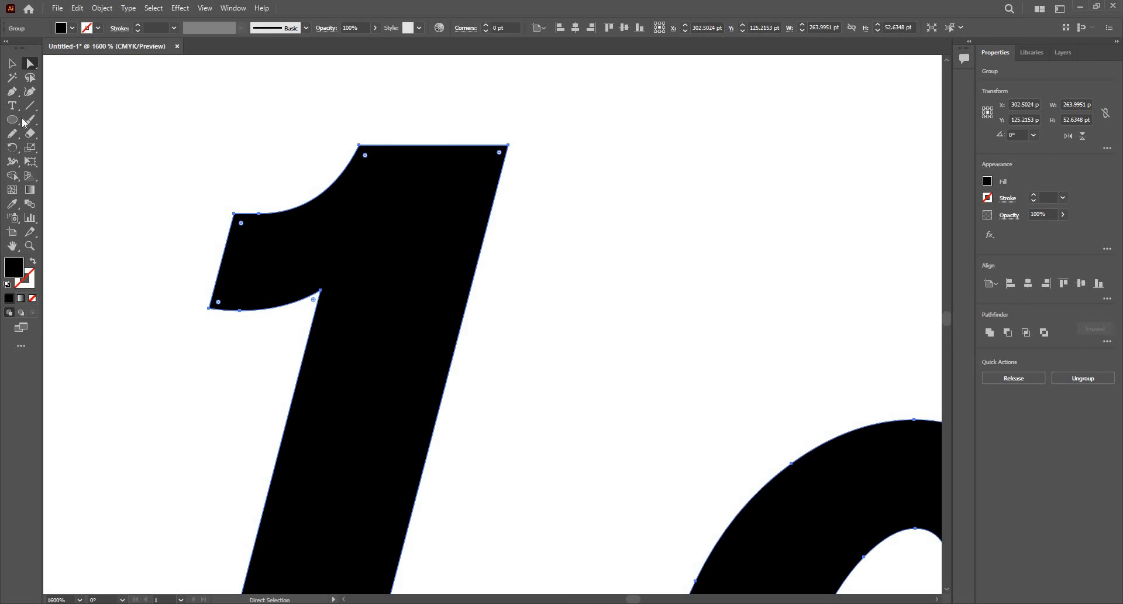
{"action": "left_click", "coordinate": [12, 133]}
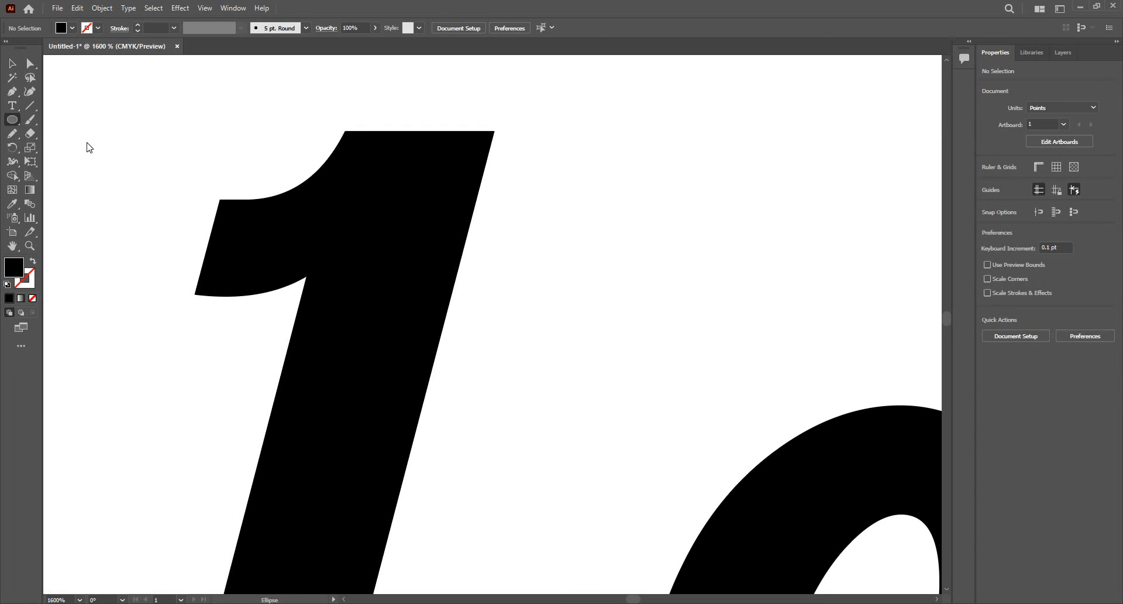
{"action": "left_click", "coordinate": [11, 119]}
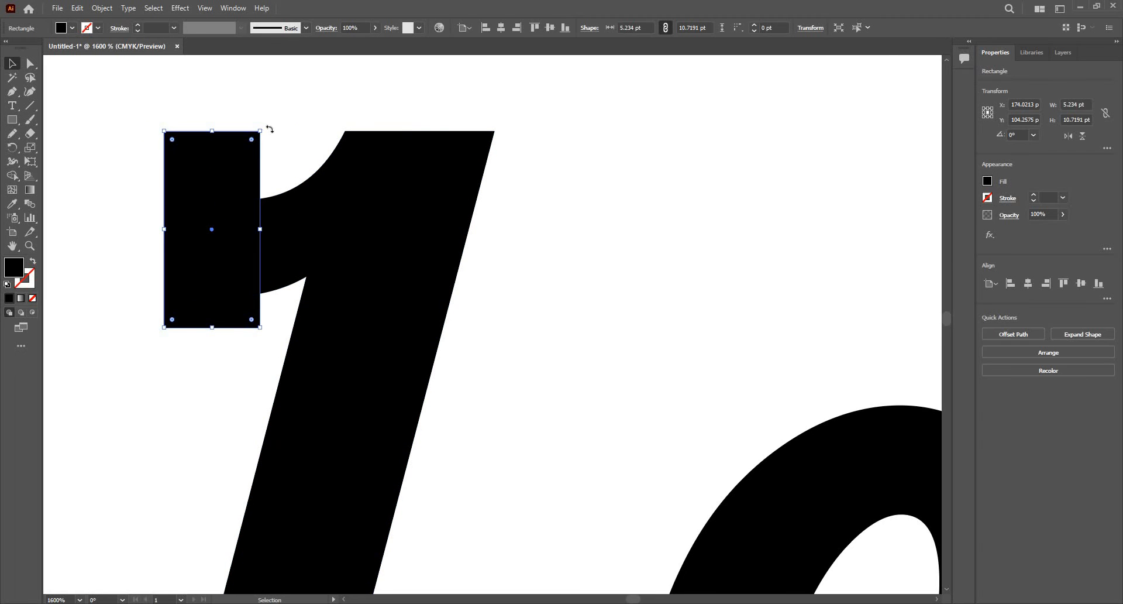
Rotate, resize and nudge the black rectangle so it sits flush over the L's slanted top serif
{"action": "left_click_drag", "start_coordinate": [259, 133], "coordinate": [266, 167]}
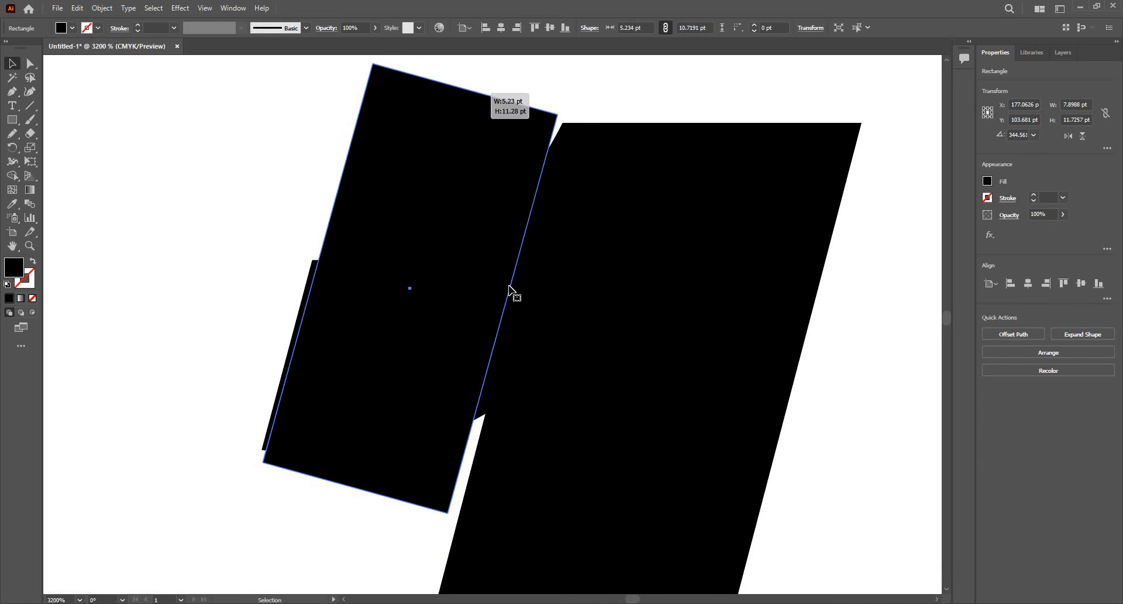
{"action": "left_click_drag", "start_coordinate": [512, 296], "coordinate": [505, 307]}
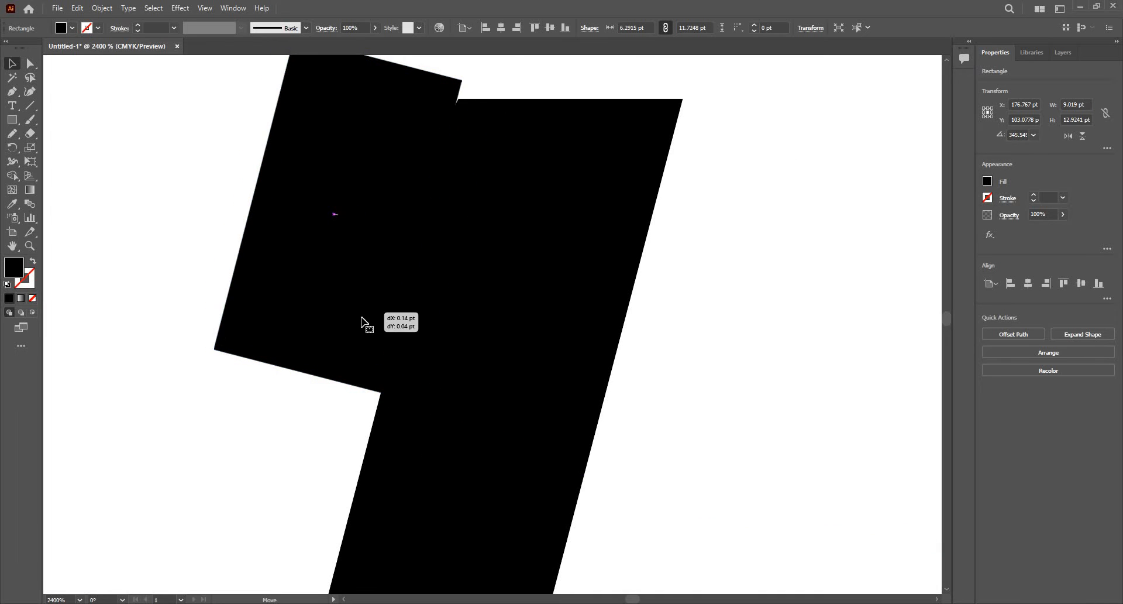
{"action": "left_click_drag", "start_coordinate": [365, 321], "coordinate": [362, 319]}
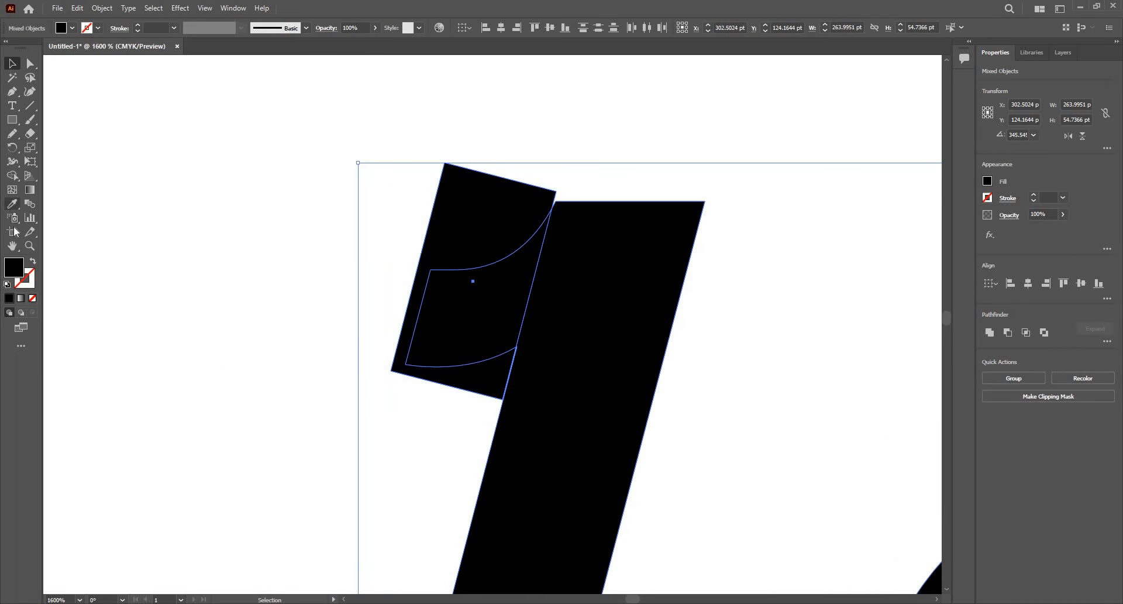
Merge the rectangle into the L with Shape Builder and pick the stray stem anchor with Direct Selection
{"action": "left_click", "coordinate": [12, 176]}
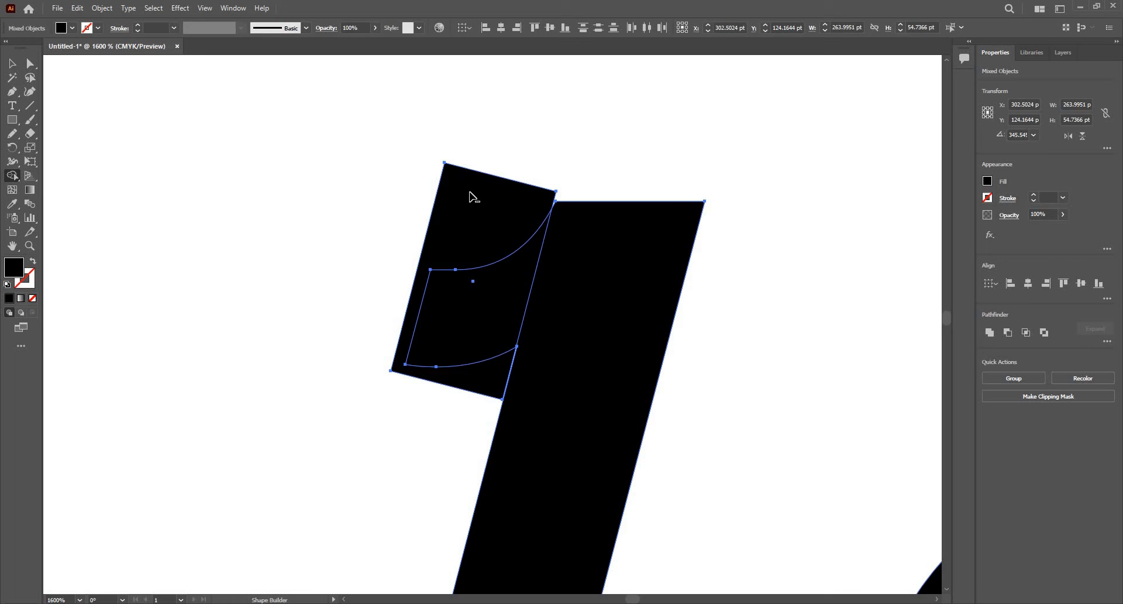
{"action": "mouse_move", "coordinate": [502, 328]}
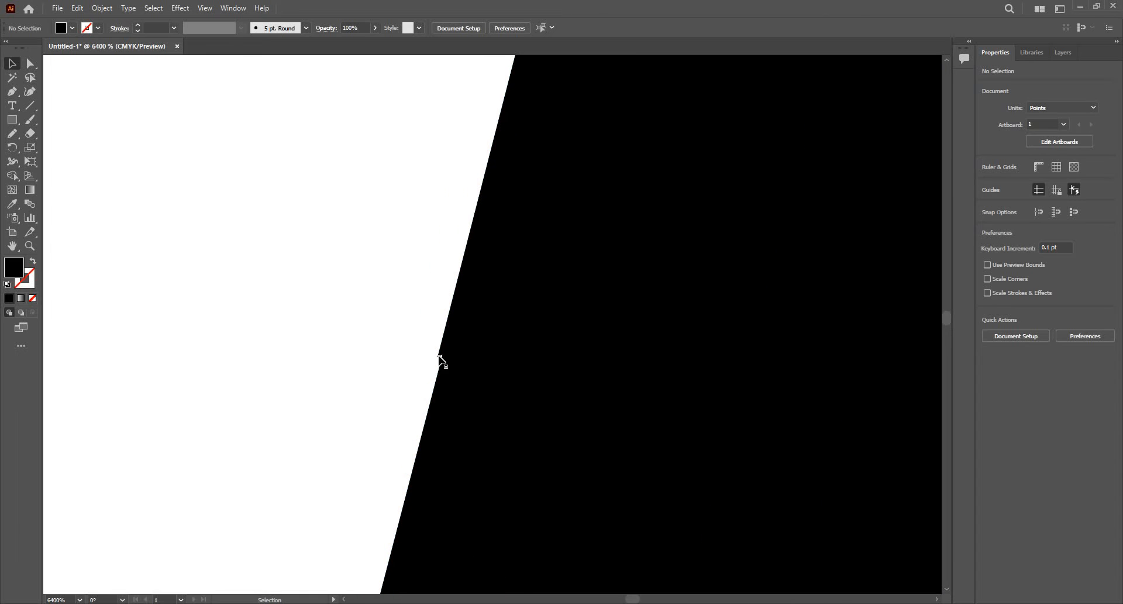
{"action": "left_click", "coordinate": [441, 361]}
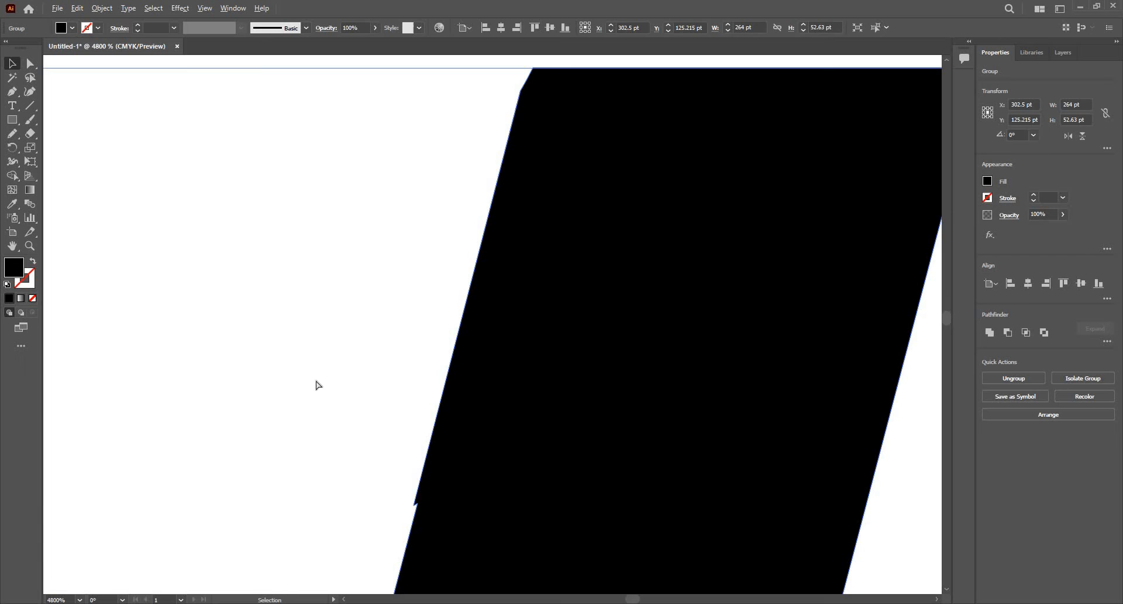
{"action": "left_click", "coordinate": [29, 63]}
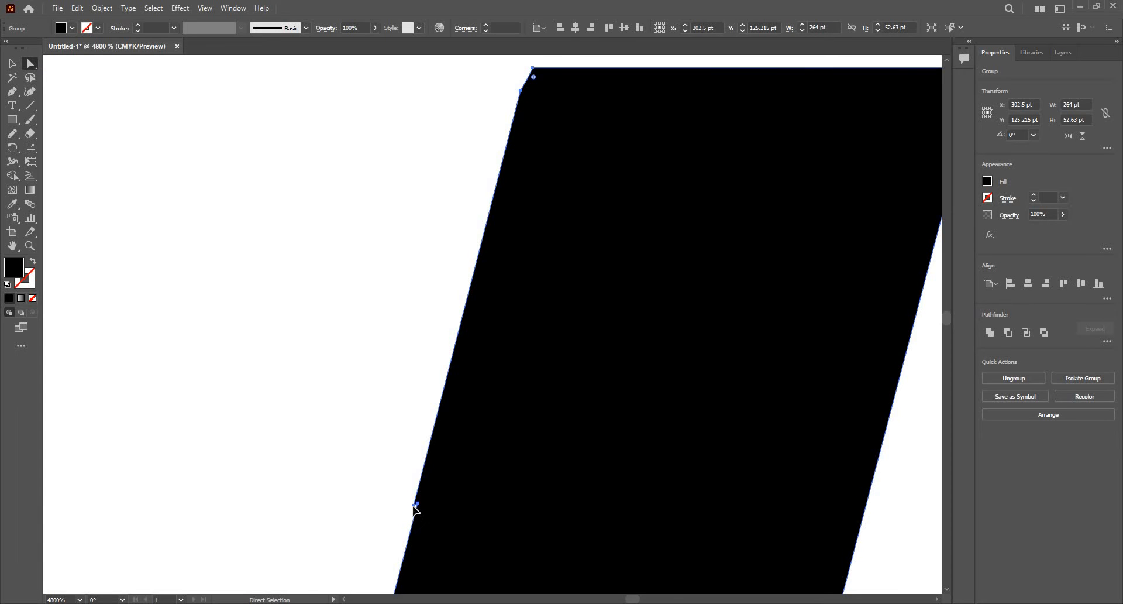
{"action": "left_click", "coordinate": [415, 506]}
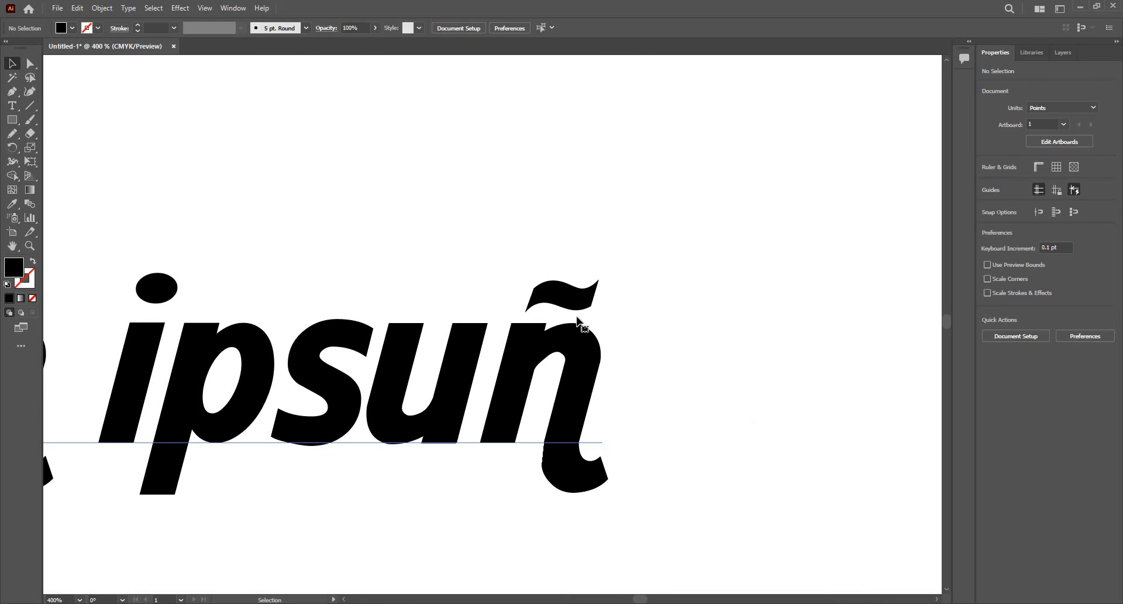
Detach the tilde from the ñ as its own shape and select it above the n
{"action": "left_click", "coordinate": [372, 351]}
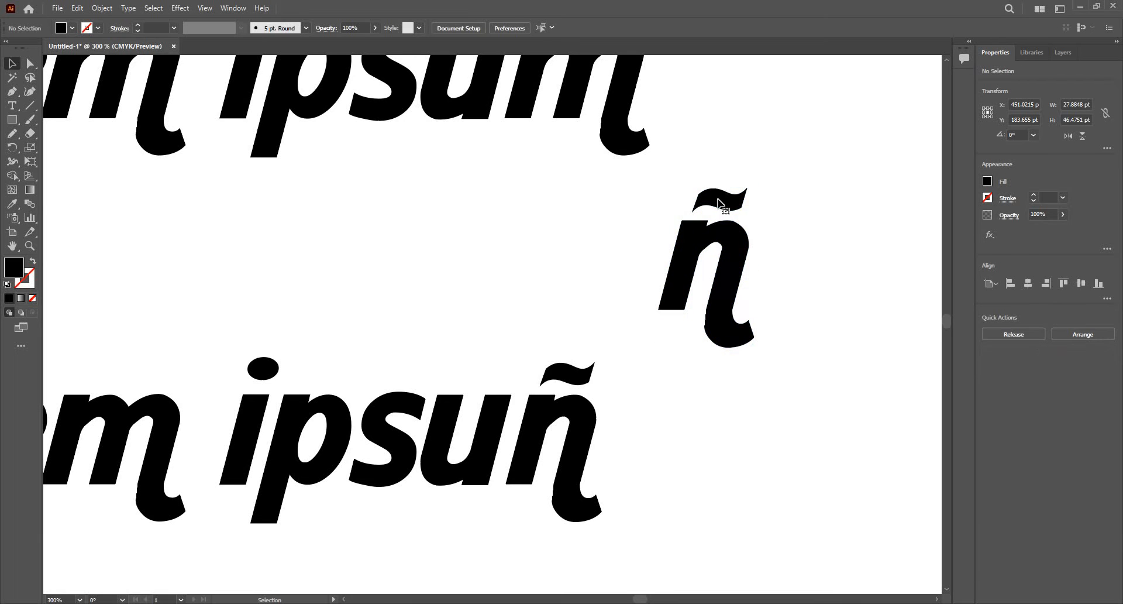
{"action": "right_click", "coordinate": [723, 204]}
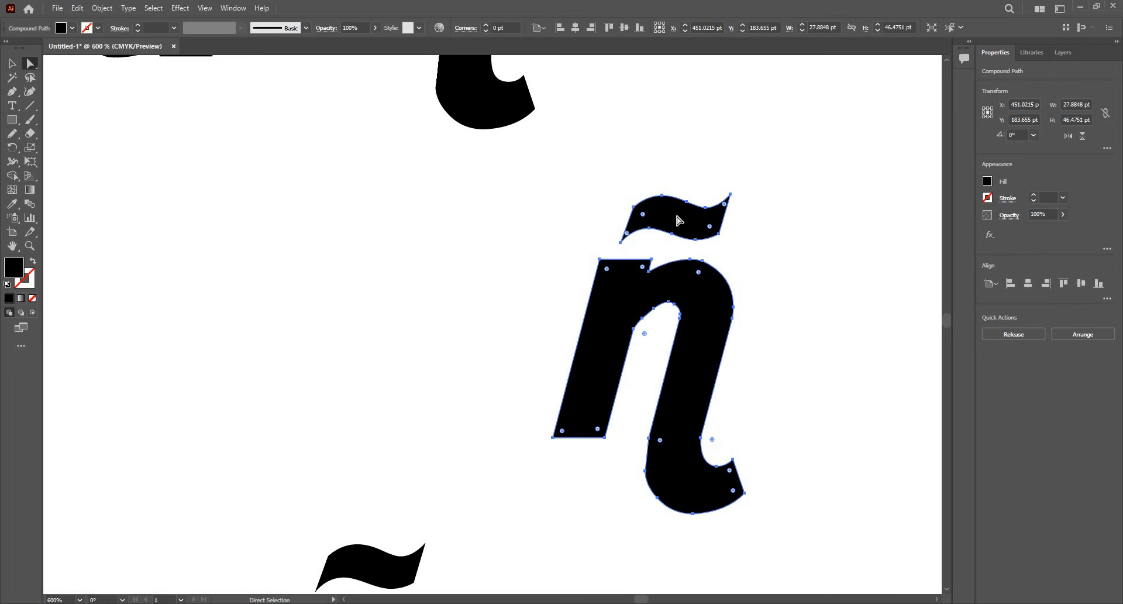
{"action": "mouse_move", "coordinate": [650, 226]}
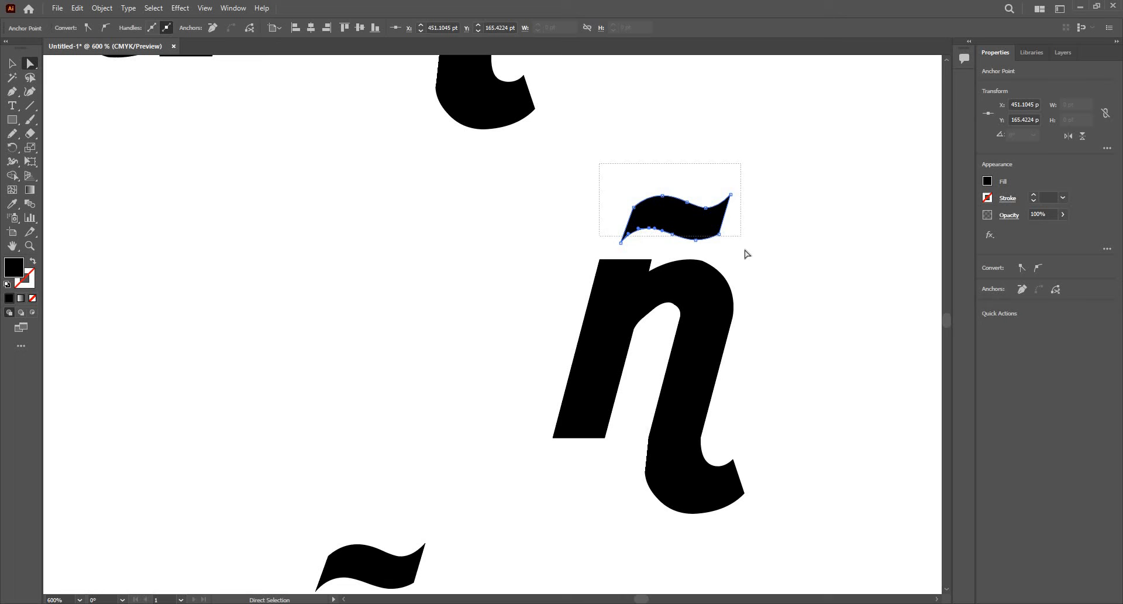
{"action": "left_click_drag", "start_coordinate": [670, 200], "coordinate": [686, 154]}
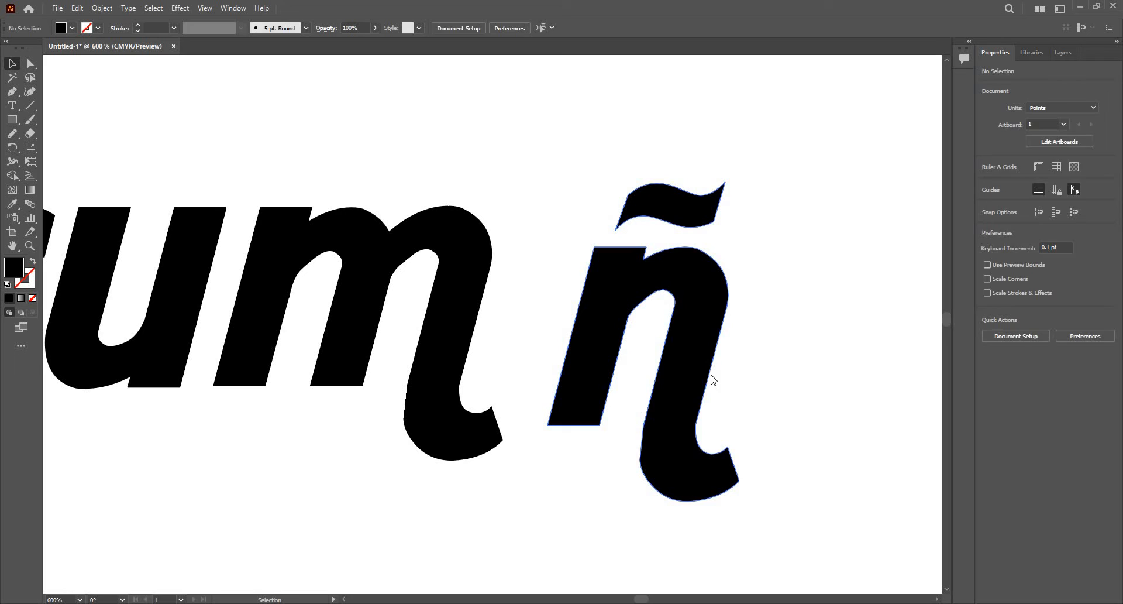
{"action": "left_click", "coordinate": [687, 223]}
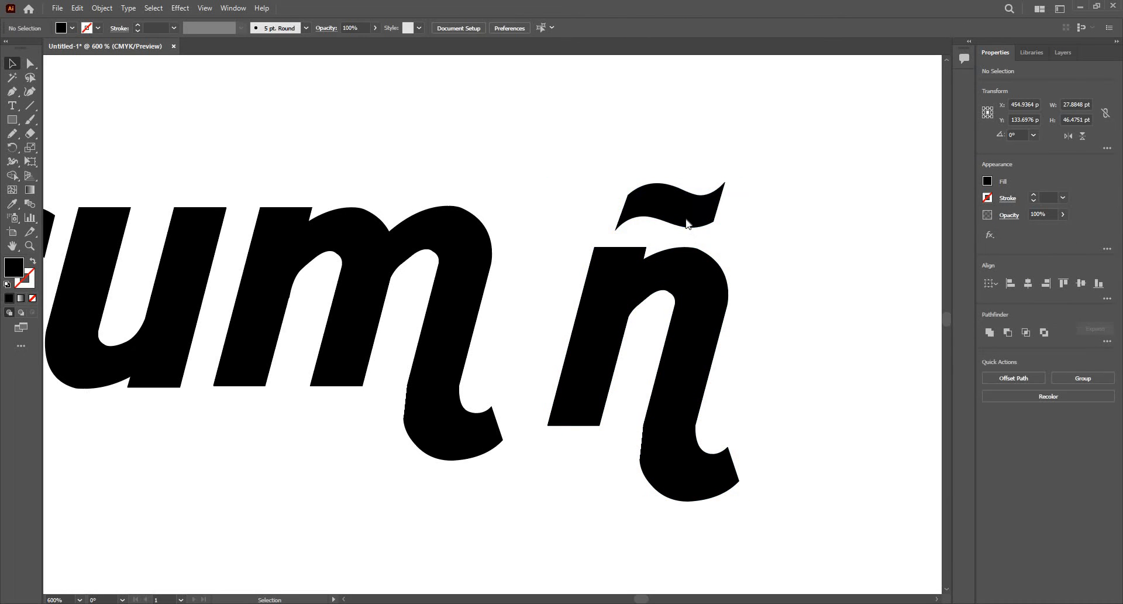
{"action": "left_click", "coordinate": [669, 208]}
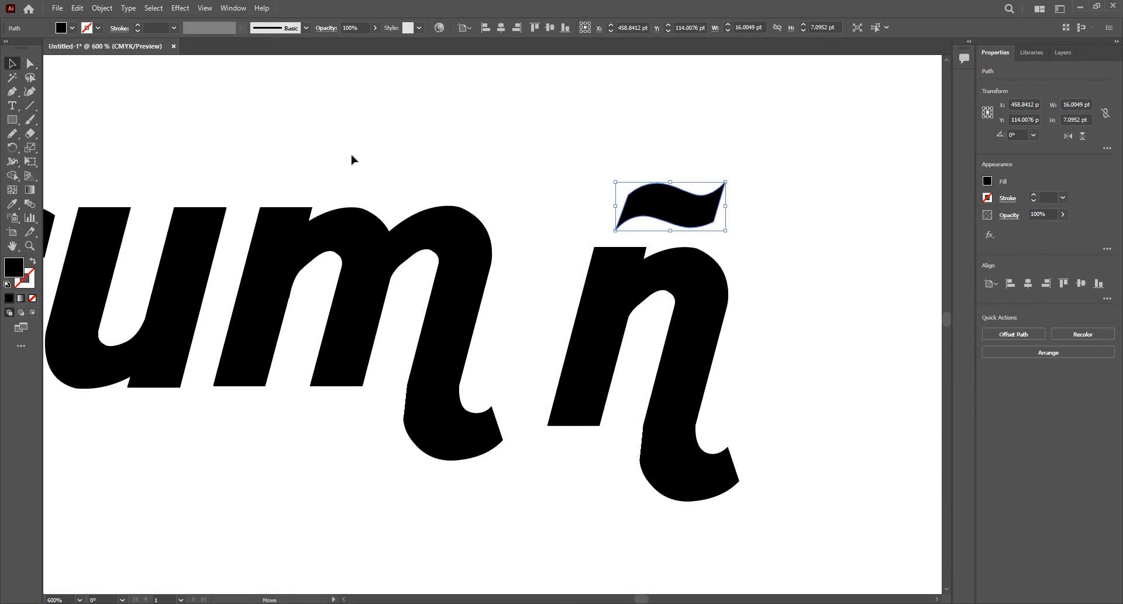
Drag the detached tilde leftward across the text and drop it above the word Lorem
{"action": "left_click_drag", "start_coordinate": [669, 206], "coordinate": [387, 162]}
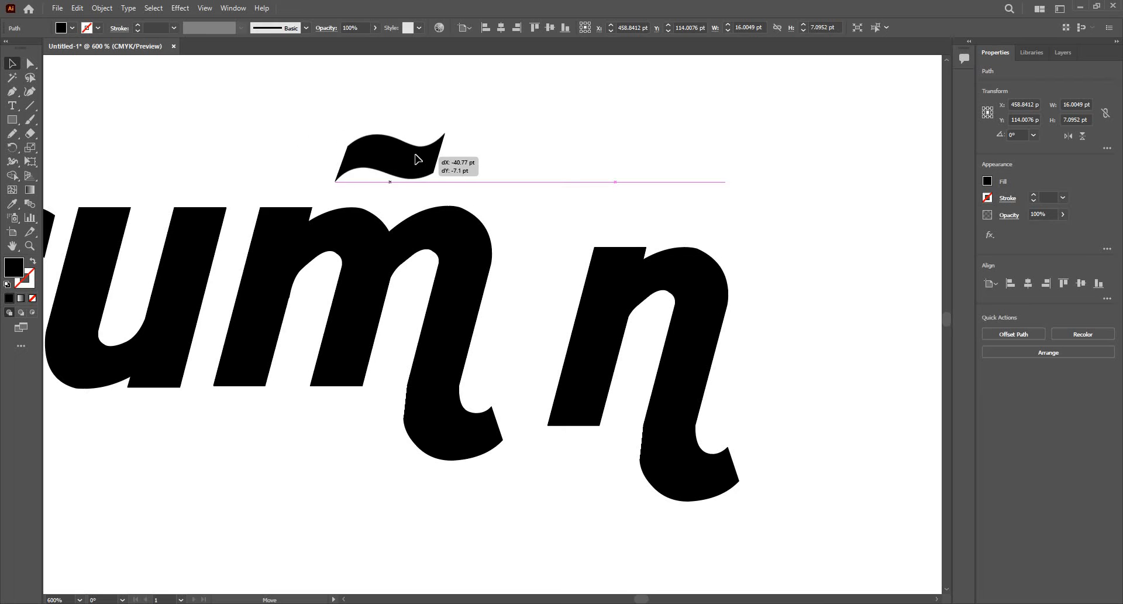
{"action": "left_click_drag", "start_coordinate": [391, 151], "coordinate": [361, 143]}
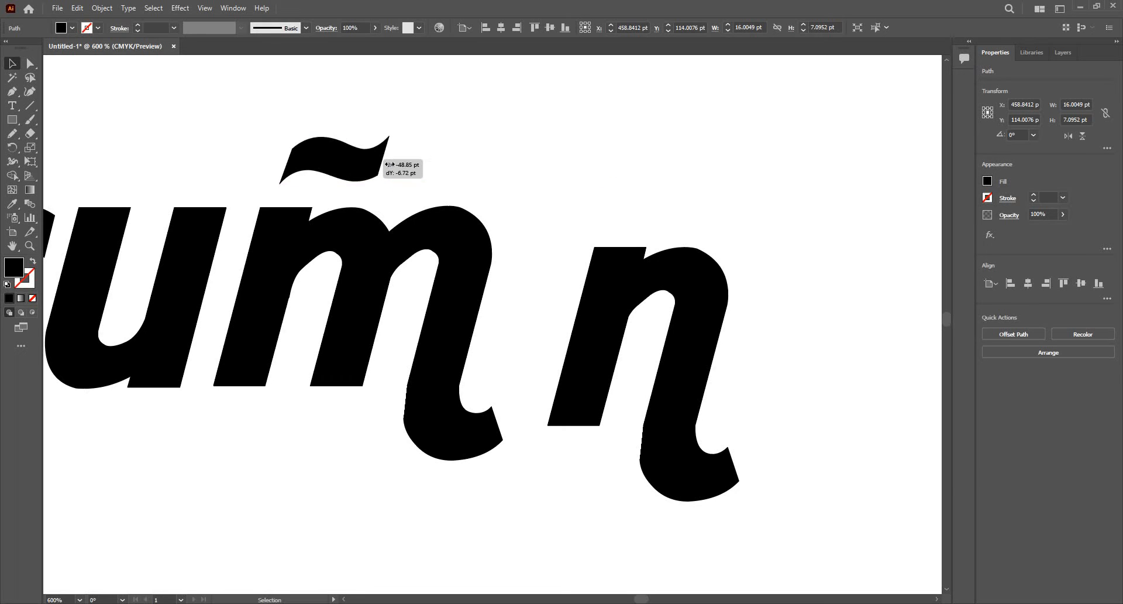
{"action": "left_click_drag", "start_coordinate": [334, 165], "coordinate": [401, 158]}
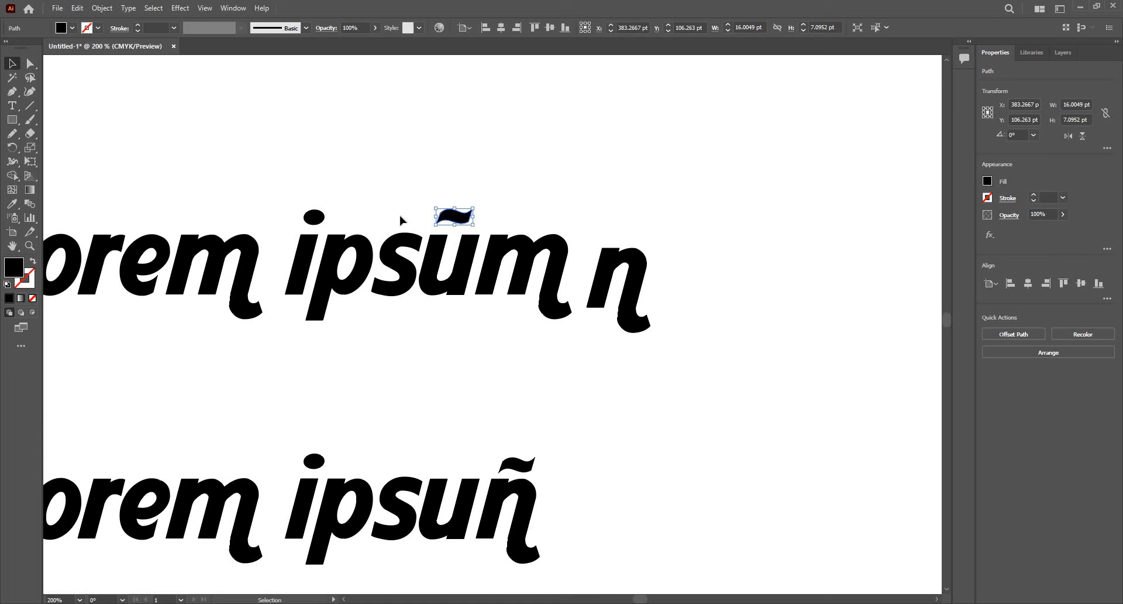
{"action": "left_click_drag", "start_coordinate": [454, 216], "coordinate": [327, 216]}
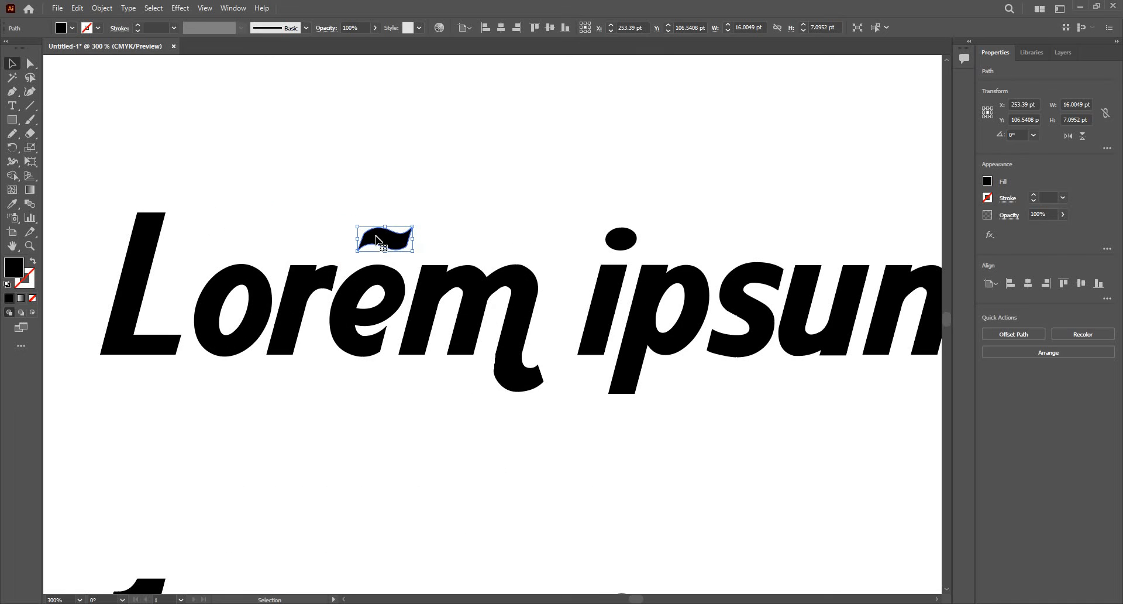
Draw a white ellipse, move it into the o's counter in Lorem and rotate it to 315°
{"action": "left_click", "coordinate": [293, 265]}
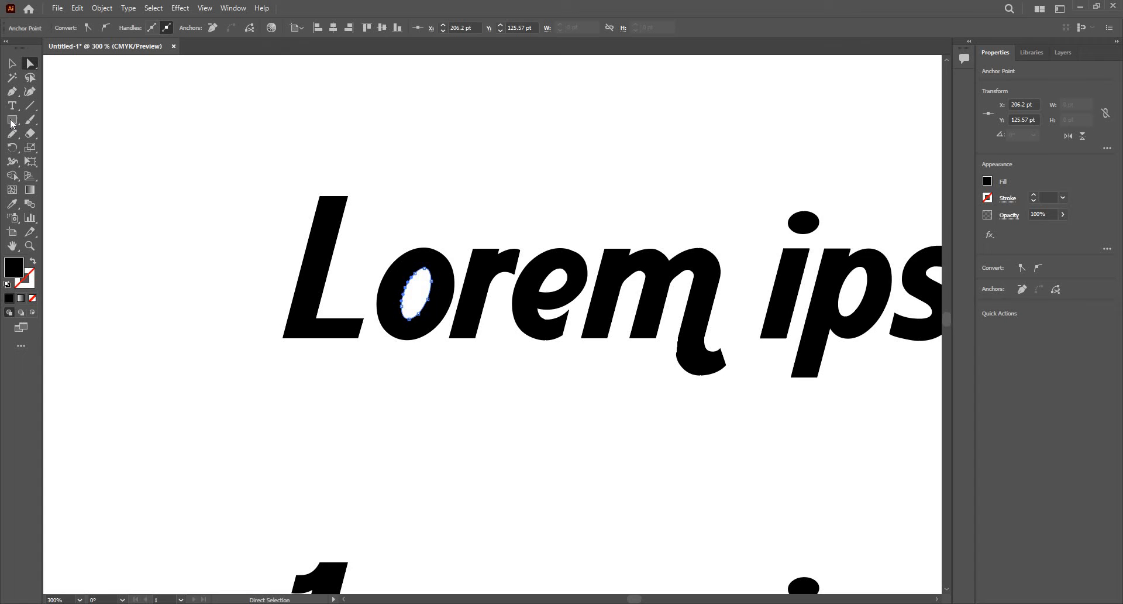
{"action": "left_click", "coordinate": [12, 119]}
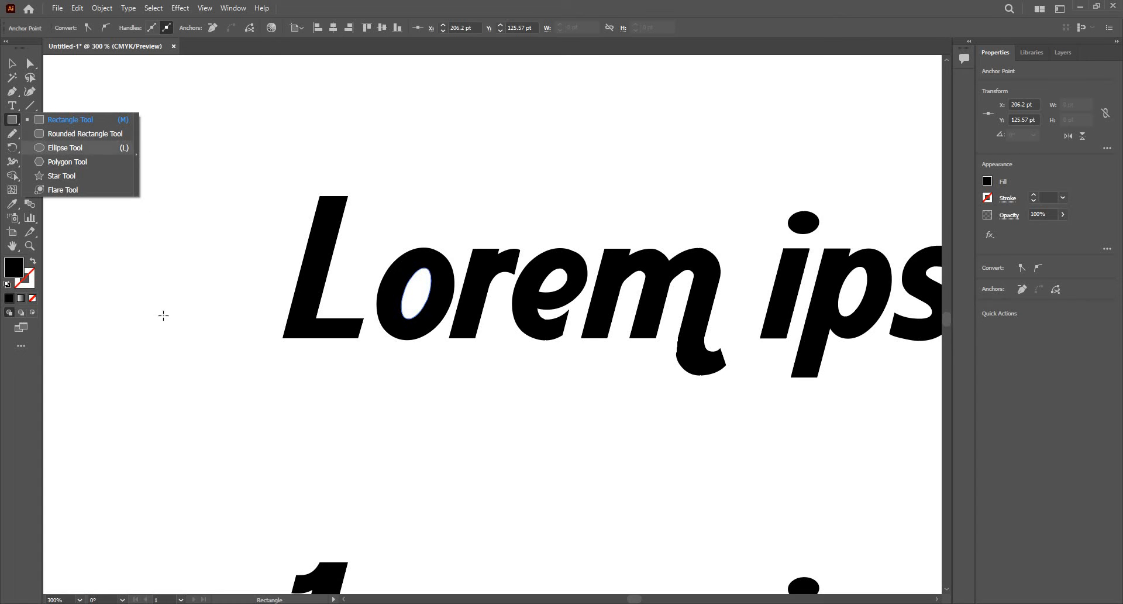
{"action": "left_click_drag", "start_coordinate": [180, 212], "coordinate": [207, 337]}
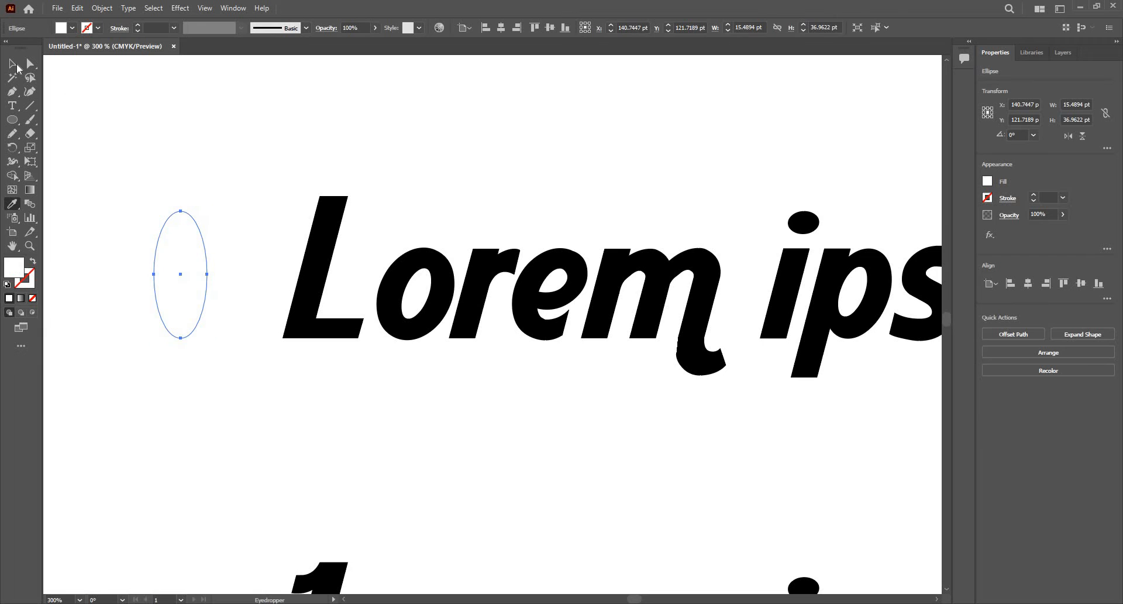
{"action": "left_click_drag", "start_coordinate": [179, 274], "coordinate": [419, 311]}
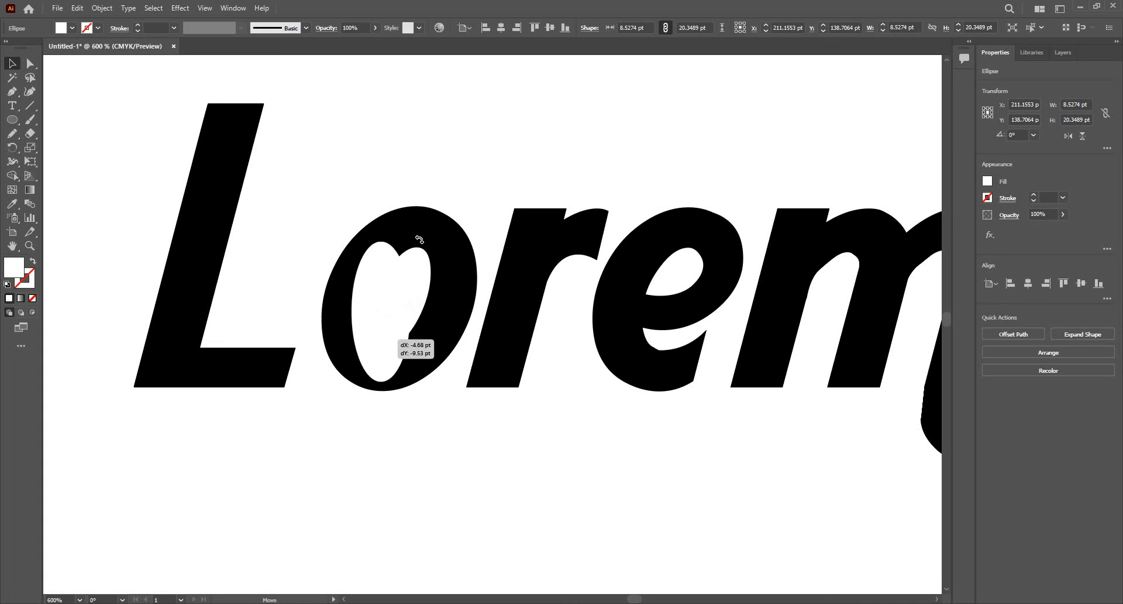
{"action": "left_click_drag", "start_coordinate": [418, 238], "coordinate": [442, 247]}
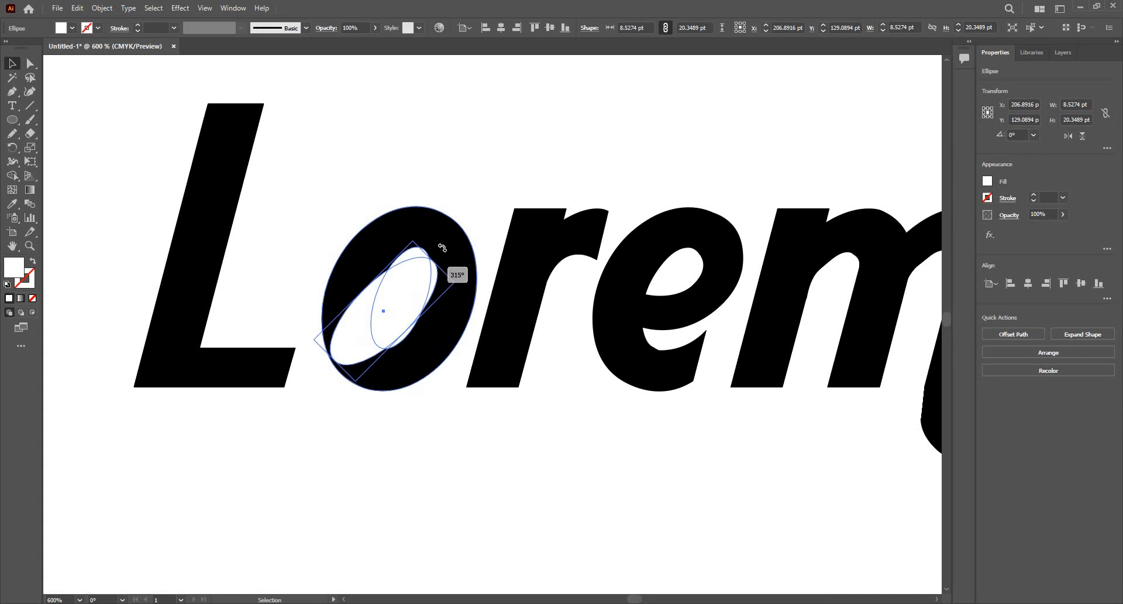
{"action": "left_click_drag", "start_coordinate": [415, 247], "coordinate": [445, 247]}
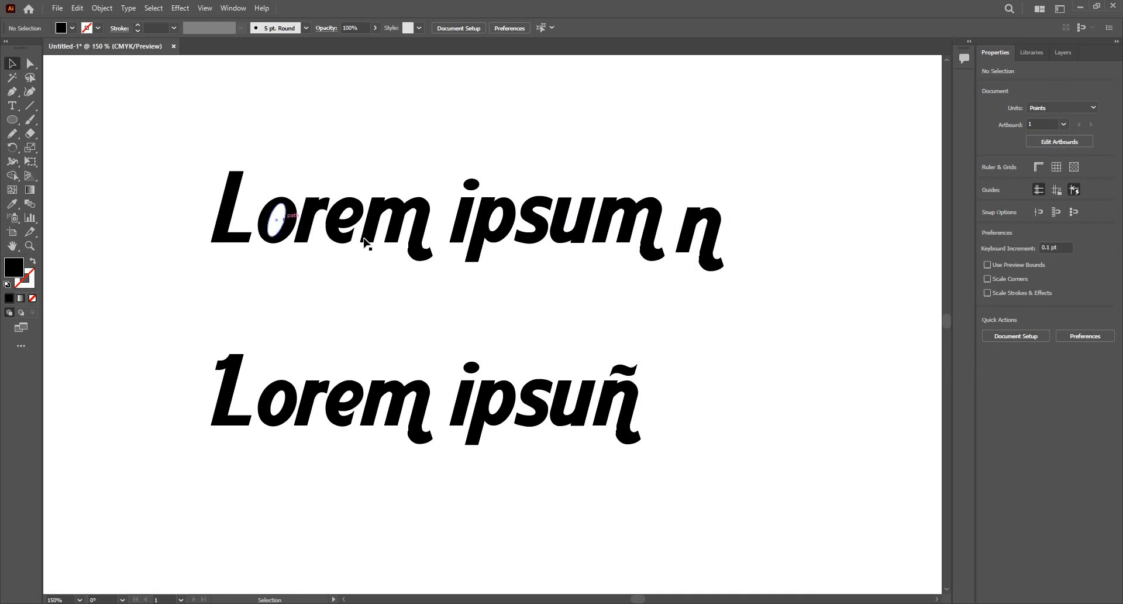
{"action": "mouse_move", "coordinate": [183, 143]}
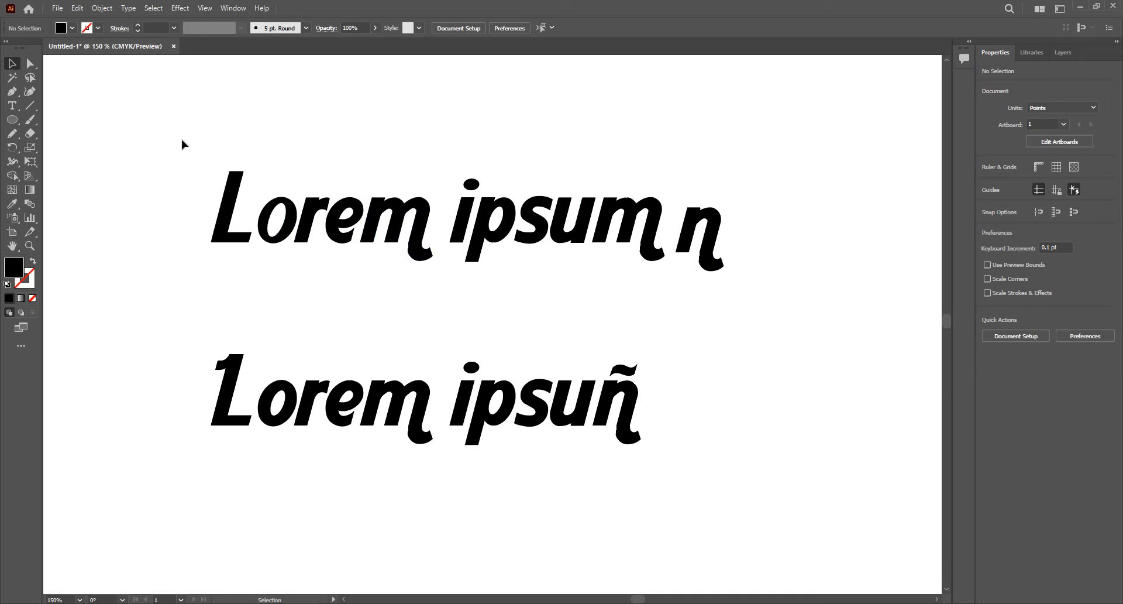
{"action": "mouse_move", "coordinate": [36, 72]}
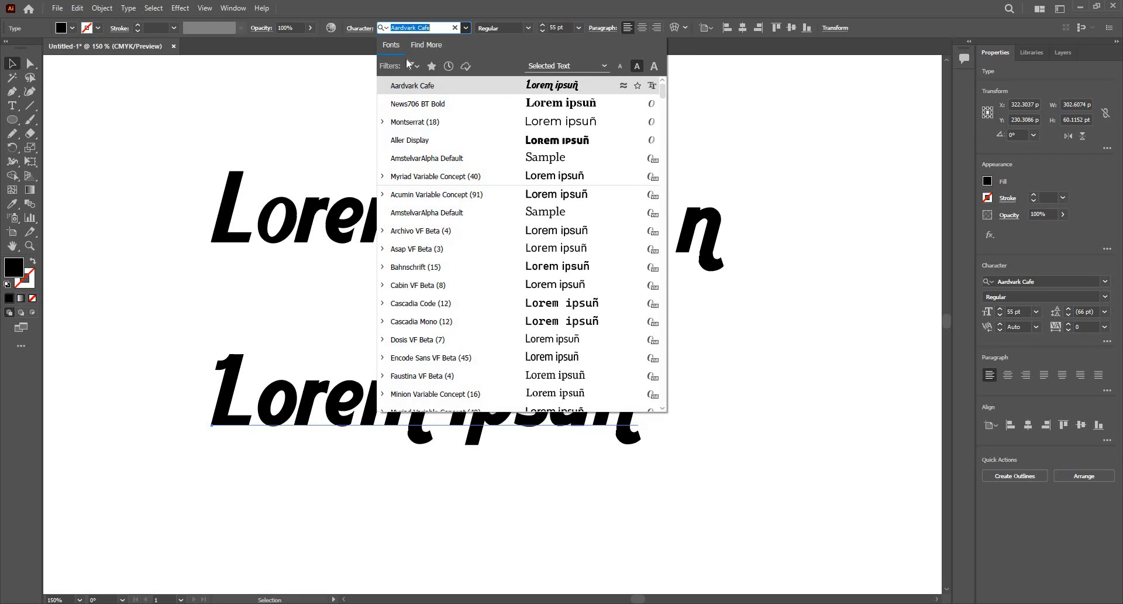
Filter fonts to Handwritten/Script and apply Alex Brush Regular to the lower line
{"action": "left_click", "coordinate": [409, 65]}
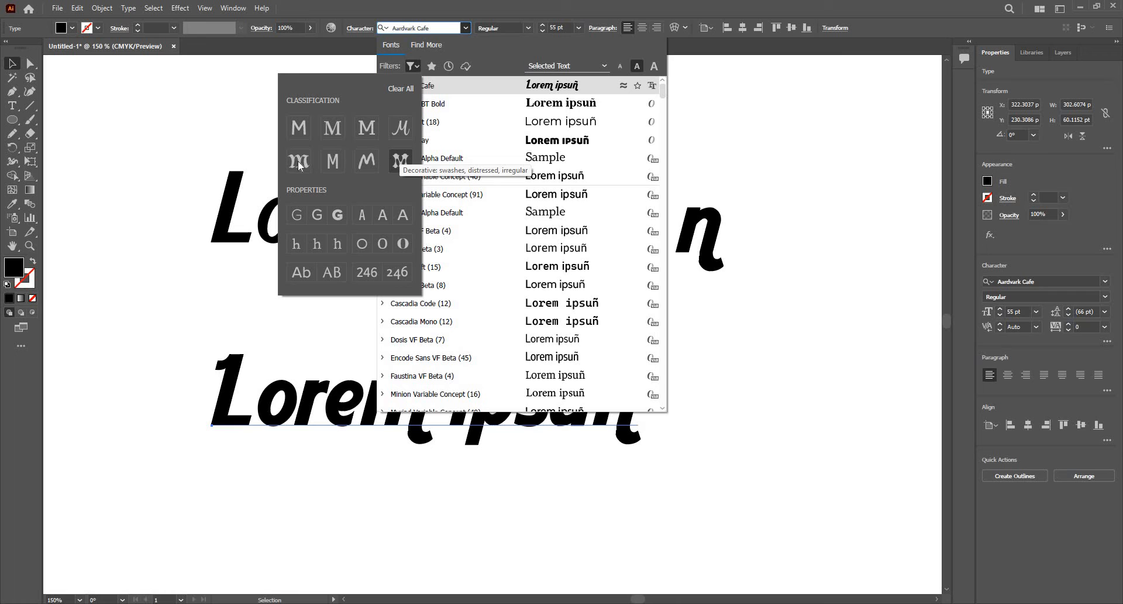
{"action": "mouse_move", "coordinate": [366, 160]}
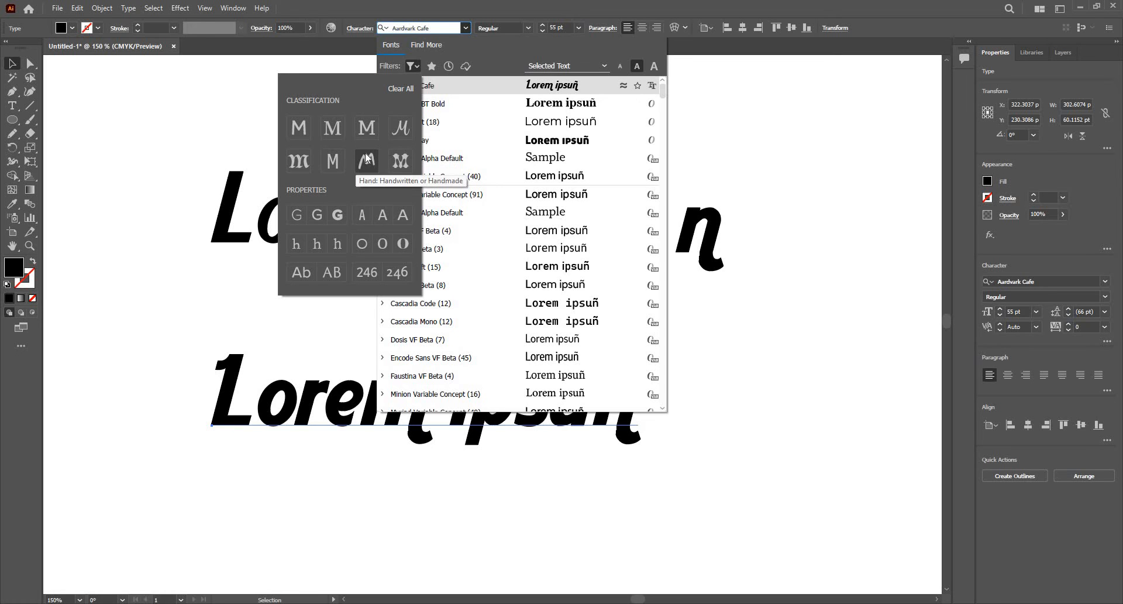
{"action": "left_click", "coordinate": [367, 159]}
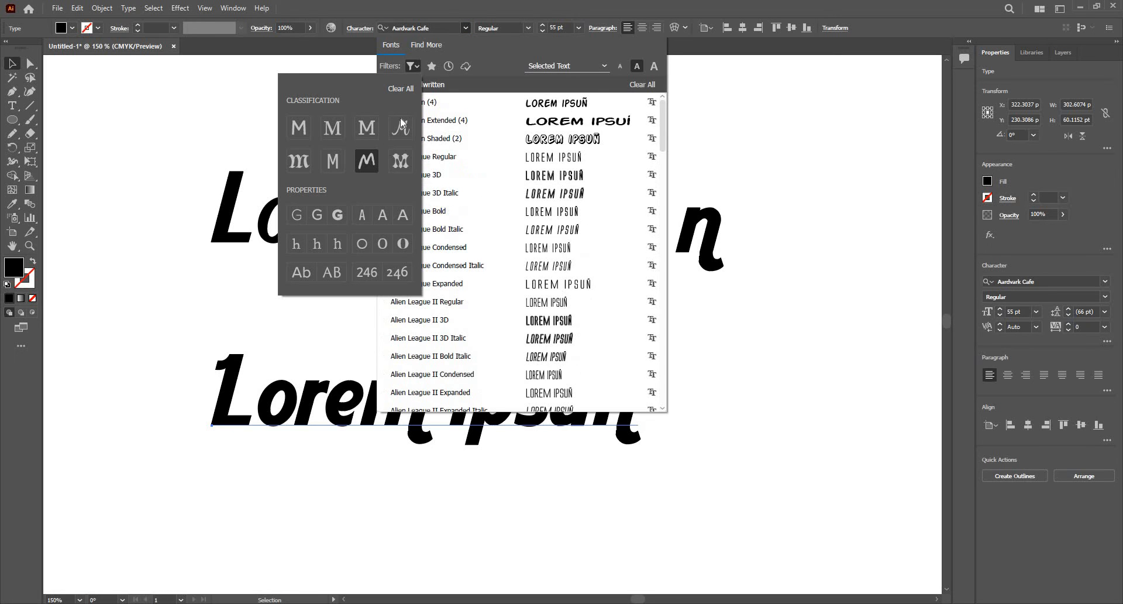
{"action": "left_click", "coordinate": [400, 128]}
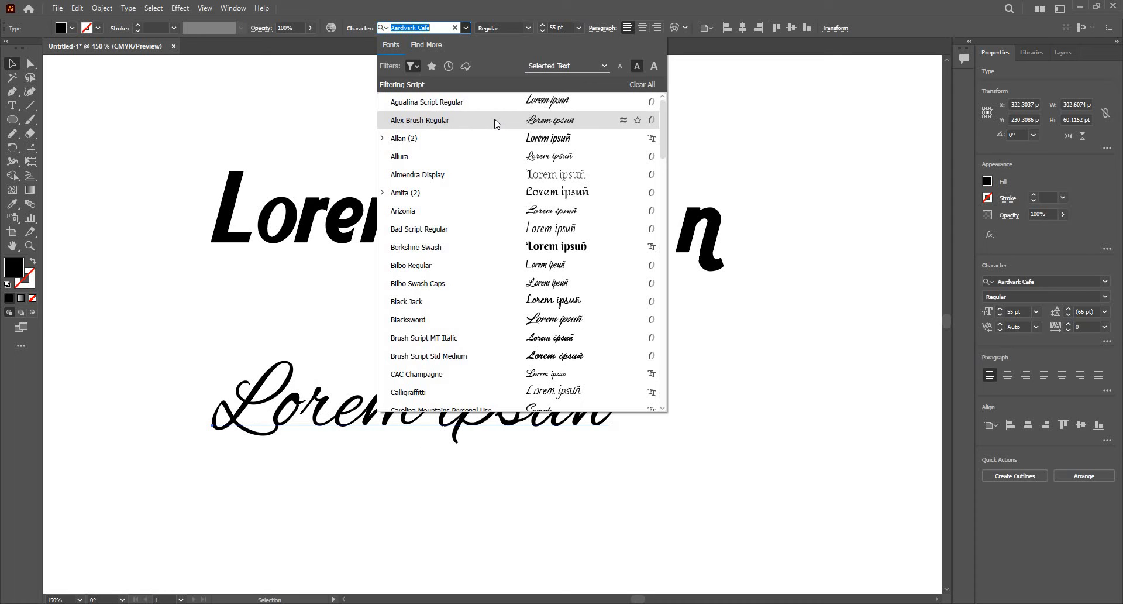
{"action": "left_click", "coordinate": [420, 119]}
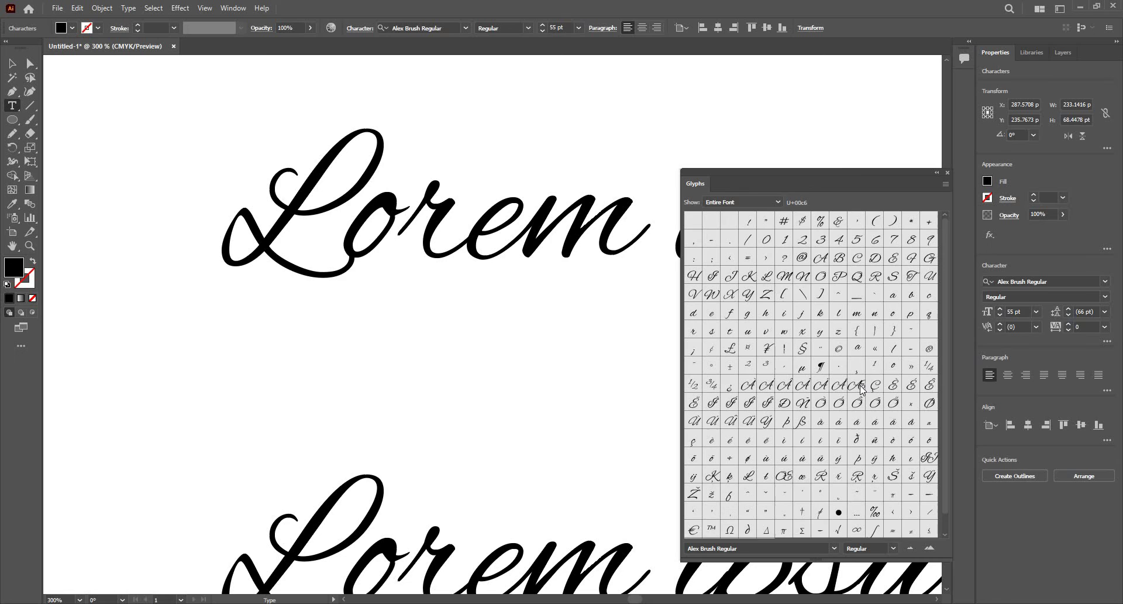
Insert the swash B glyph before 'orem' from the Glyphs panel so the line reads Borem ipsuñ
{"action": "scroll", "scroll_direction": "down", "scroll_amount": 3}
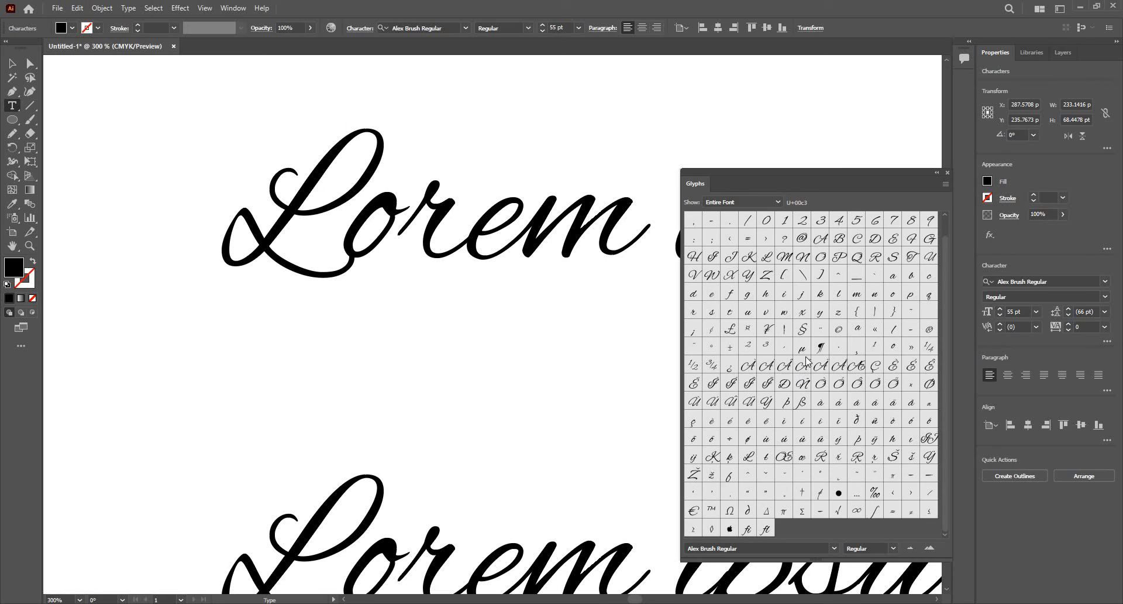
{"action": "mouse_move", "coordinate": [843, 378]}
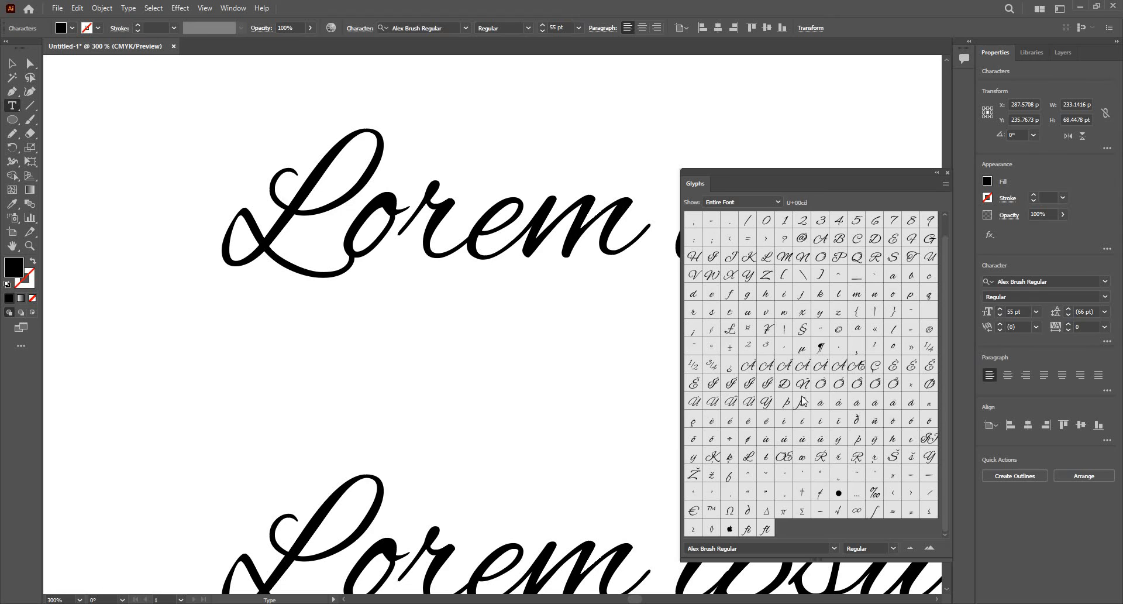
{"action": "mouse_move", "coordinate": [767, 408]}
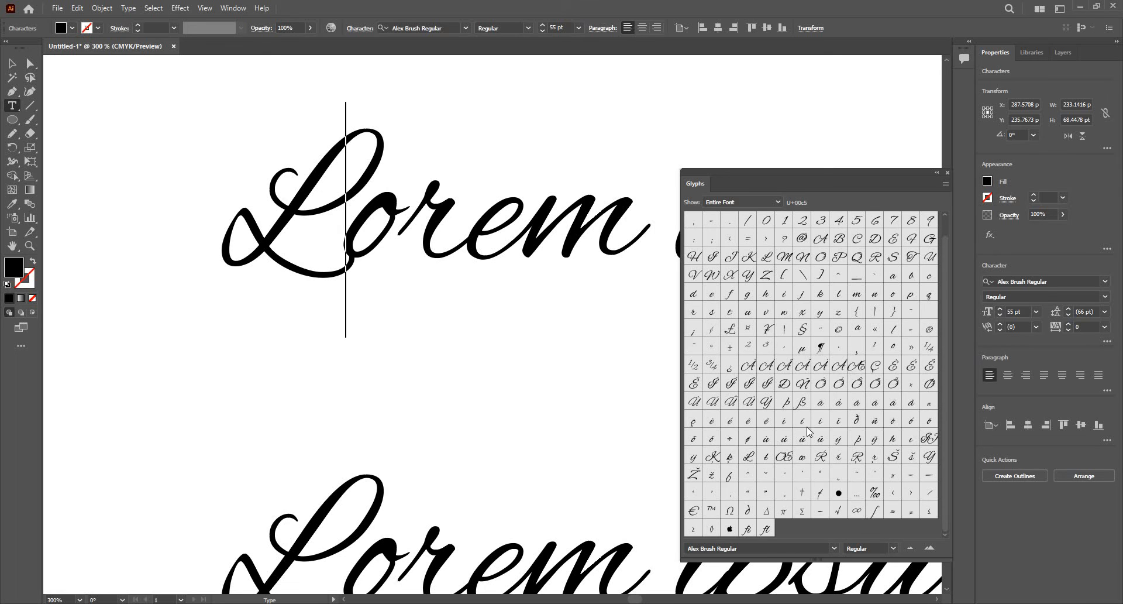
{"action": "mouse_move", "coordinate": [804, 406]}
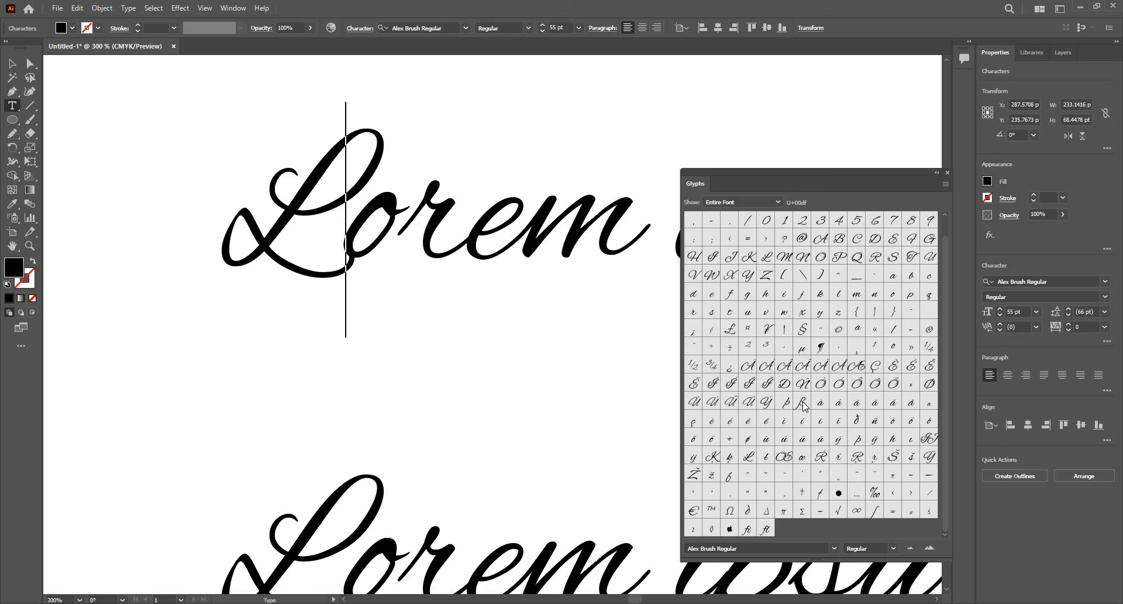
{"action": "double_click", "coordinate": [802, 402]}
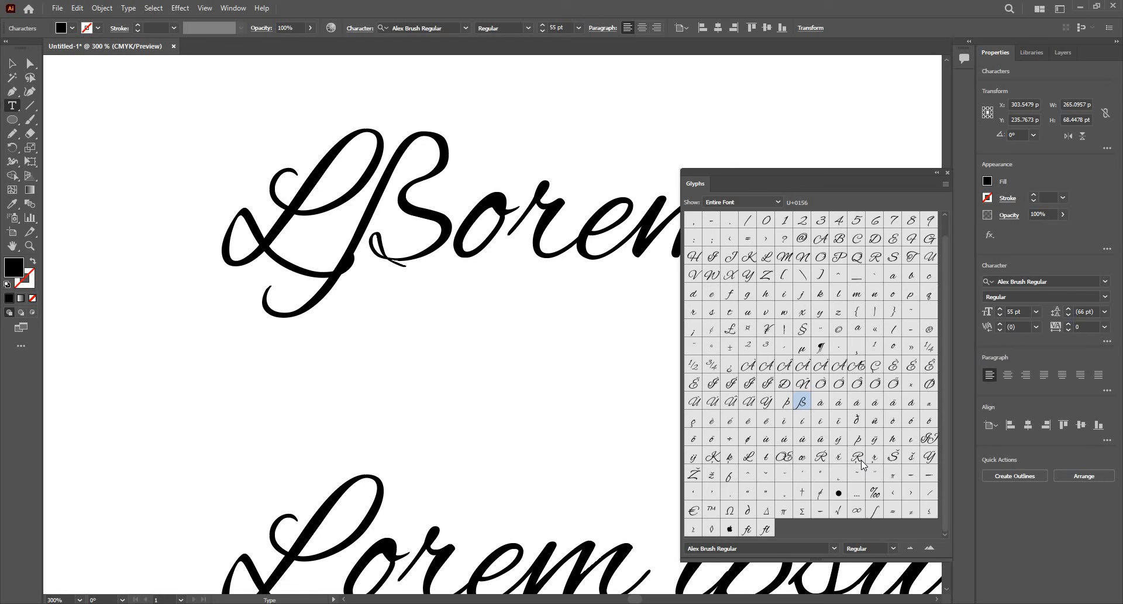
{"action": "double_click", "coordinate": [857, 456]}
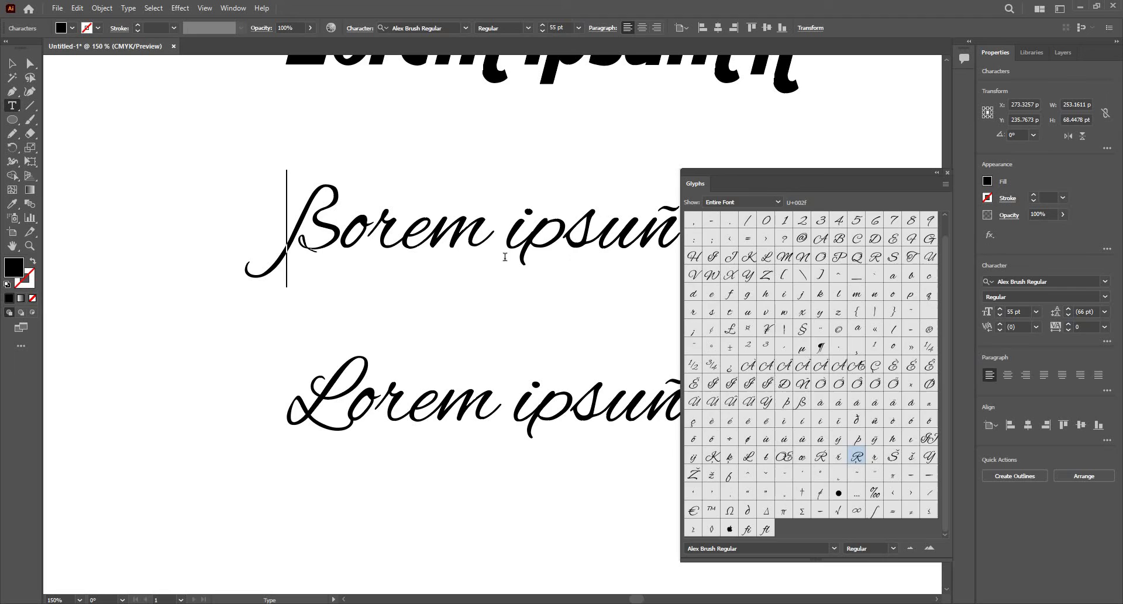
Convert the lone B to outlines and smooth its upper curve
{"action": "left_click", "coordinate": [946, 173]}
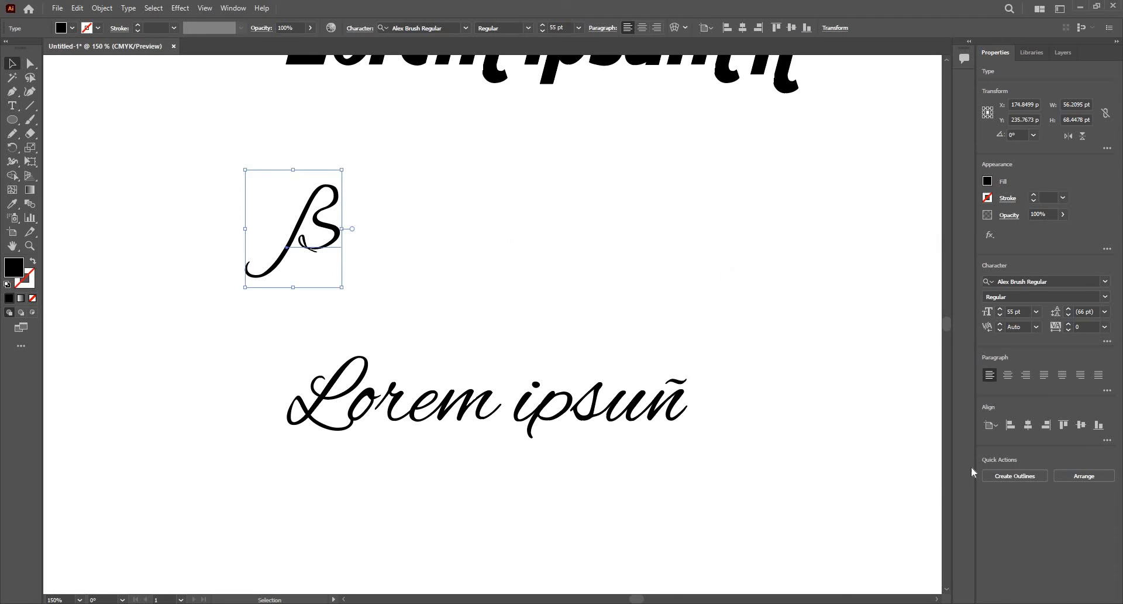
{"action": "left_click", "coordinate": [1013, 475]}
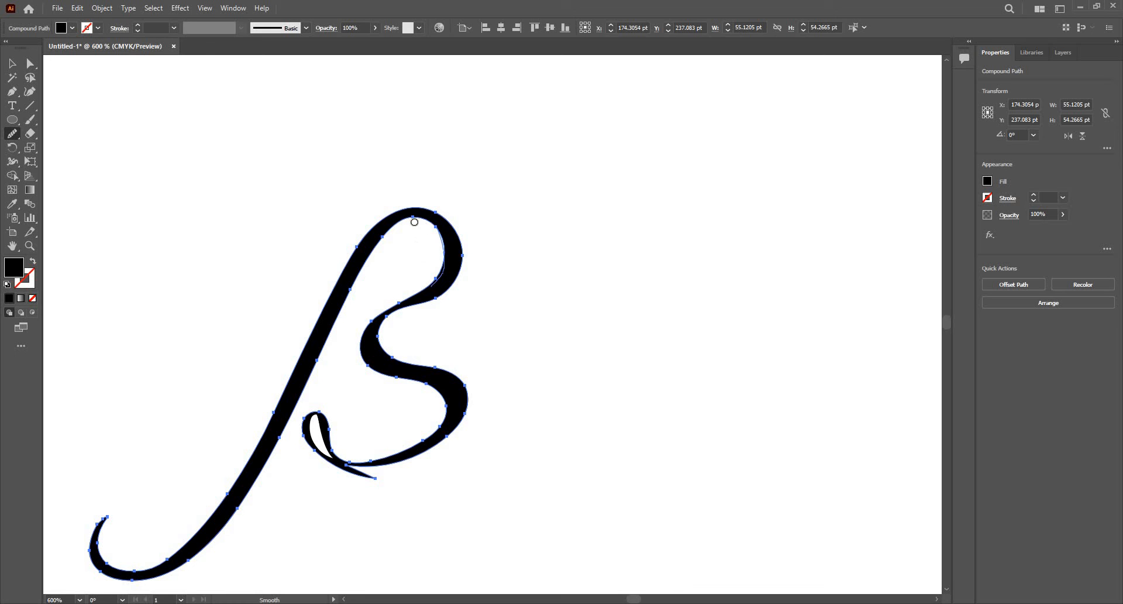
{"action": "left_click_drag", "start_coordinate": [414, 221], "coordinate": [426, 218]}
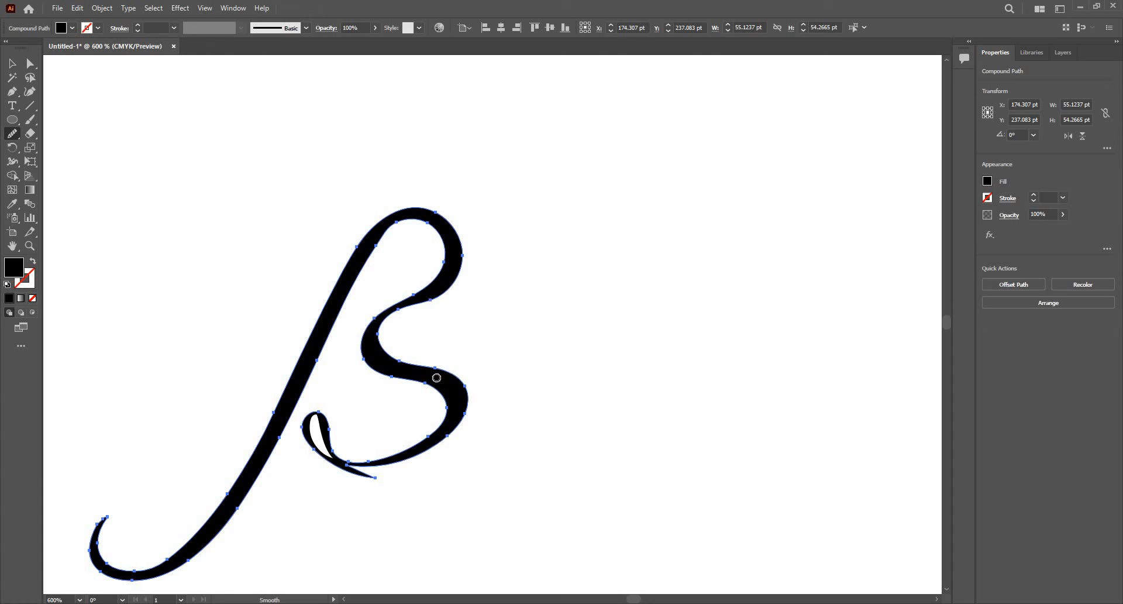
{"action": "mouse_move", "coordinate": [475, 368]}
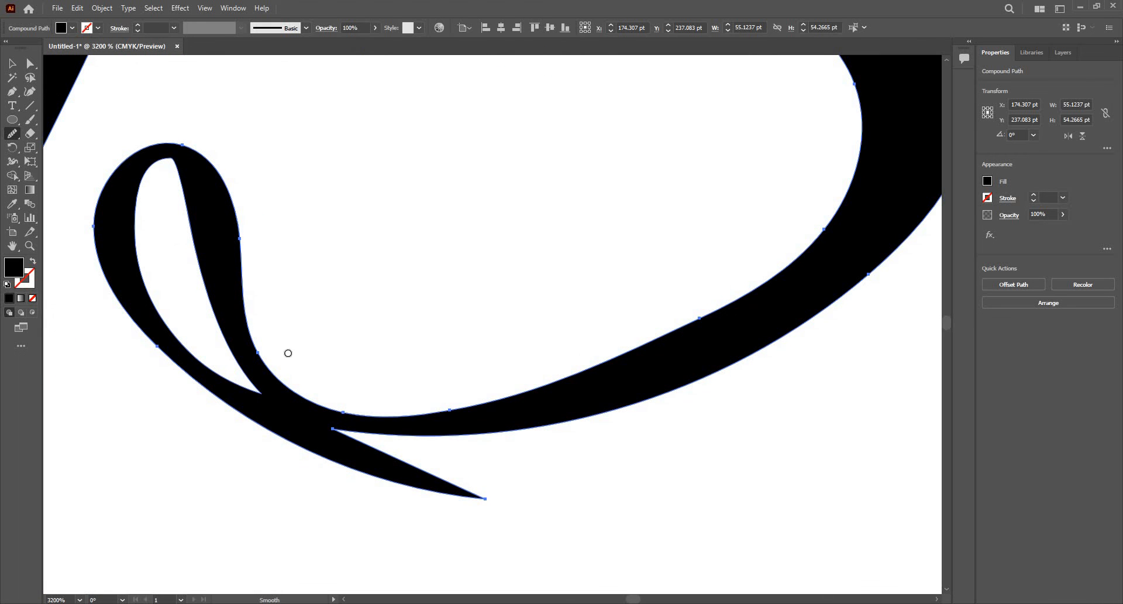
{"action": "mouse_move", "coordinate": [11, 133]}
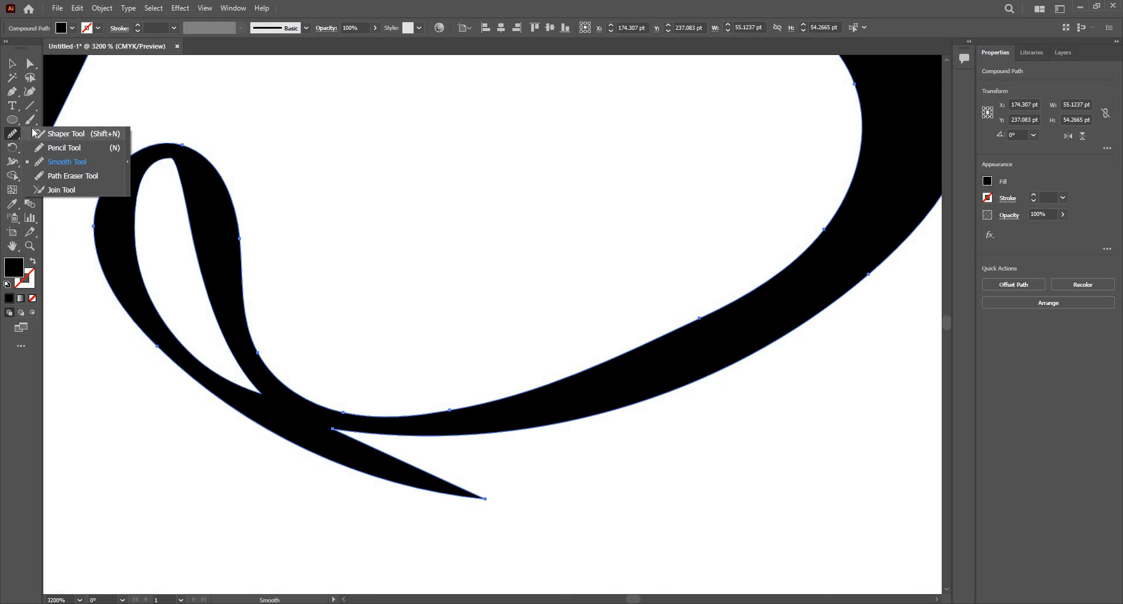
Switch to the Eraser Tool and set its size to 10 pt
{"action": "left_click", "coordinate": [13, 134]}
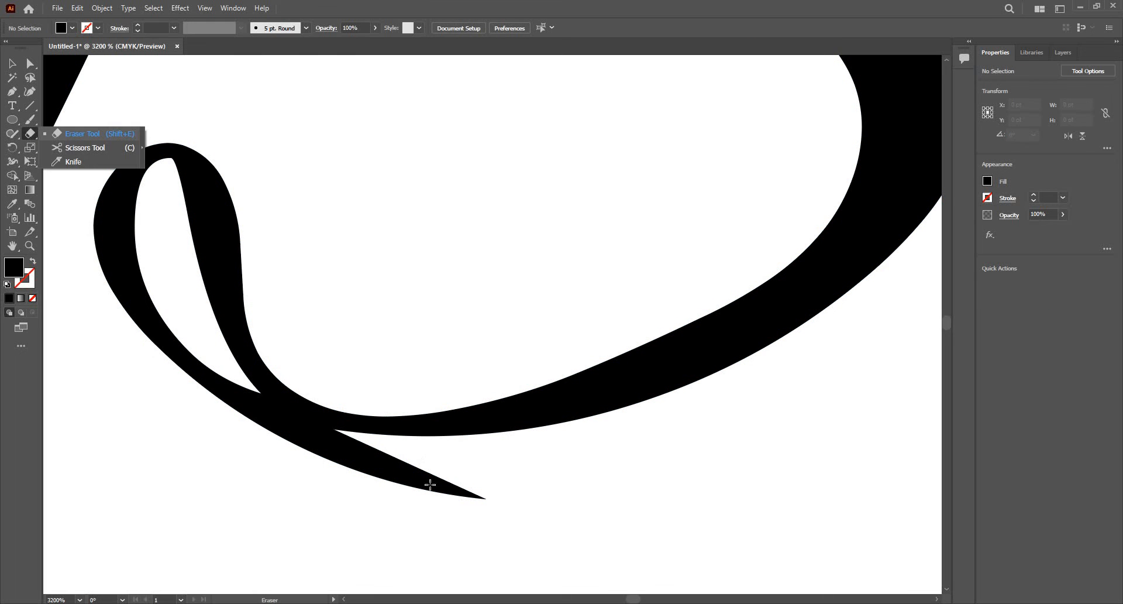
{"action": "left_click", "coordinate": [82, 133]}
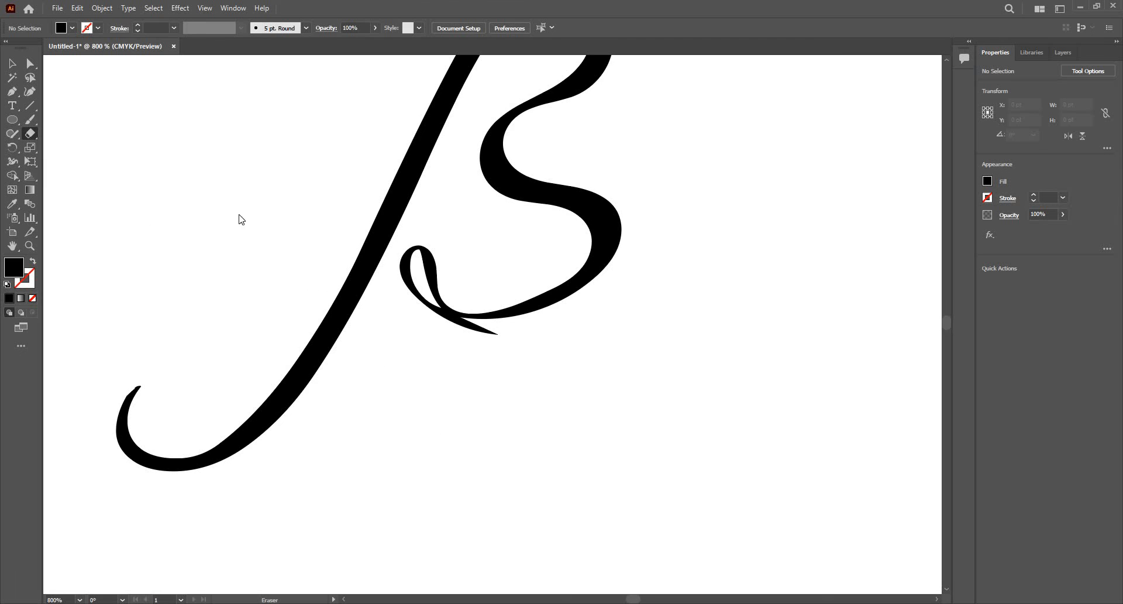
{"action": "double_click", "coordinate": [30, 134]}
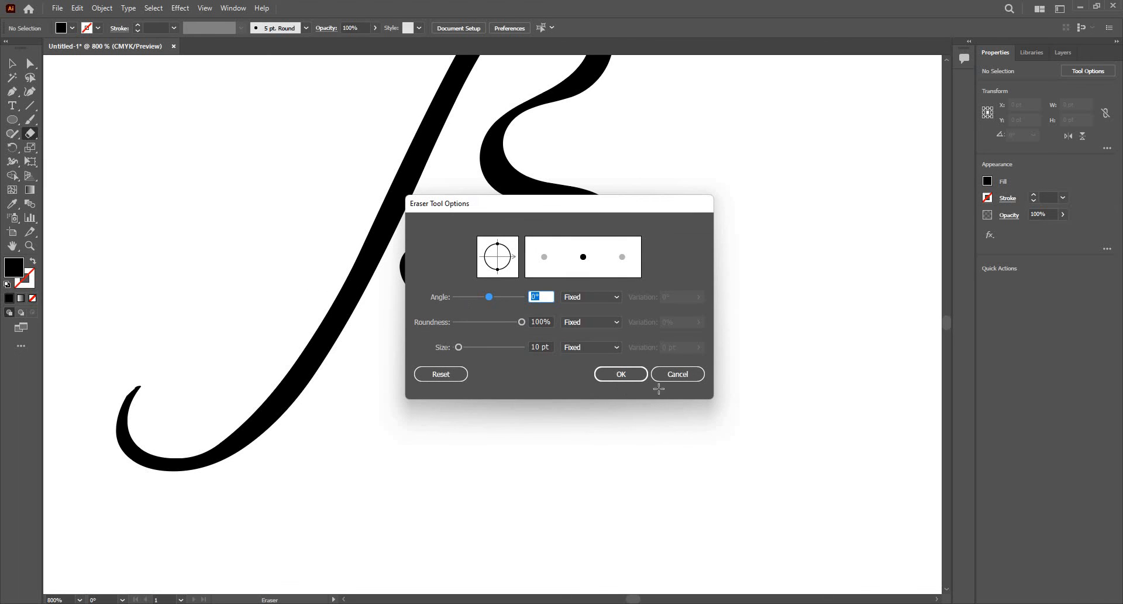
{"action": "left_click", "coordinate": [620, 373]}
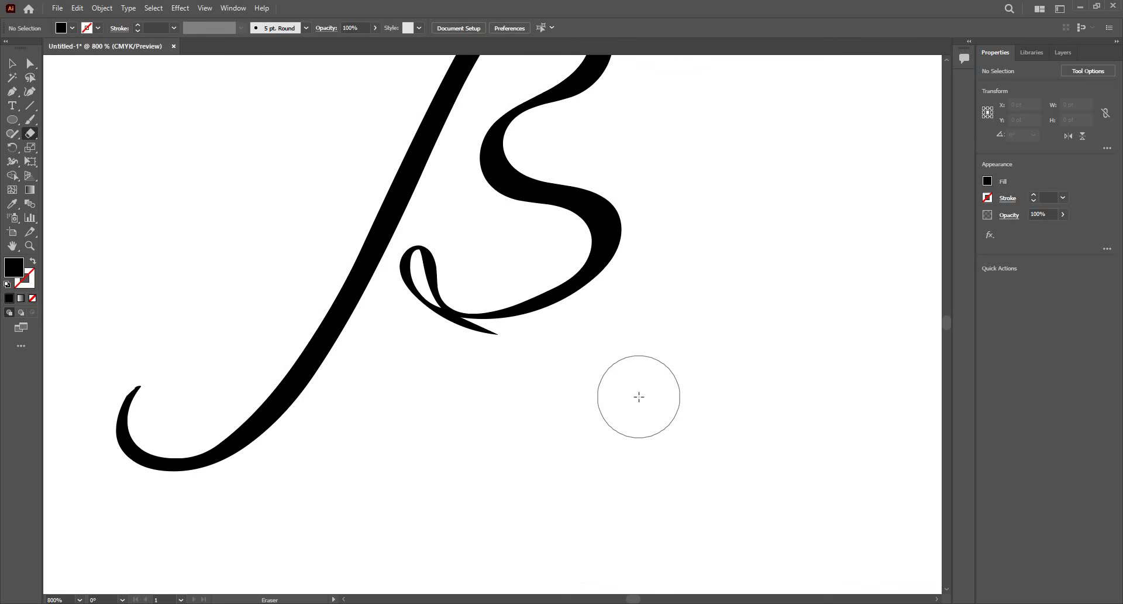
{"action": "mouse_move", "coordinate": [480, 340]}
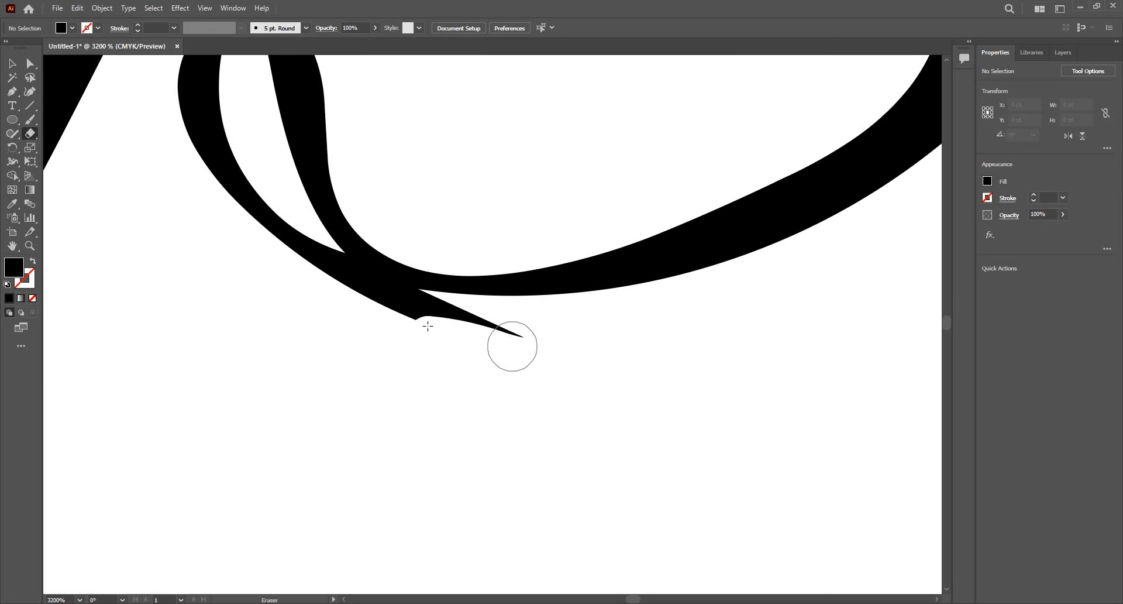
Erase the pointed spurs around the B's lower loop and clean up the curve's edge
{"action": "left_click_drag", "start_coordinate": [513, 346], "coordinate": [314, 274]}
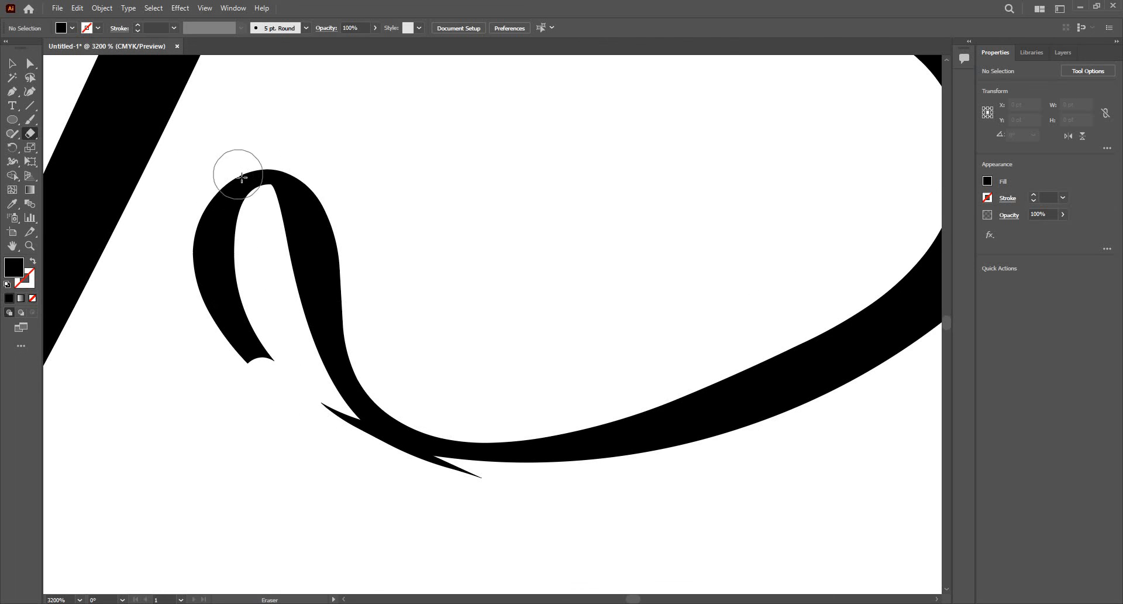
{"action": "left_click_drag", "start_coordinate": [240, 178], "coordinate": [256, 355]}
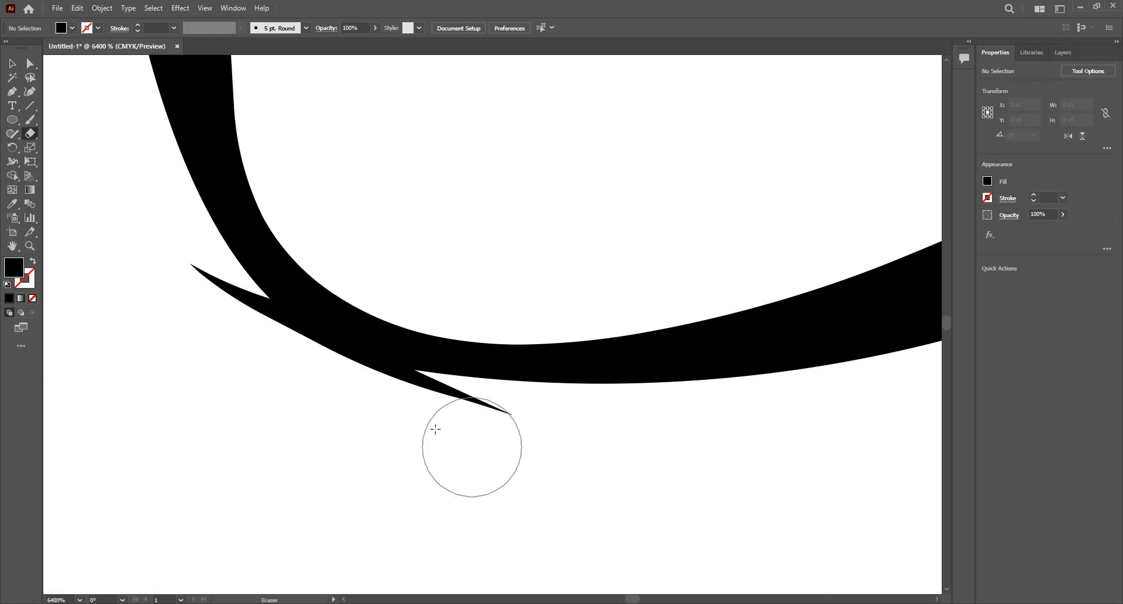
{"action": "left_click_drag", "start_coordinate": [435, 429], "coordinate": [220, 333]}
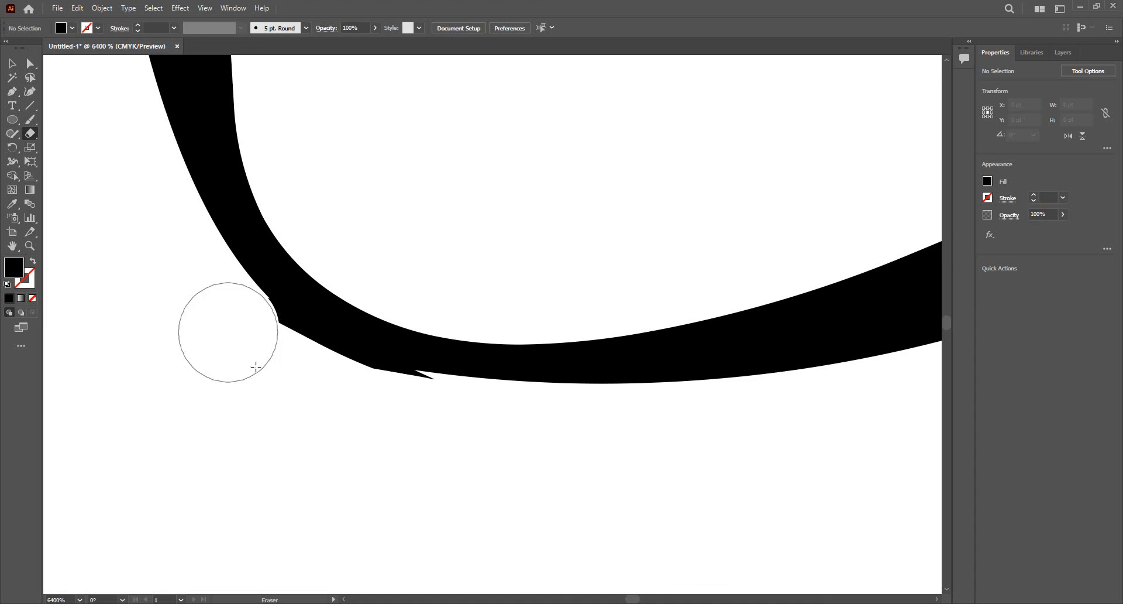
{"action": "left_click_drag", "start_coordinate": [257, 366], "coordinate": [391, 417]}
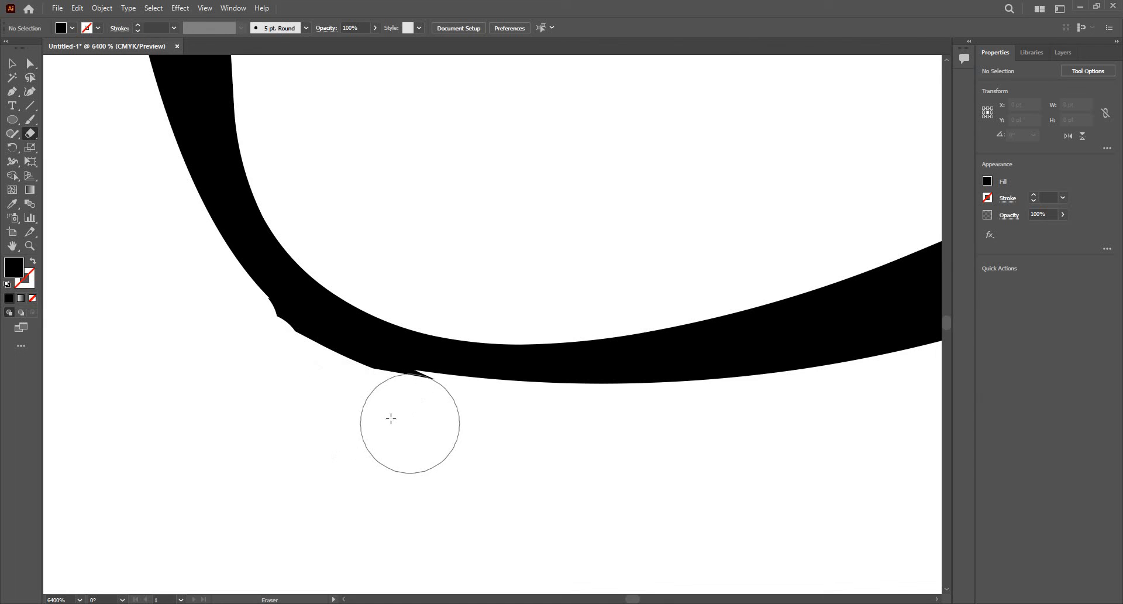
{"action": "left_click_drag", "start_coordinate": [391, 417], "coordinate": [263, 365]}
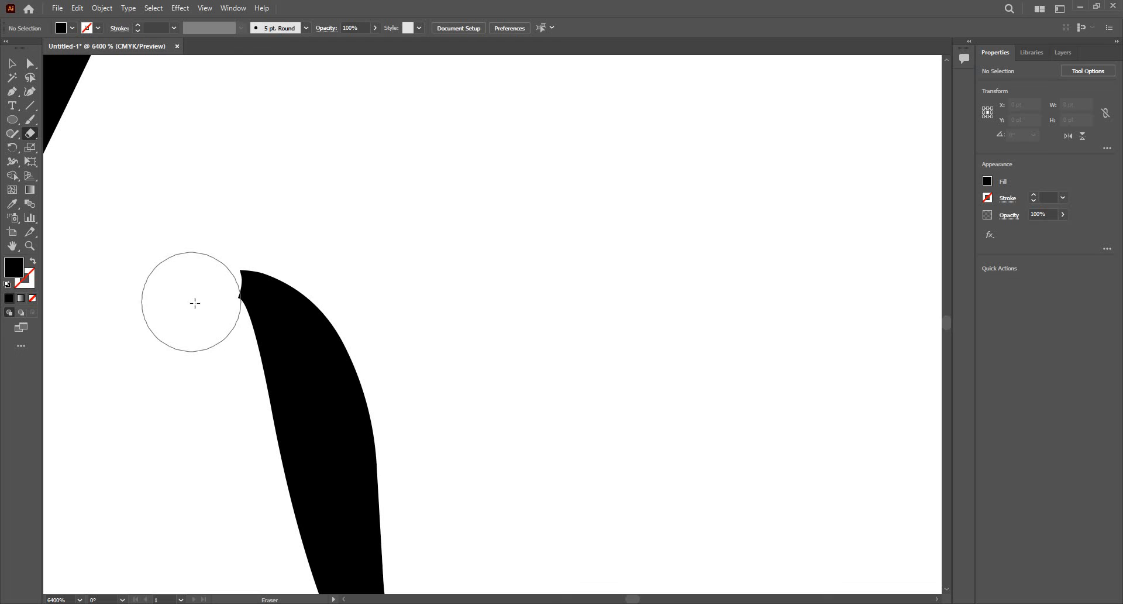
{"action": "mouse_move", "coordinate": [179, 310]}
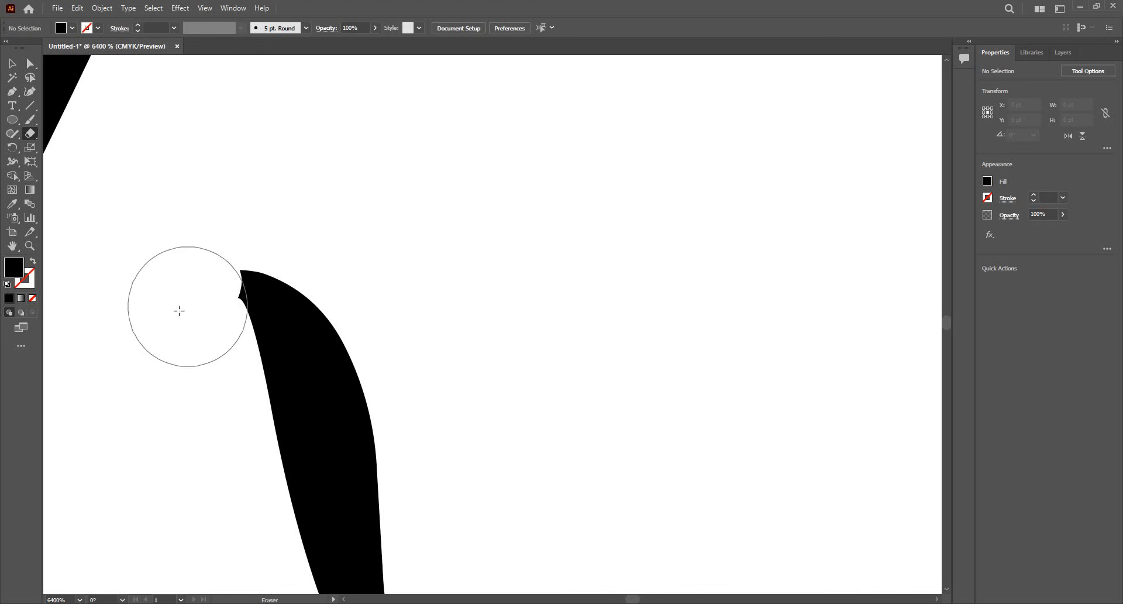
{"action": "mouse_move", "coordinate": [167, 314]}
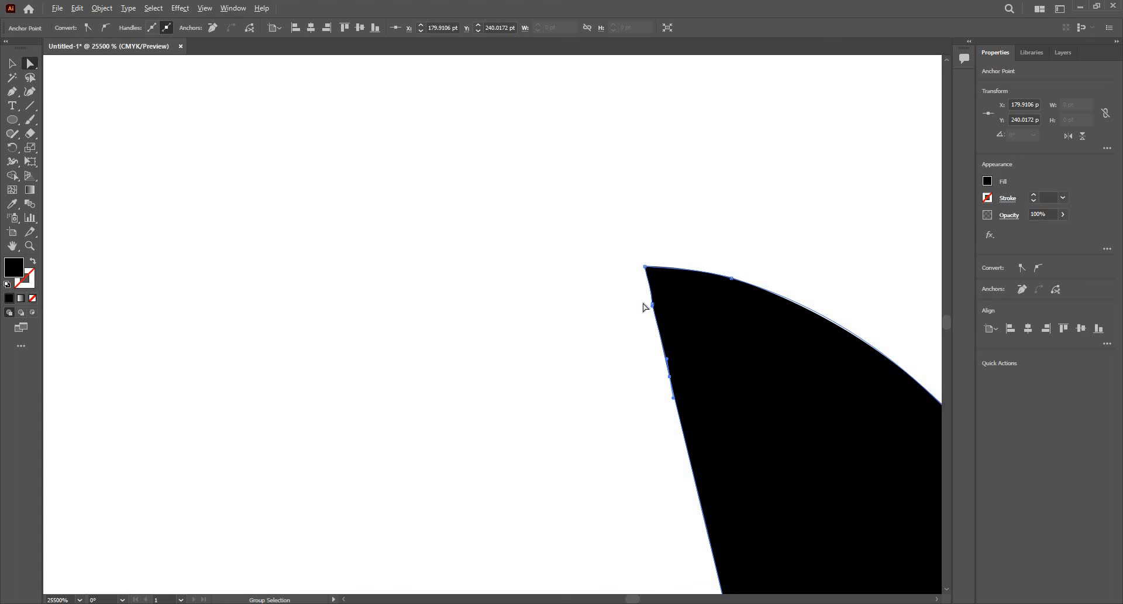
Select the anchors along the erased edge and adjust their handles into a clean sweep
{"action": "left_click", "coordinate": [213, 28]}
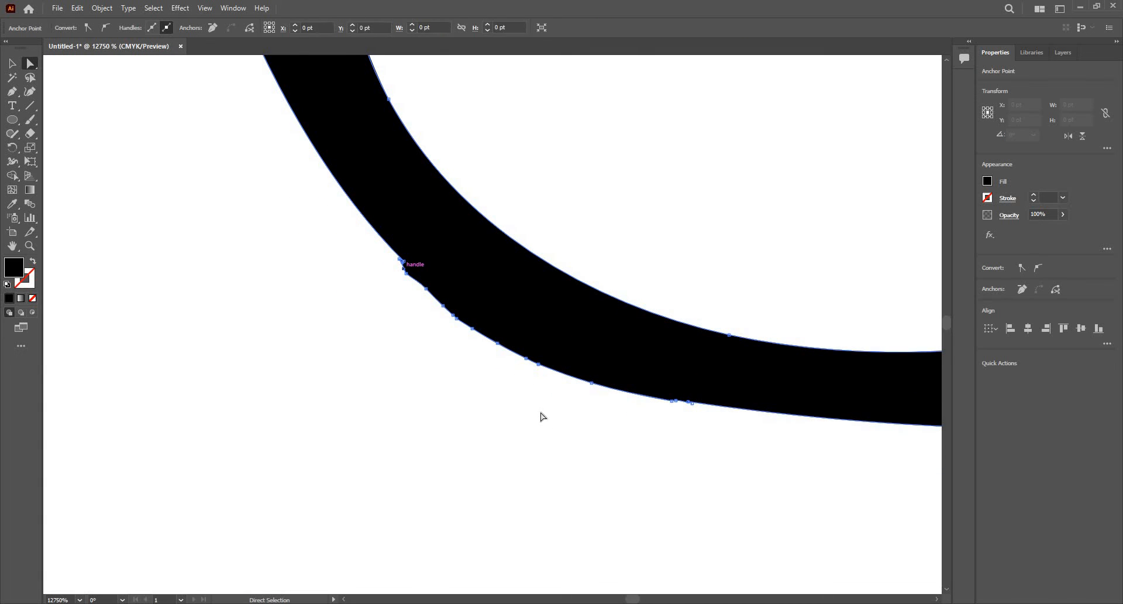
{"action": "left_click_drag", "start_coordinate": [543, 417], "coordinate": [438, 368]}
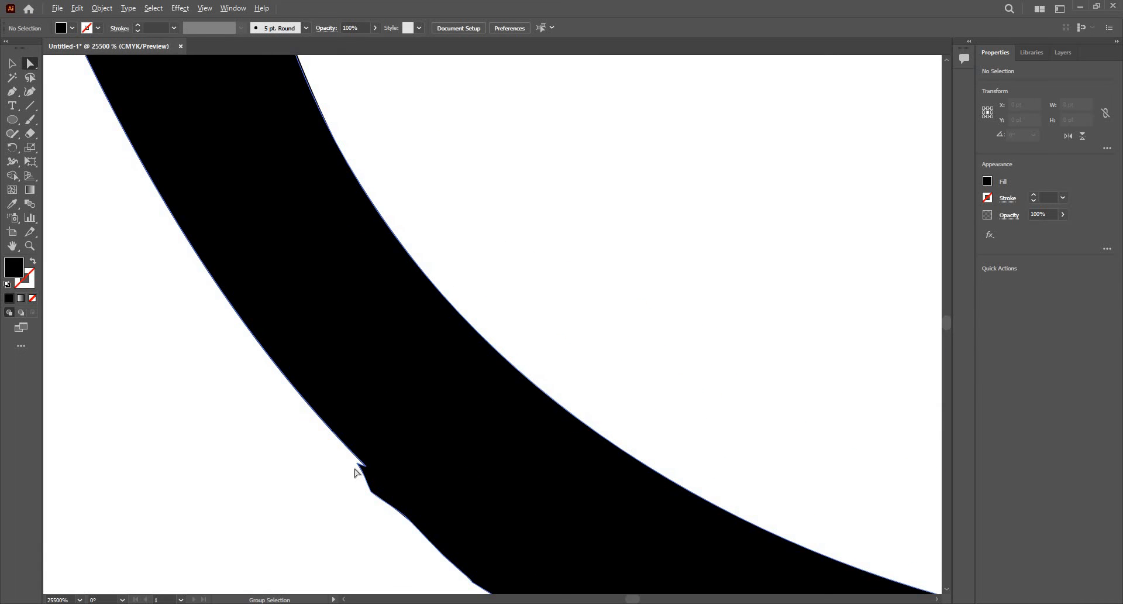
{"action": "left_click", "coordinate": [362, 466]}
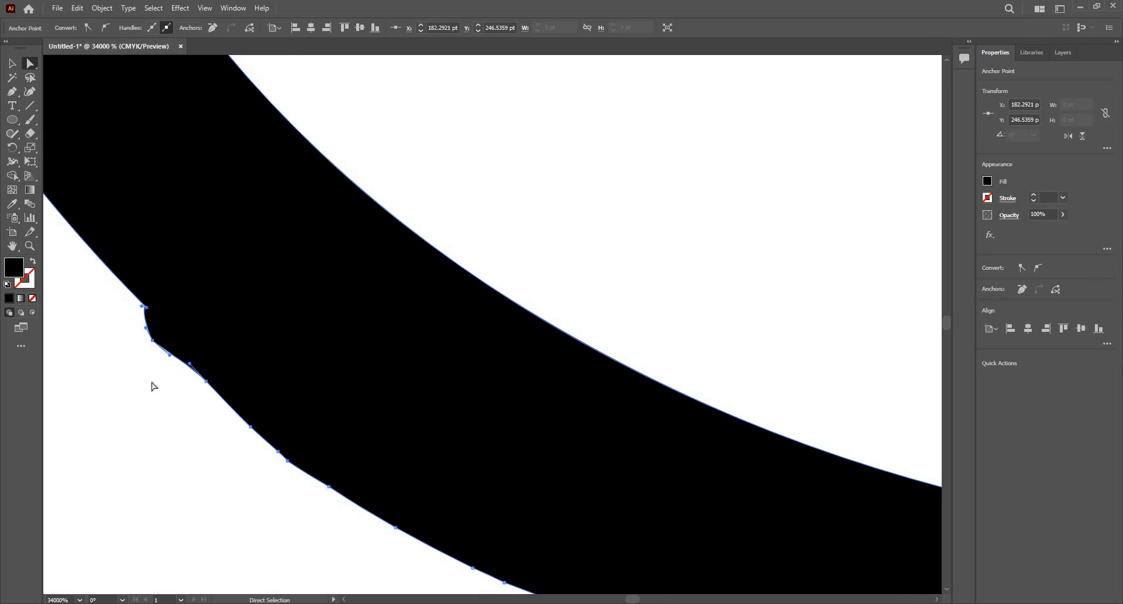
{"action": "mouse_move", "coordinate": [188, 43]}
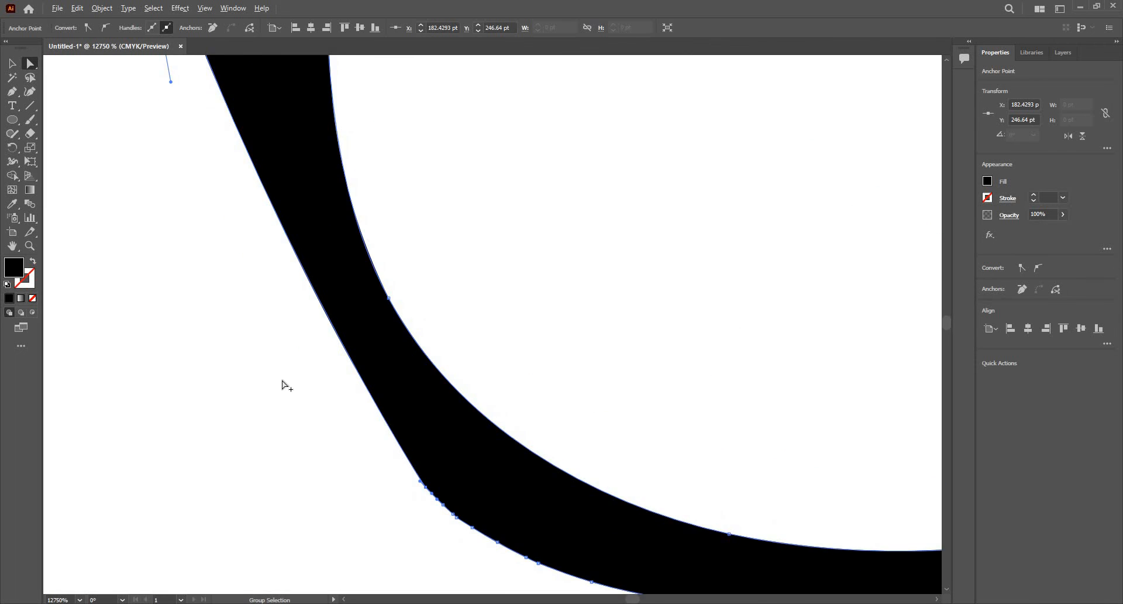
{"action": "scroll", "scroll_direction": "down", "scroll_amount": 3}
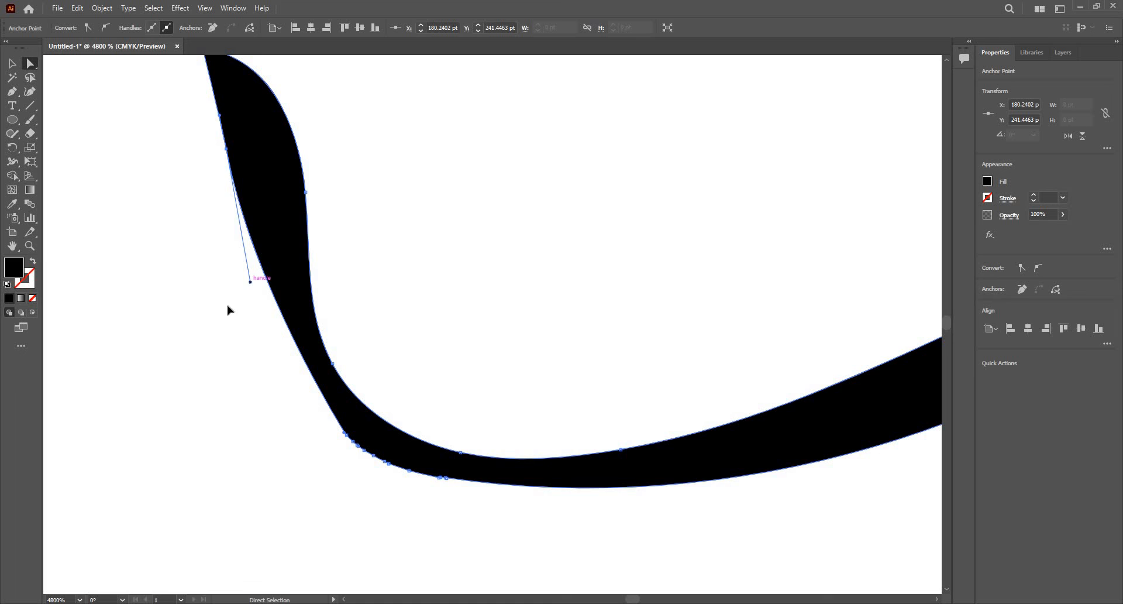
{"action": "left_click_drag", "start_coordinate": [249, 280], "coordinate": [245, 288]}
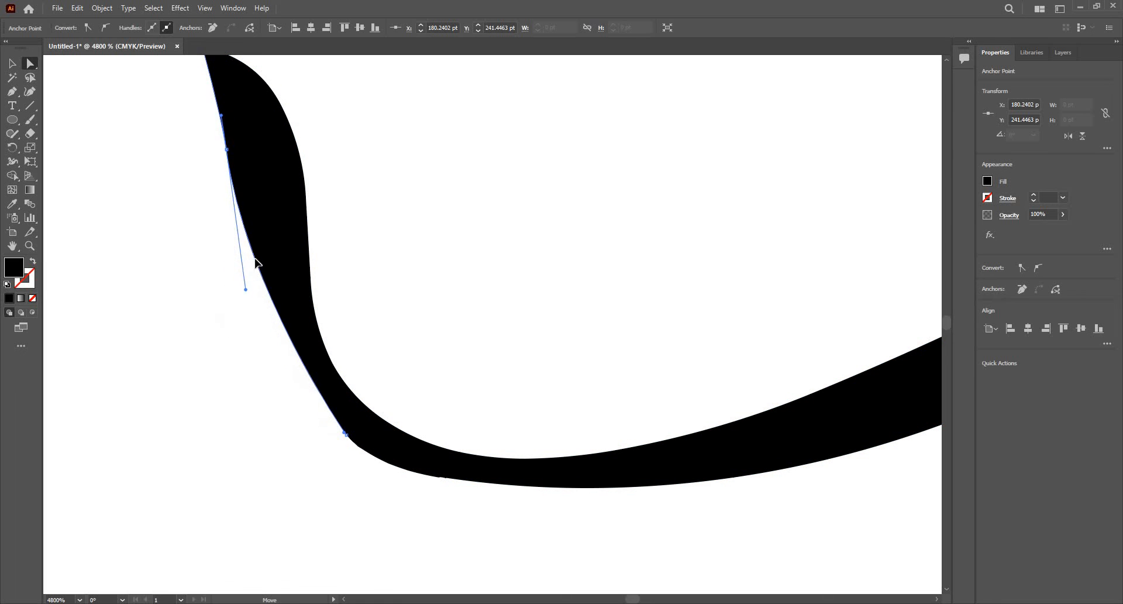
{"action": "left_click_drag", "start_coordinate": [246, 286], "coordinate": [290, 408]}
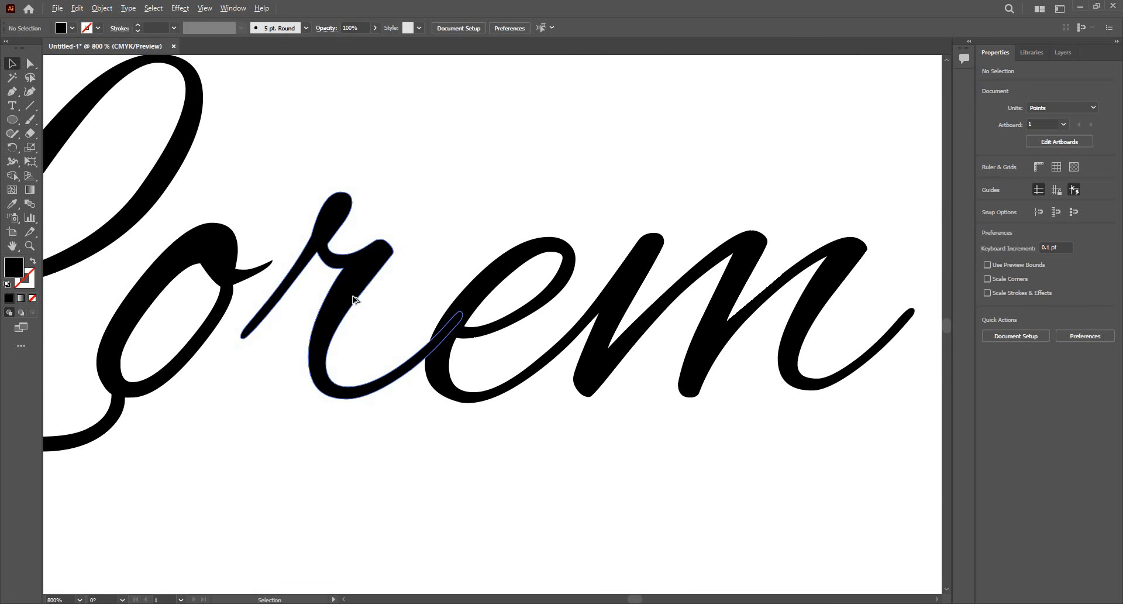
Ungroup the outlined Lorem ipsum lettering into separate letter parts
{"action": "left_click", "coordinate": [351, 301]}
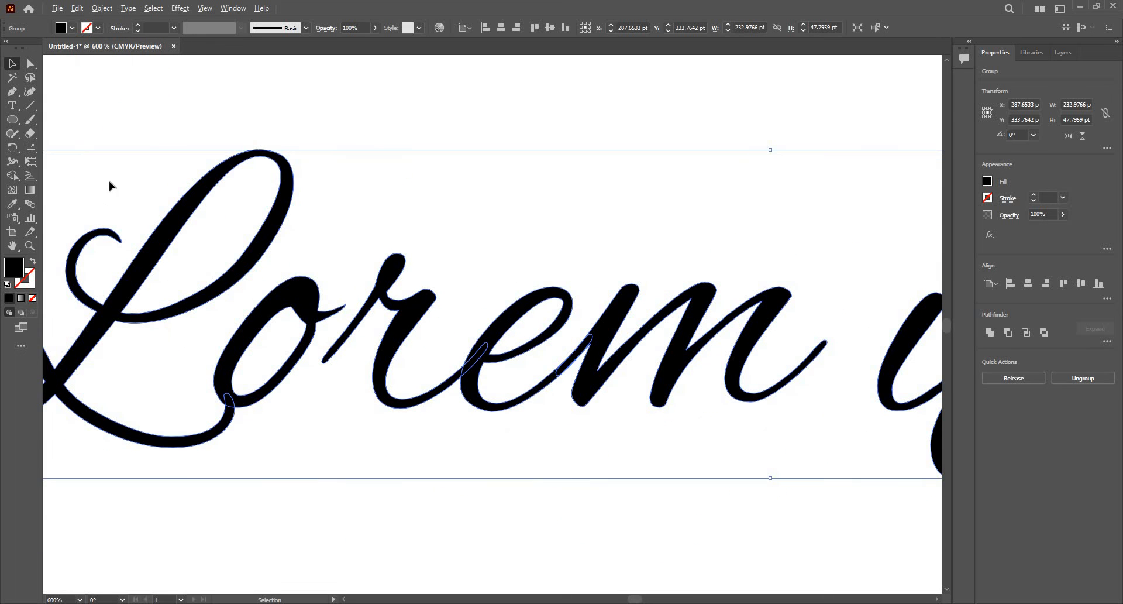
{"action": "mouse_move", "coordinate": [620, 293]}
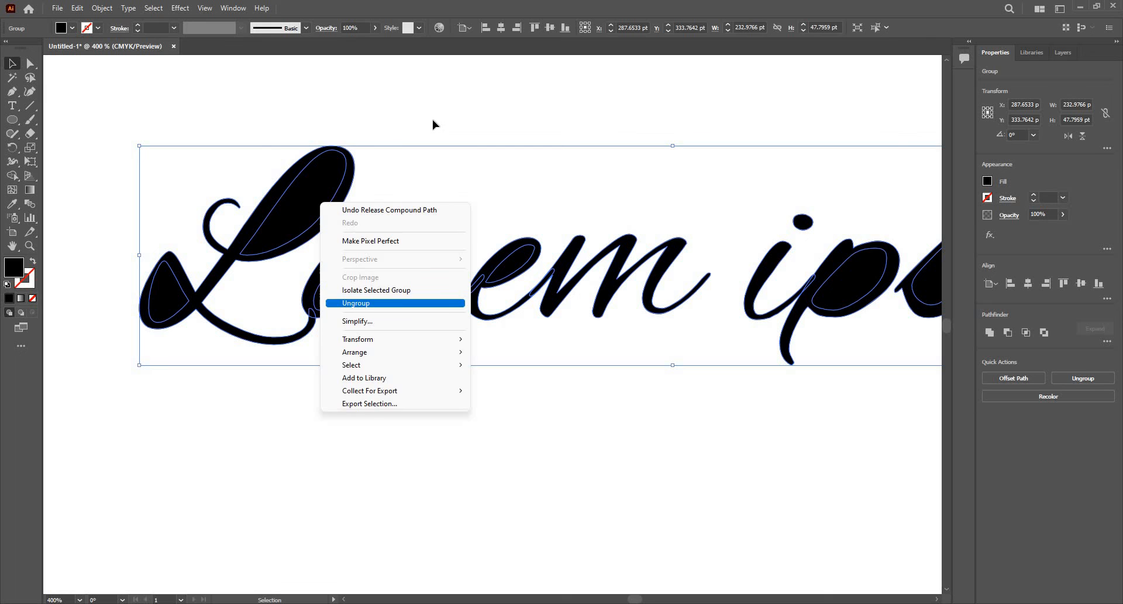
{"action": "left_click", "coordinate": [356, 302]}
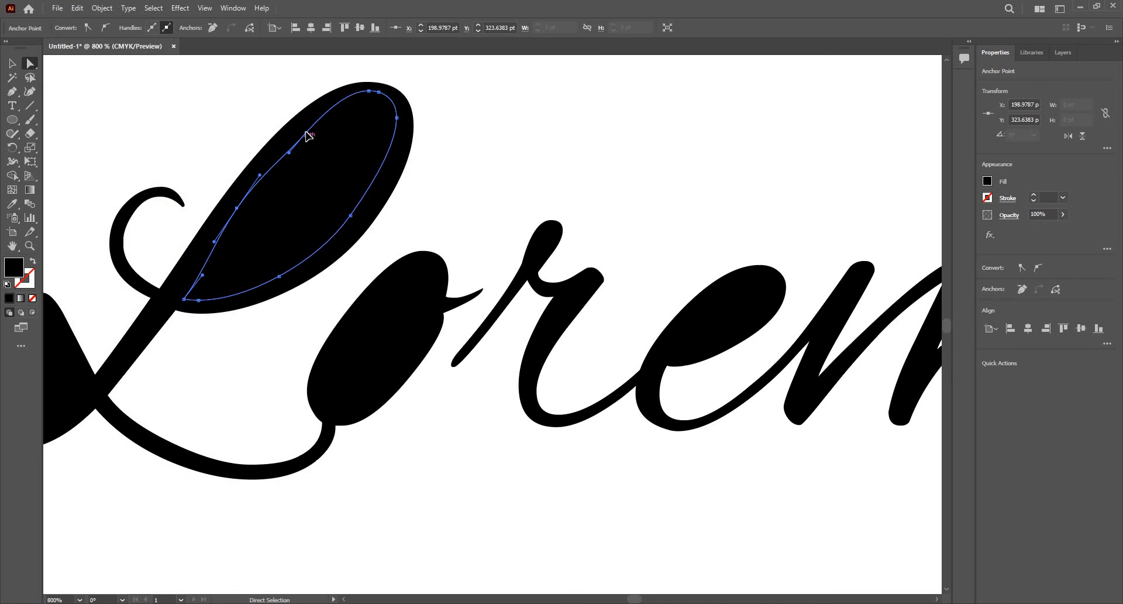
Reshape the L's inner loop counter to follow the L's curve
{"action": "left_click_drag", "start_coordinate": [307, 135], "coordinate": [351, 220]}
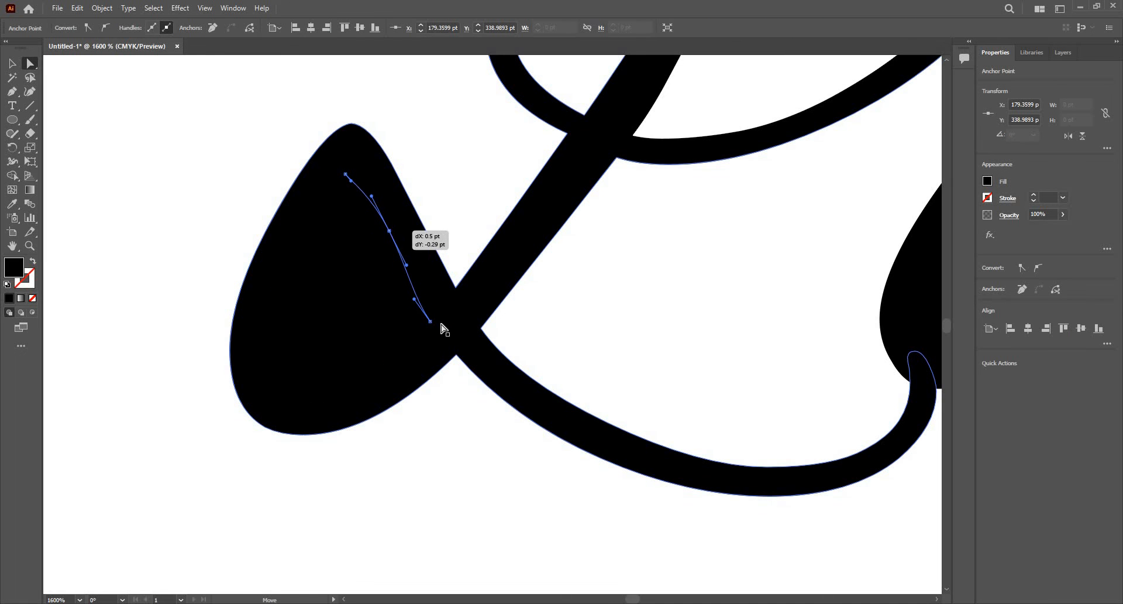
{"action": "left_click_drag", "start_coordinate": [431, 320], "coordinate": [368, 379]}
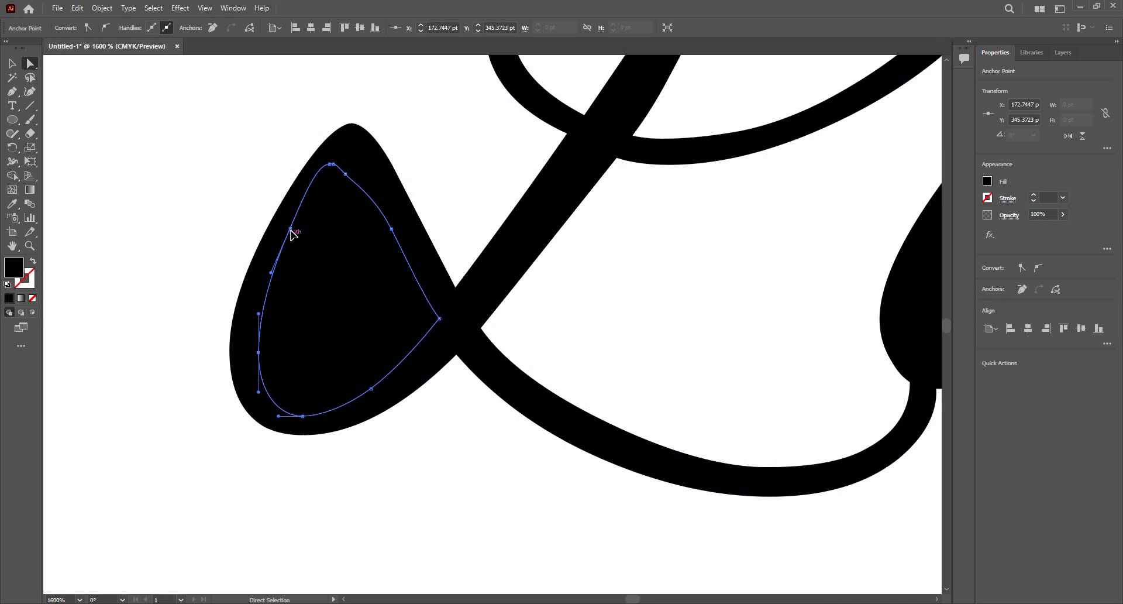
{"action": "left_click_drag", "start_coordinate": [291, 234], "coordinate": [285, 226]}
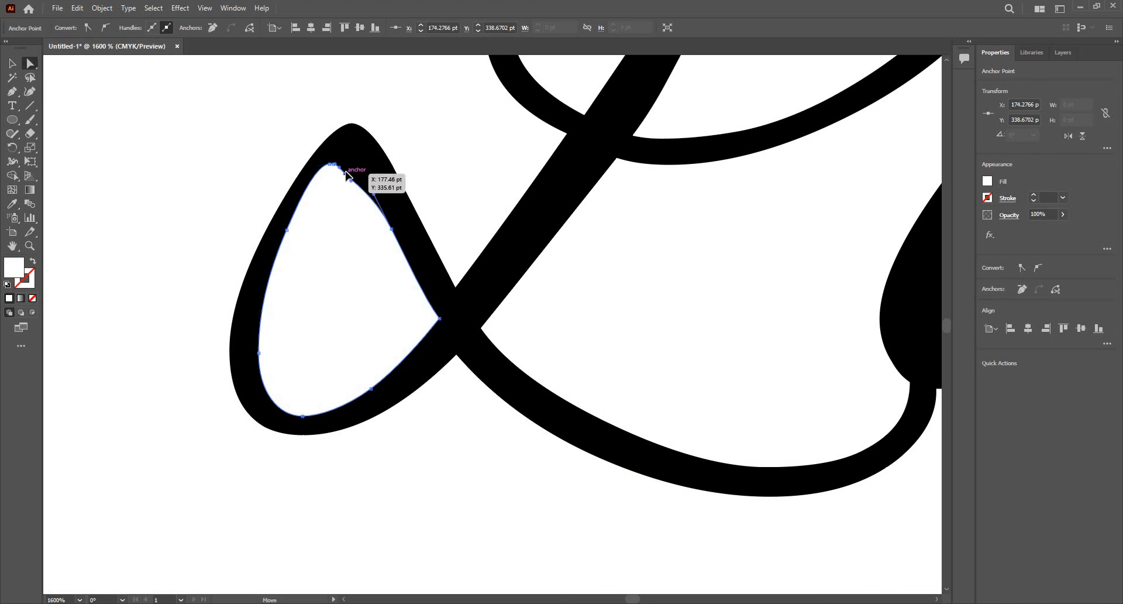
{"action": "left_click_drag", "start_coordinate": [347, 172], "coordinate": [349, 158]}
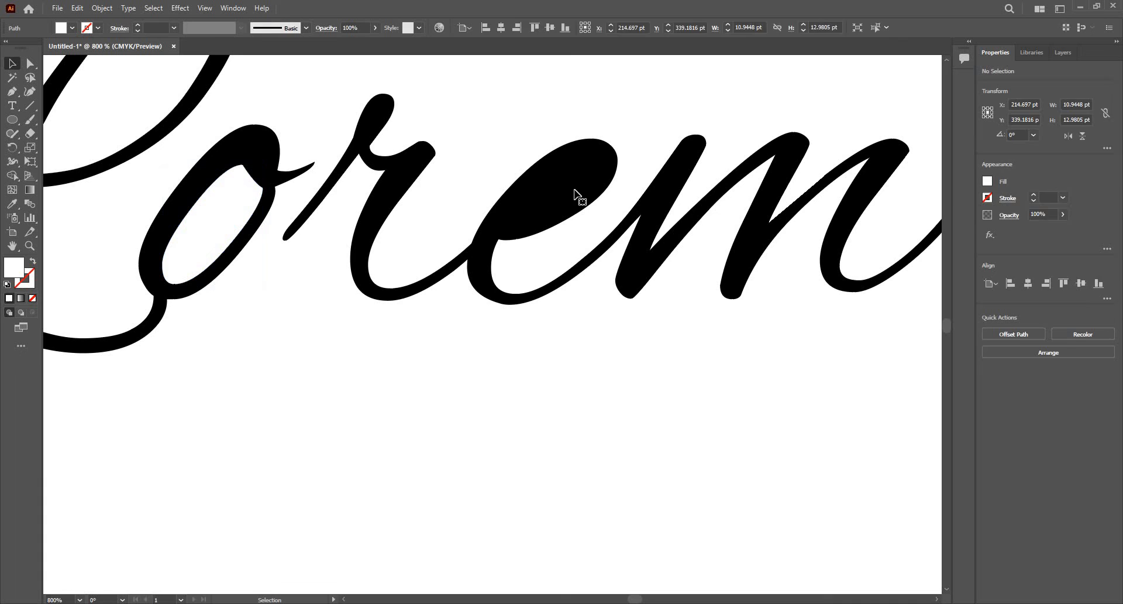
Apply the white fill to the e's counter with the Eyedropper
{"action": "left_click", "coordinate": [577, 193]}
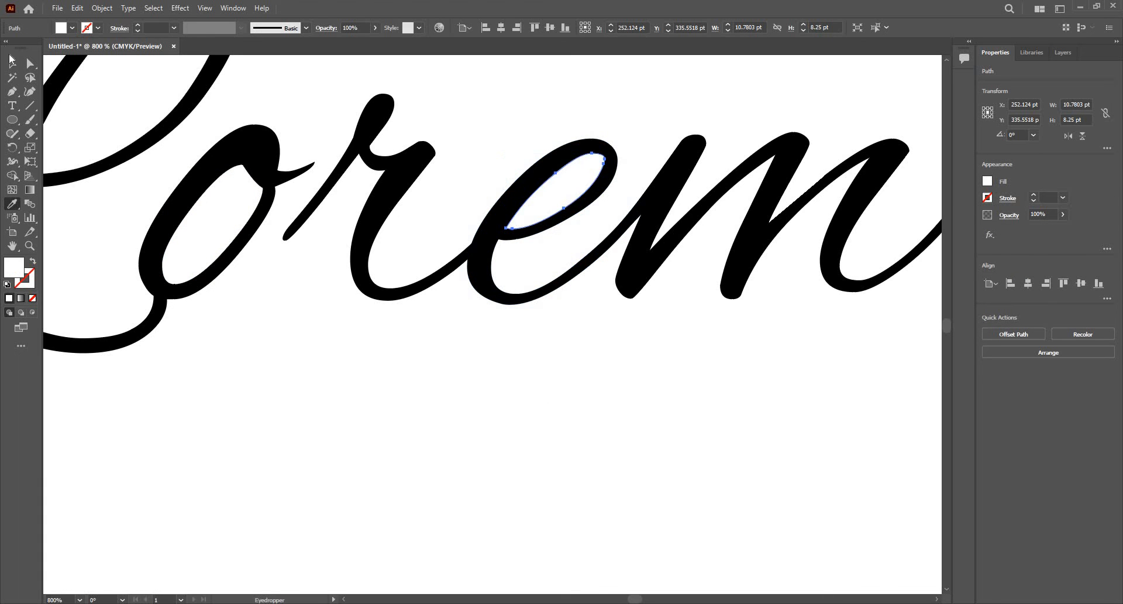